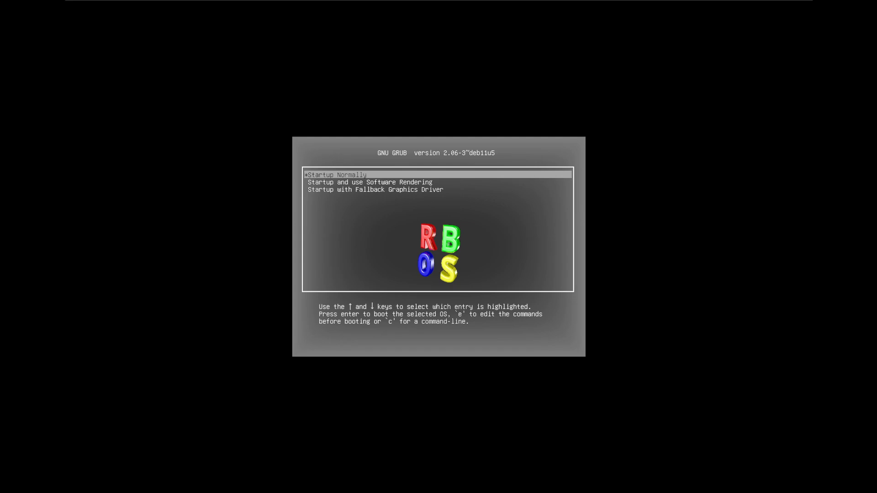
Boot RebeccaBlackOS using the 'Startup and use Software Rendering' GRUB entry
key("Down")
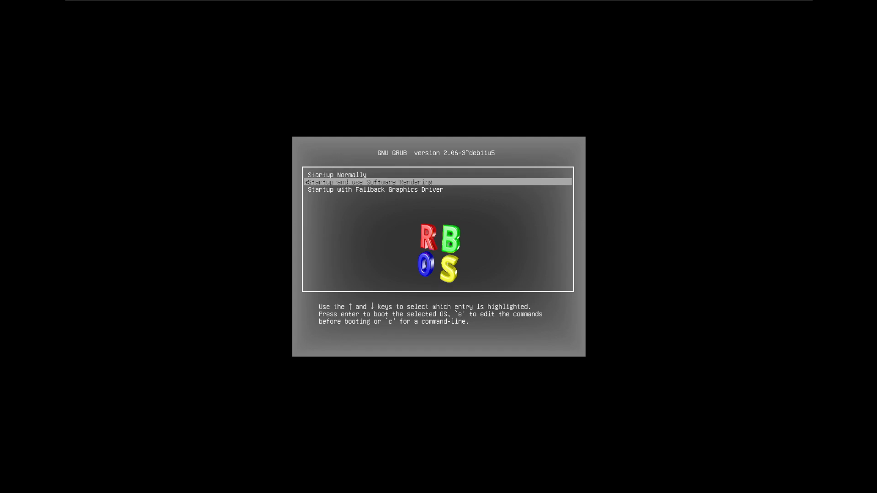
key("Up")
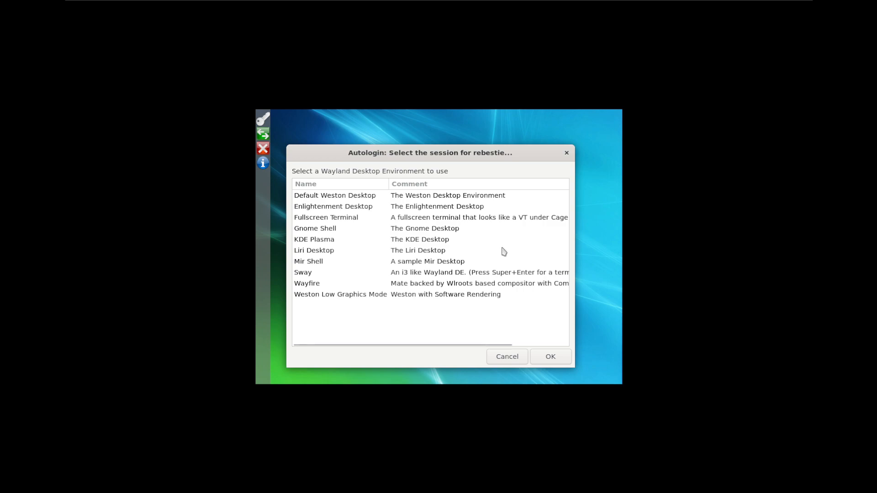
mouse_move(501, 245)
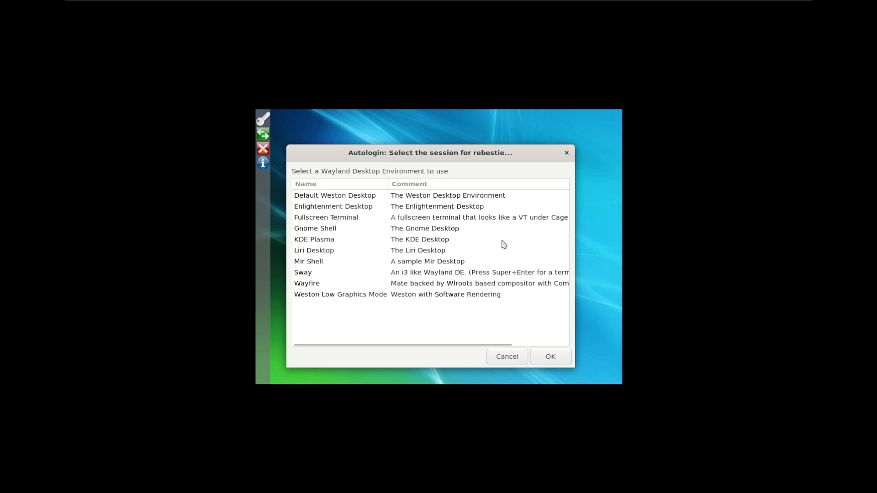
mouse_move(335, 198)
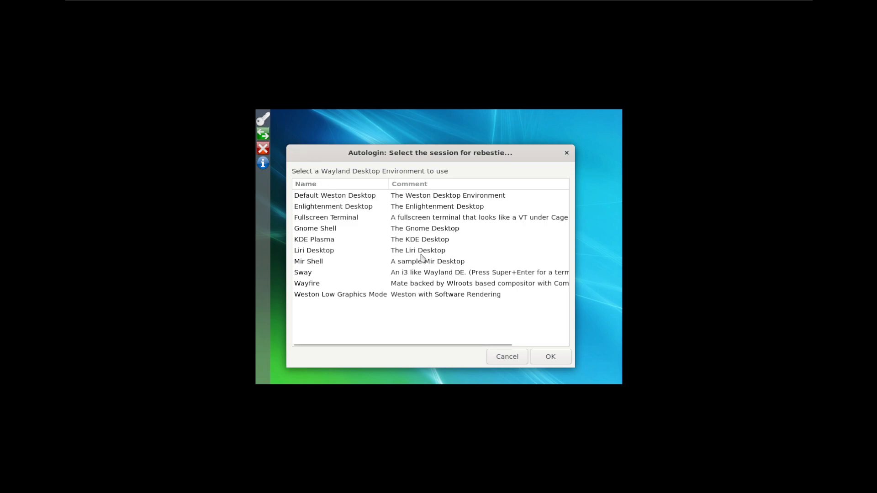
mouse_move(406, 204)
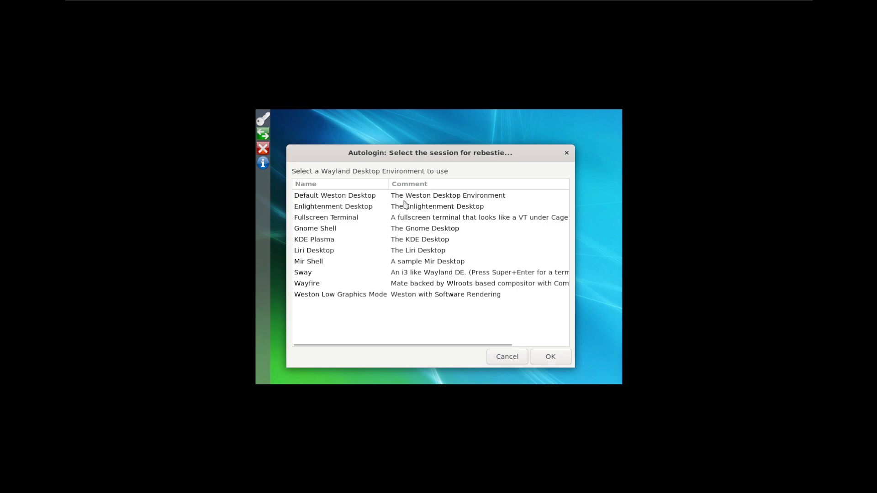
mouse_move(335, 229)
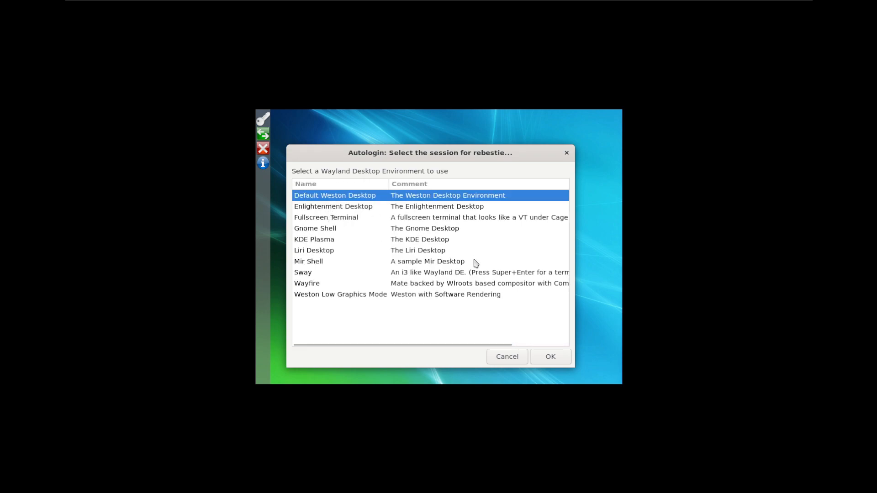
Start the Default Weston Desktop session from the autologin session list
left_click(550, 356)
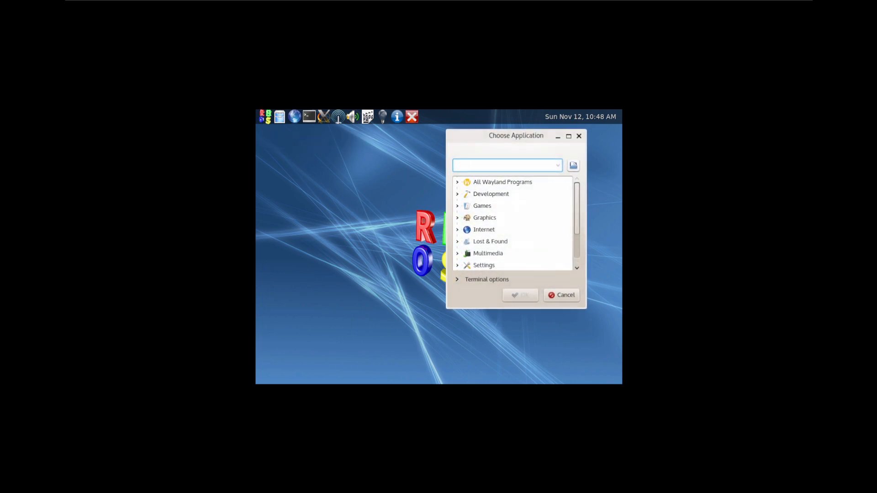
Dismiss the application chooser and launch the Falkon web browser from the panel
left_click(561, 295)
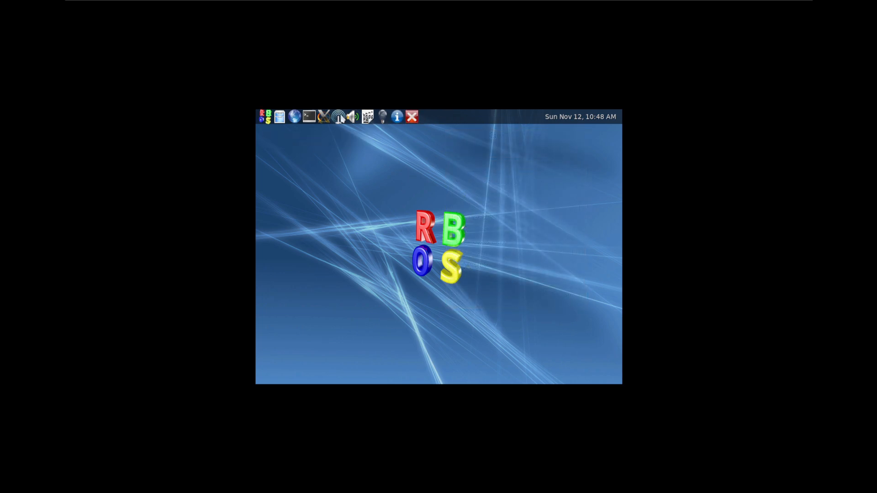
left_click(293, 117)
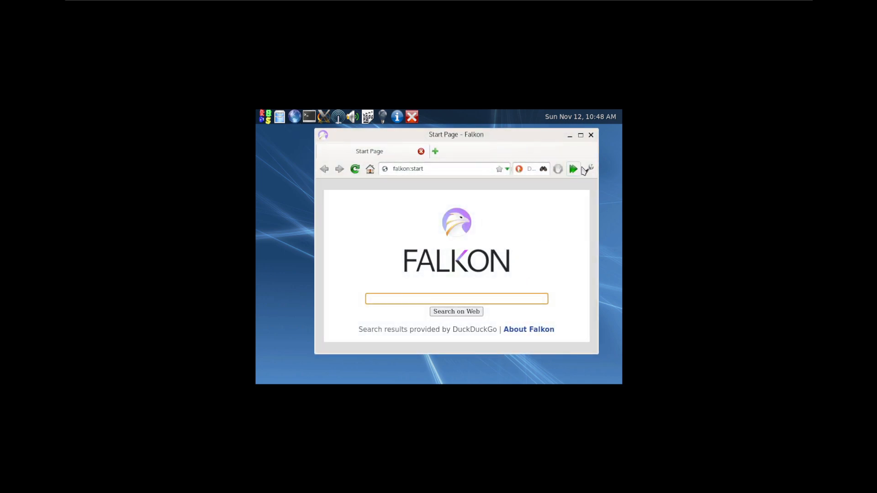
mouse_move(472, 209)
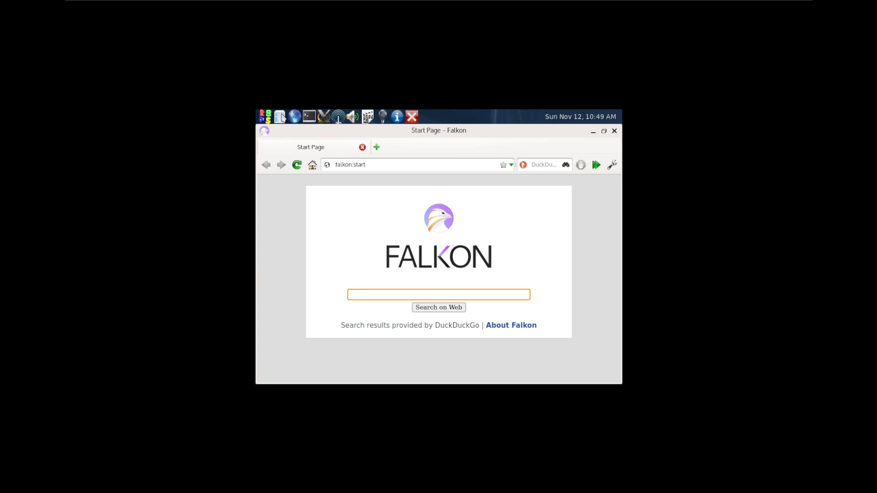
mouse_move(279, 116)
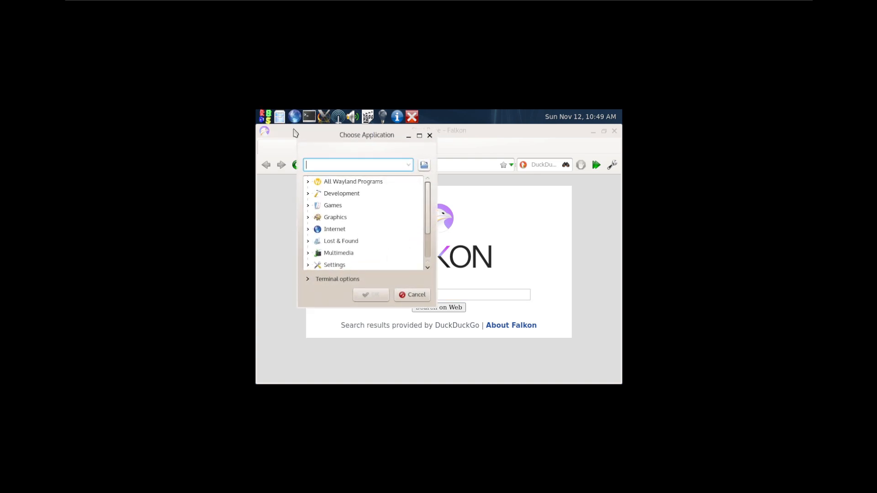
Dismiss the chooser, reopen it and browse down to the Settings category
left_click(412, 295)
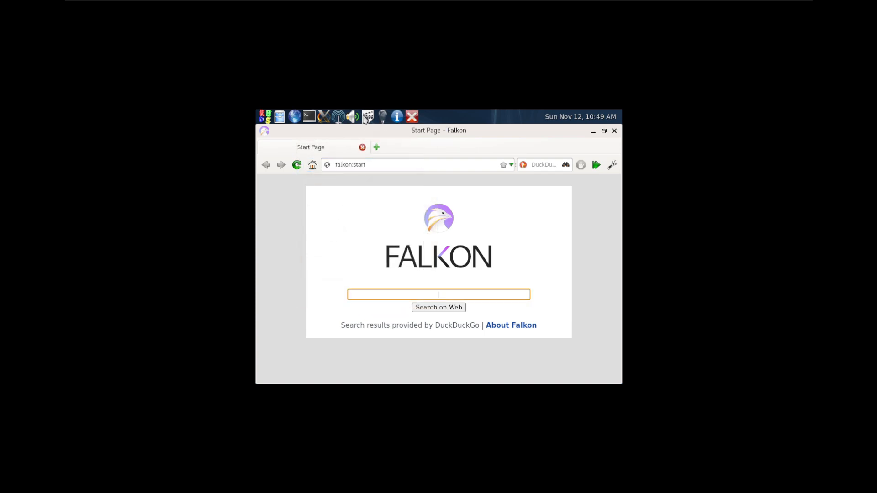
mouse_move(350, 116)
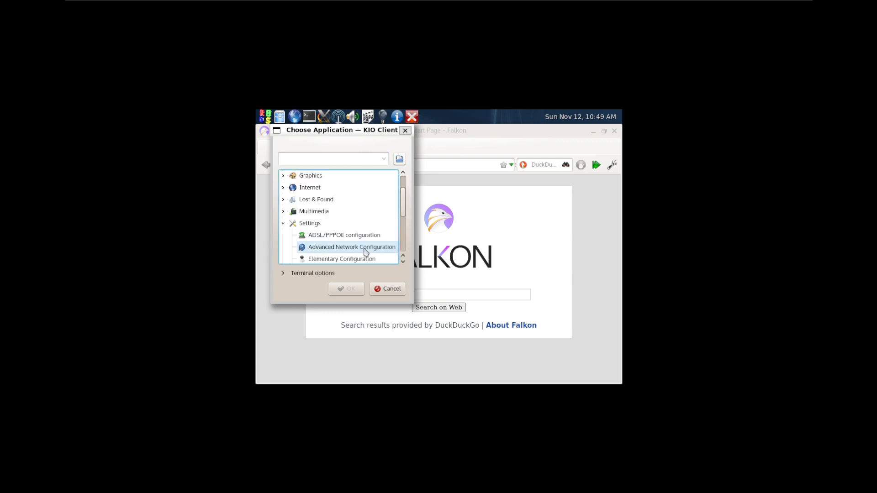
scroll("down", 3)
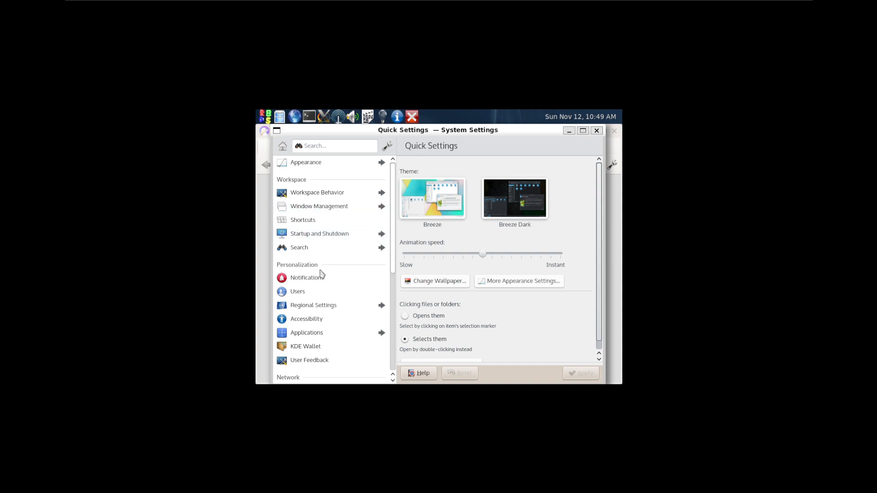
Show About this System with Plasma, Frameworks, Qt, kernel and hardware details
scroll("down", 3)
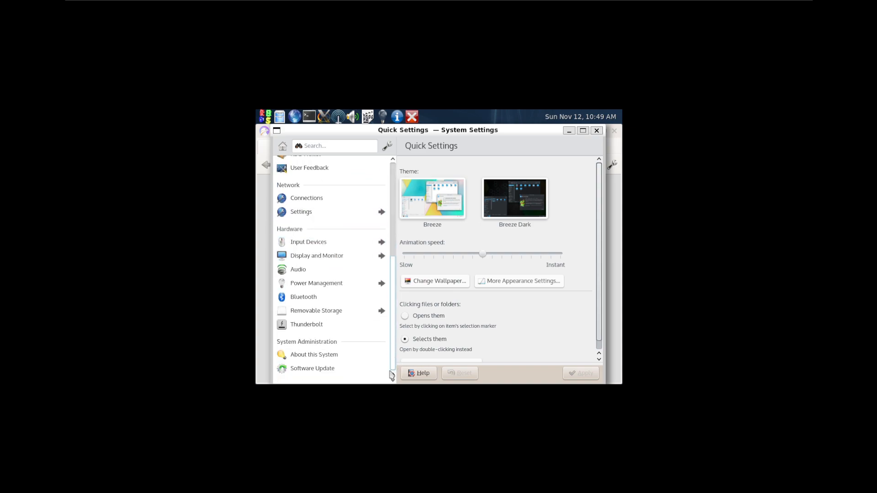
left_click(314, 354)
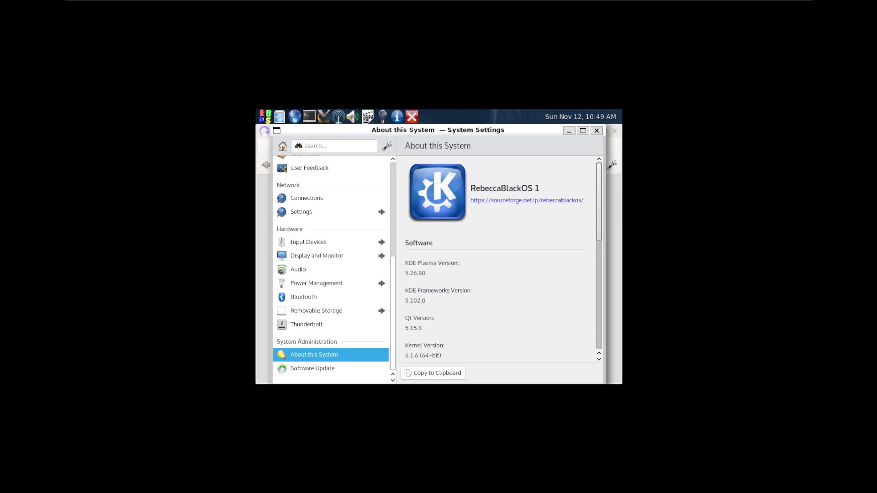
mouse_move(436, 281)
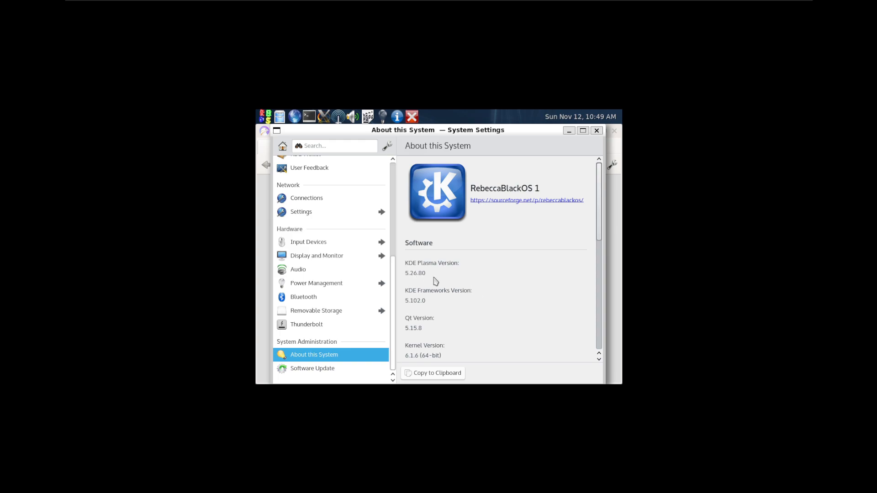
scroll("down", 3)
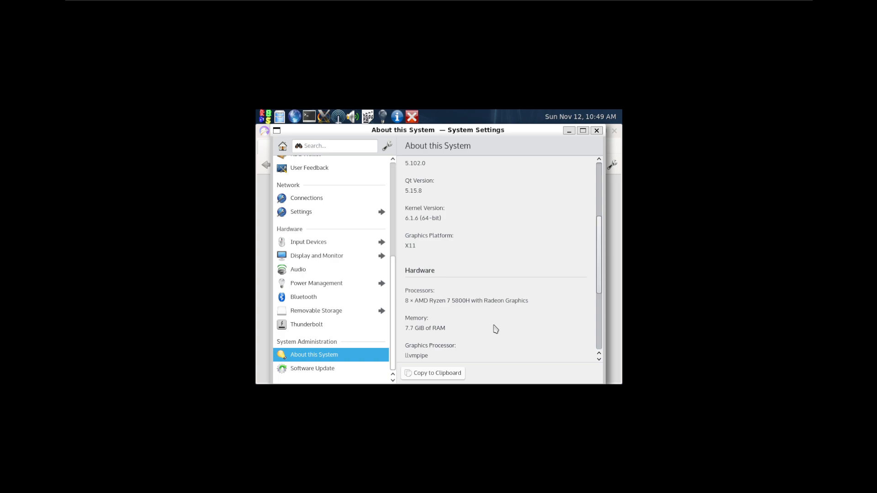
scroll("down", 3)
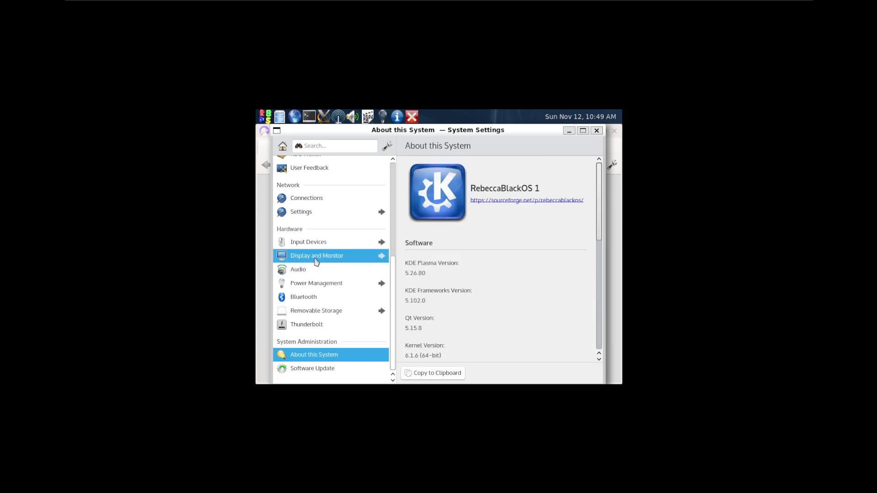
Visit Display and Monitor, Compositor, Display Configuration and Night Color, then close System Settings
left_click(317, 256)
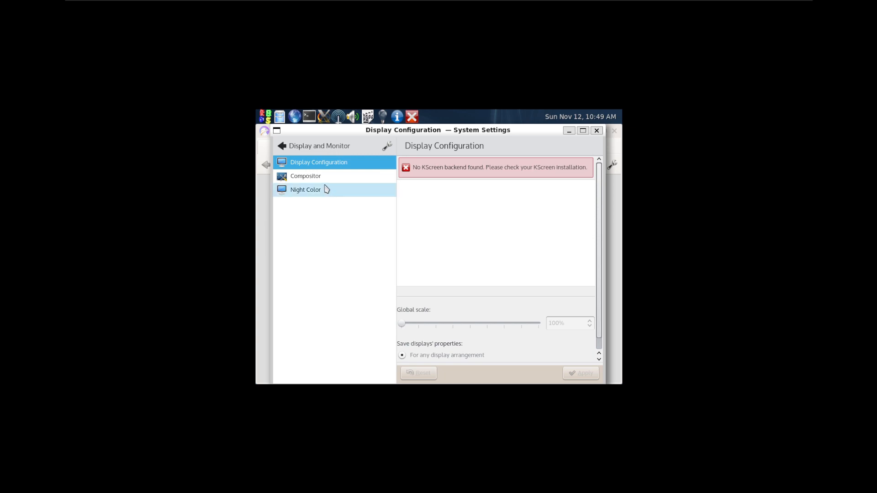
left_click(305, 175)
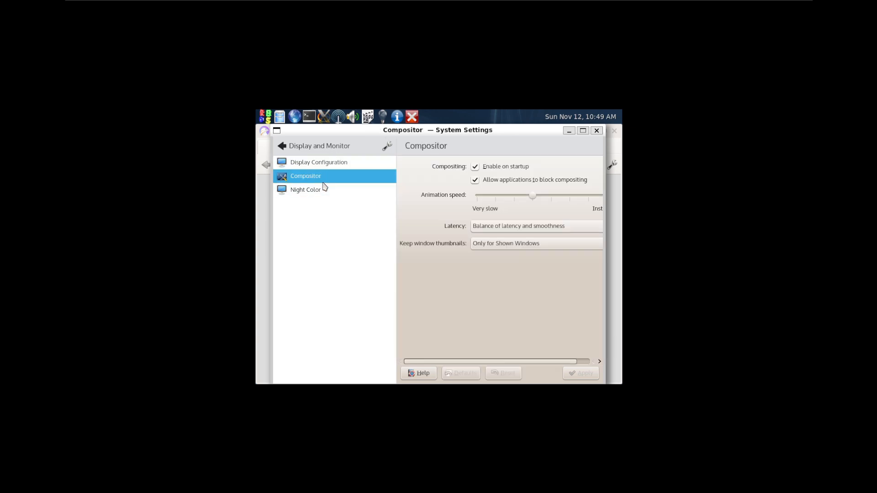
left_click(318, 162)
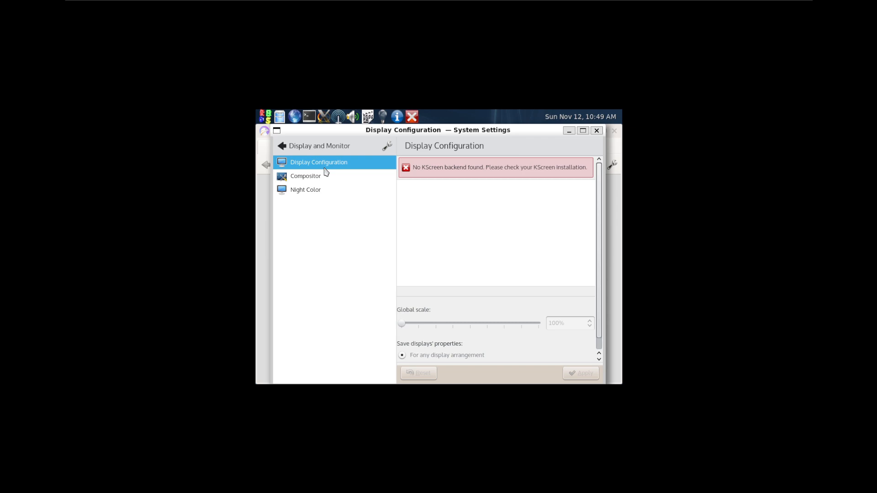
left_click(305, 189)
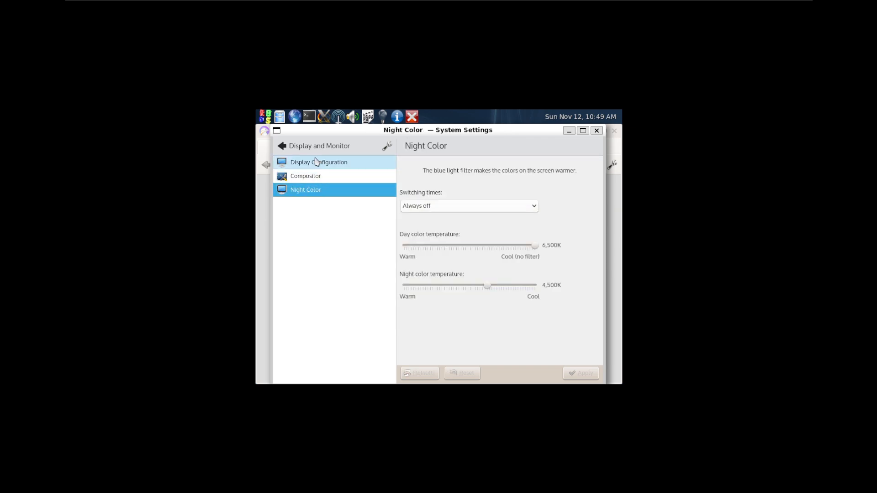
left_click(282, 145)
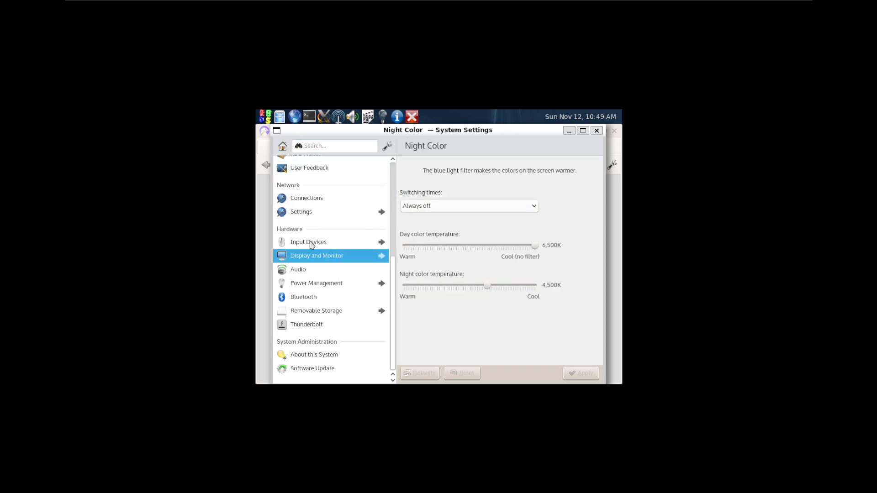
mouse_move(308, 241)
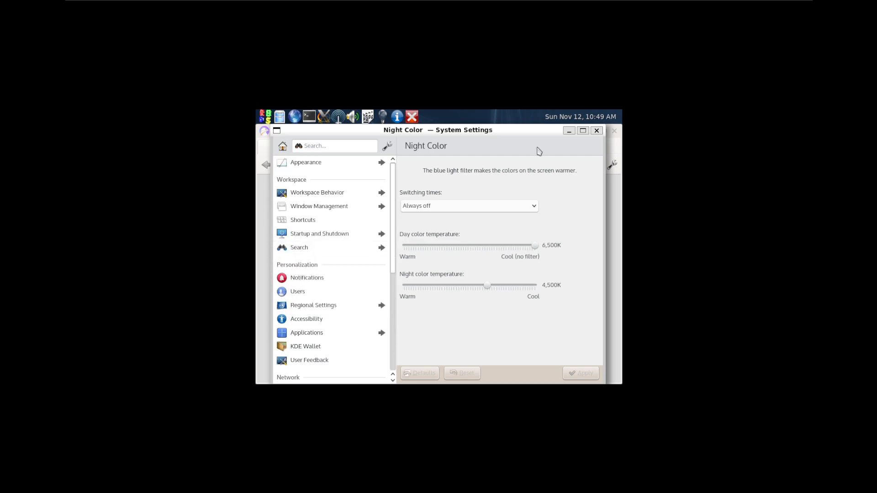
left_click(306, 163)
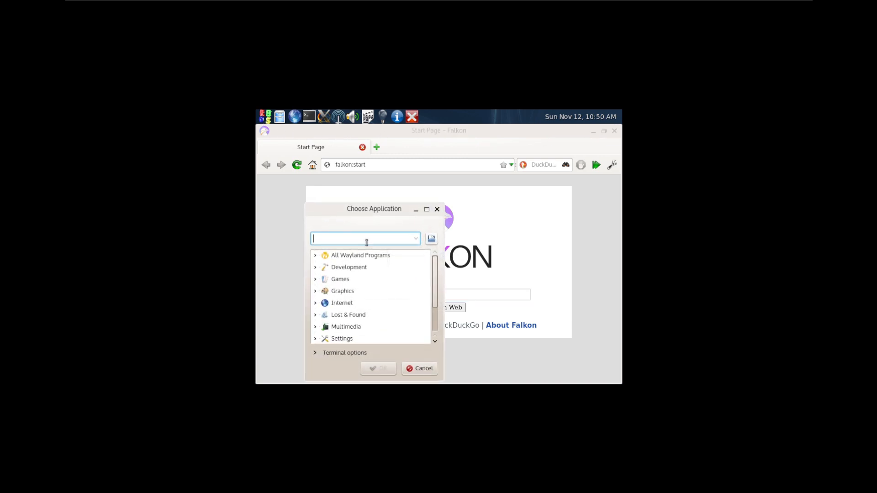
Launch wdisplays from the chooser and dismiss its compositor-unsupported warning
type("dis")
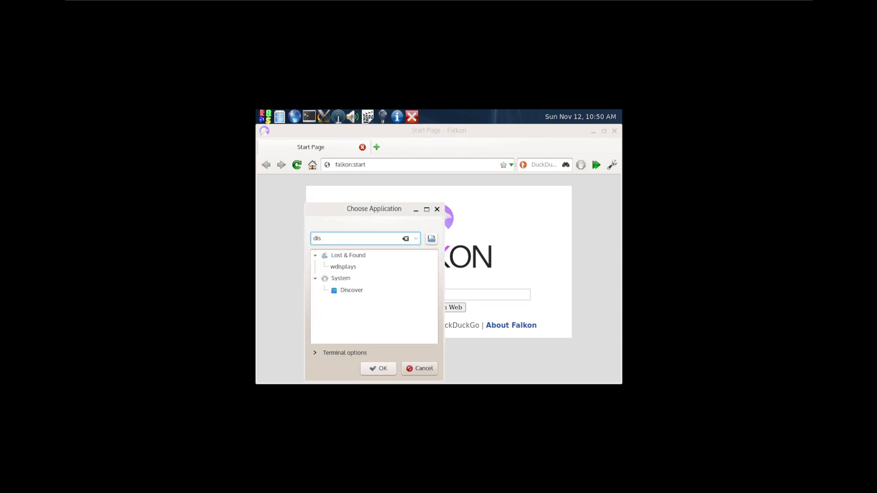
left_click(378, 368)
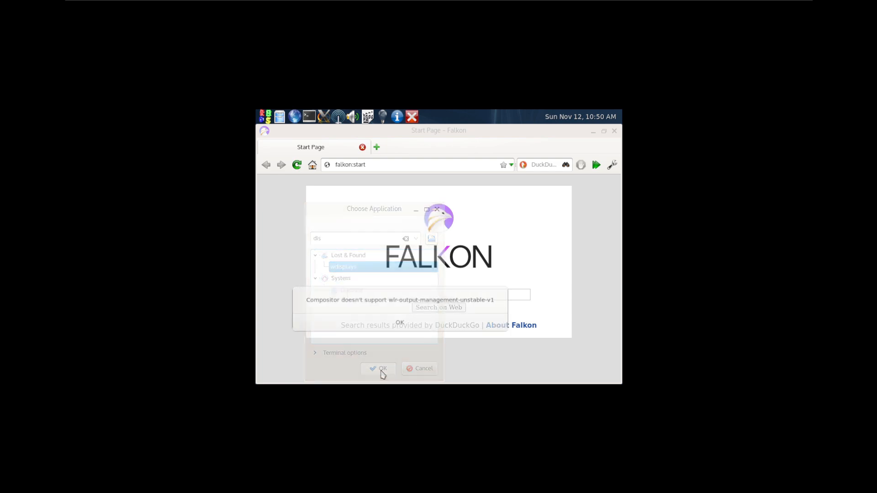
left_click(379, 368)
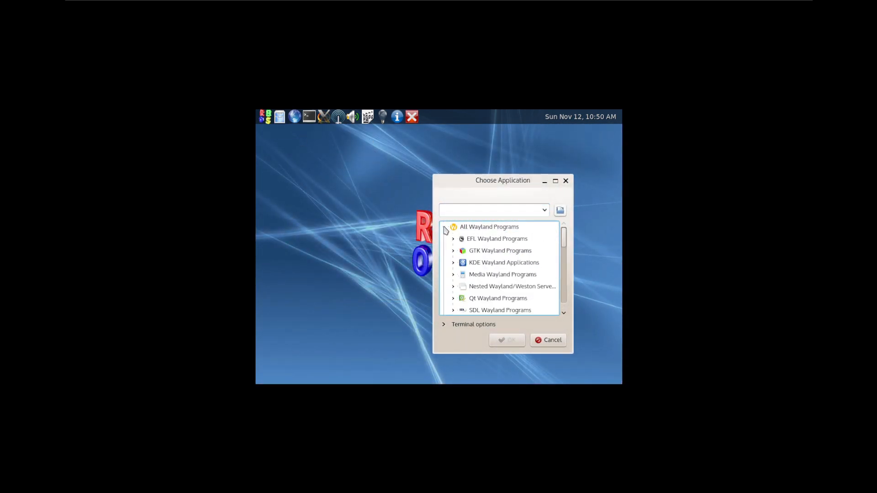
Launch Kate from the Development category, then reopen the application launcher
scroll("down", 3)
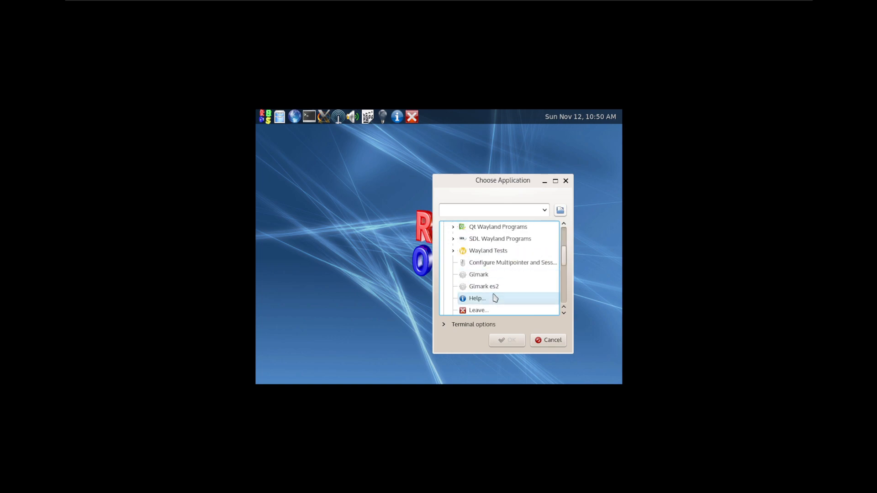
scroll("down", 3)
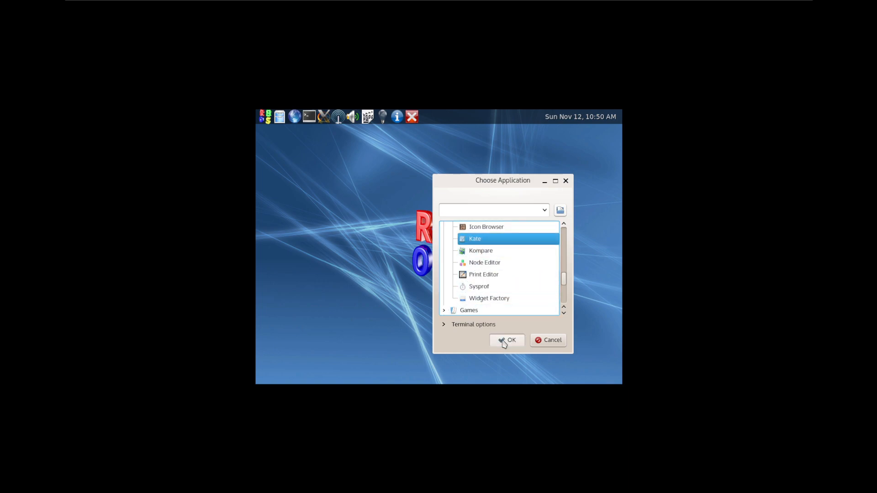
left_click(507, 340)
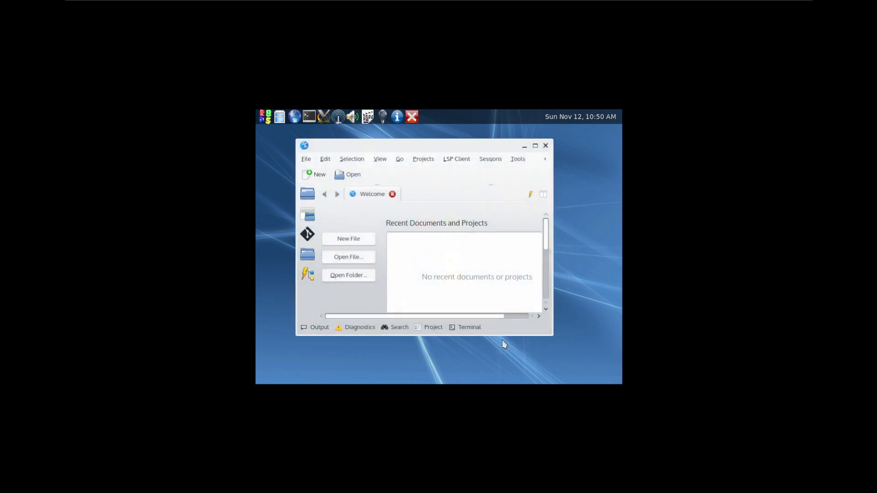
left_click(531, 144)
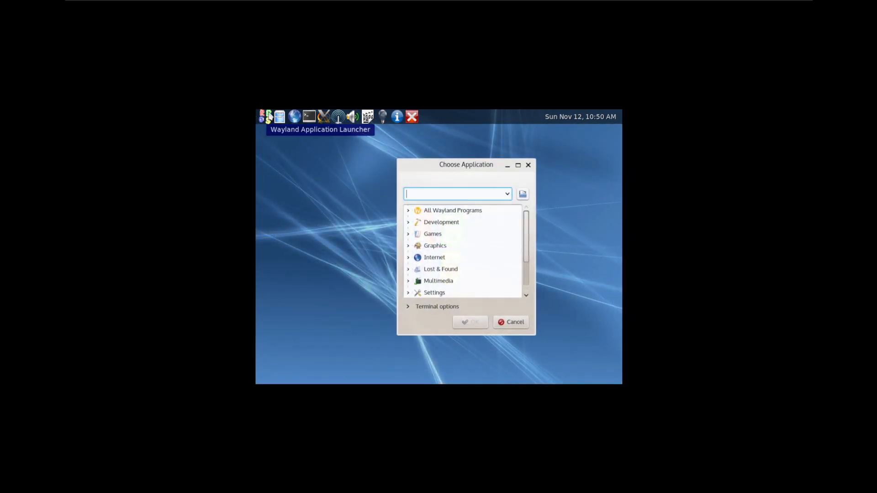
Expand the Games and Graphics categories and look at a Graphics entry
left_click(408, 234)
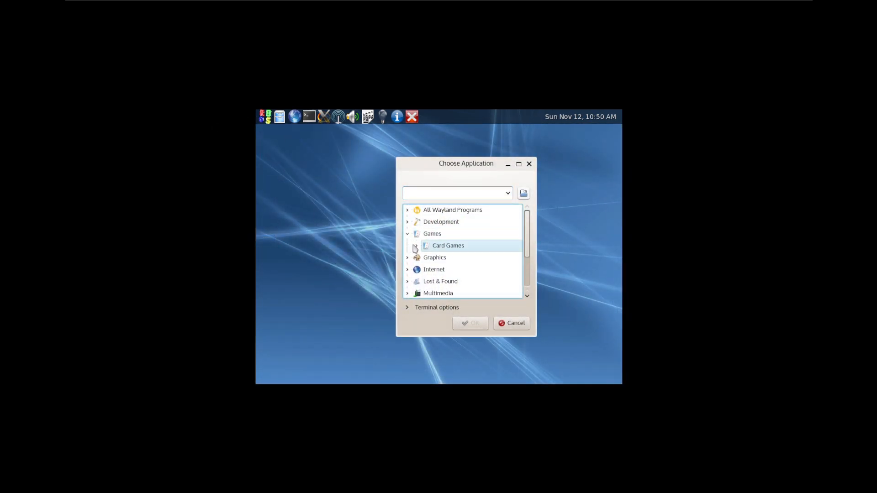
left_click(408, 258)
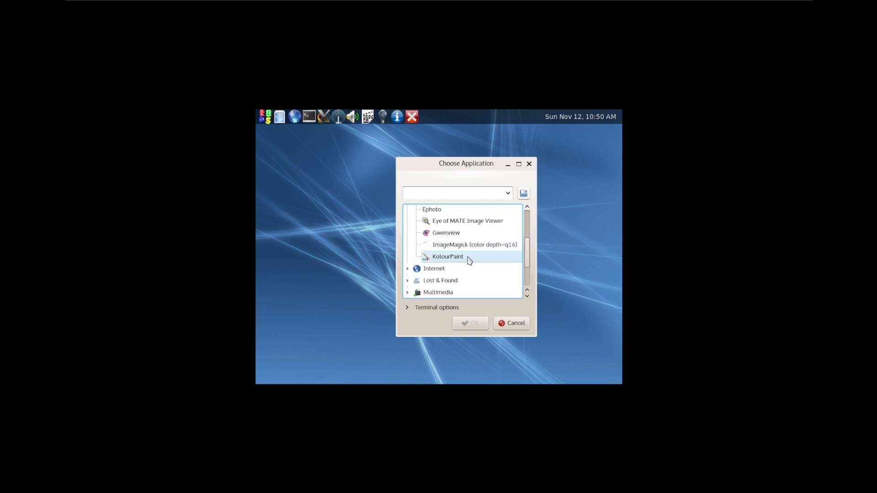
left_click(466, 221)
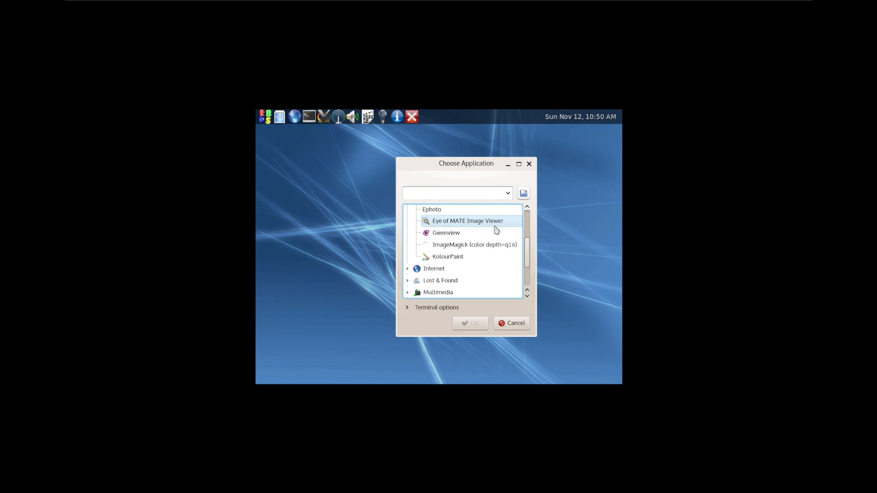
double_click(467, 220)
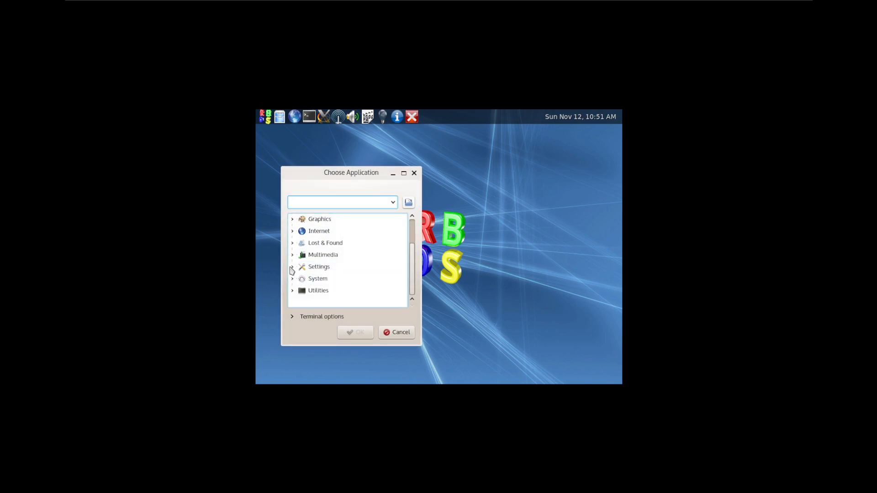
Expand Multimedia and Settings and scroll through the System and Utilities programs
left_click(291, 255)
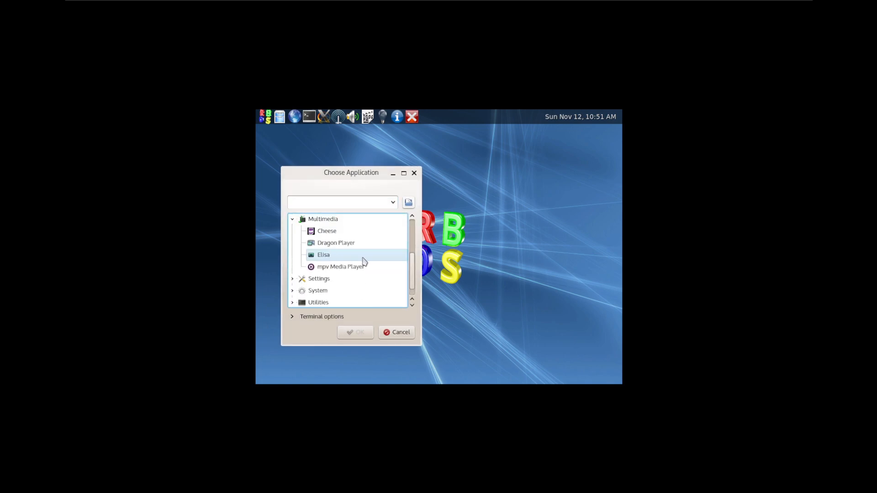
left_click(396, 332)
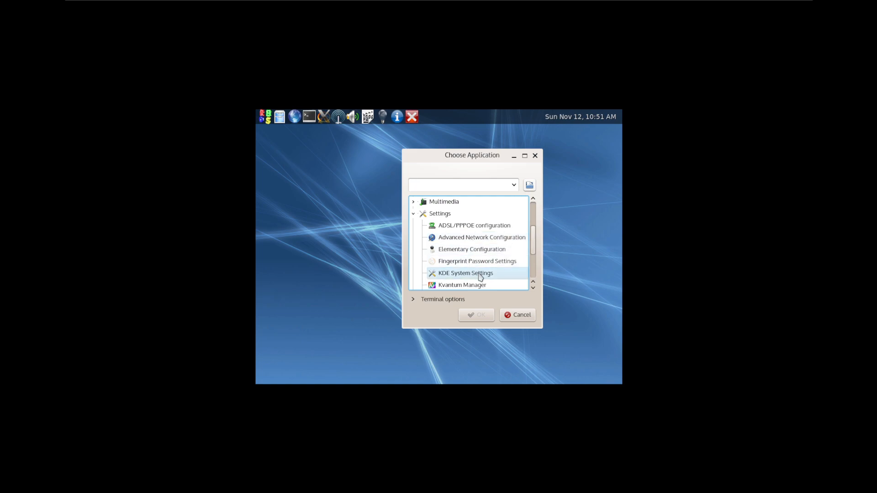
scroll("down", 3)
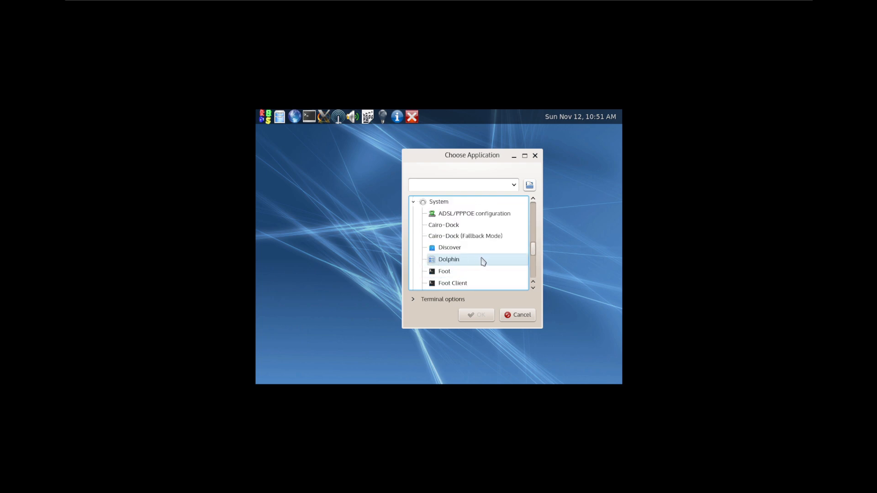
scroll("down", 3)
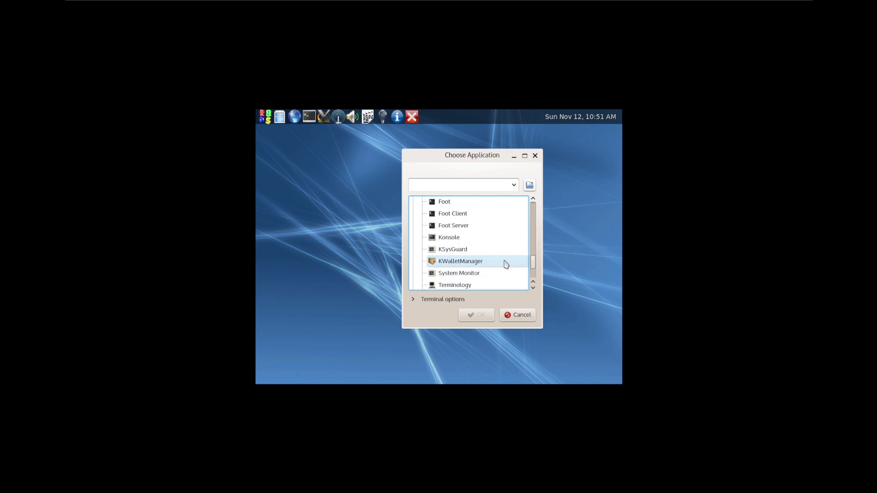
scroll("down", 3)
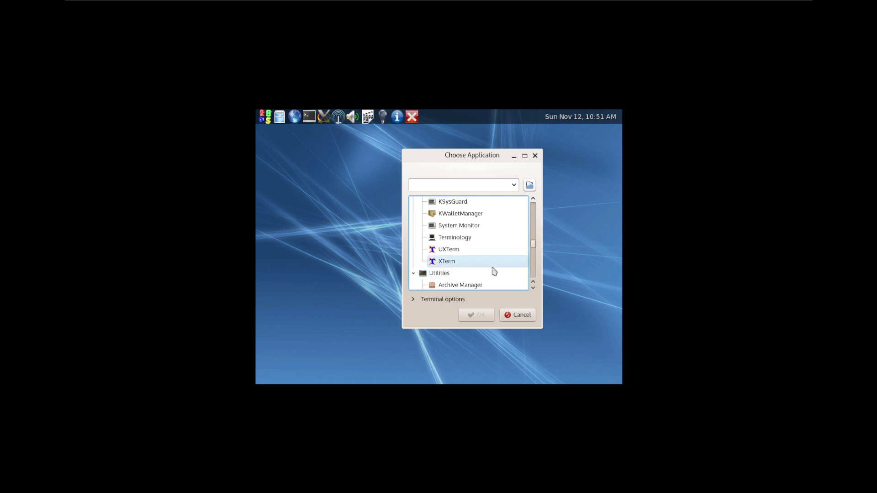
scroll("down", 3)
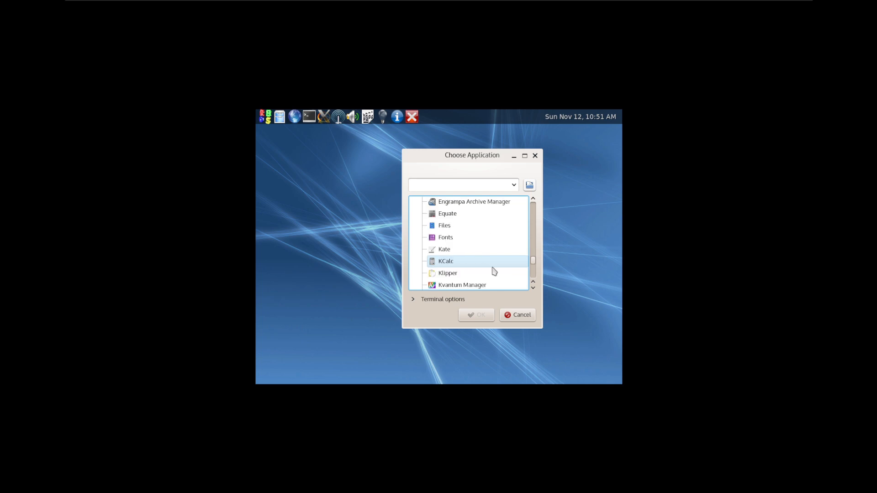
scroll("down", 3)
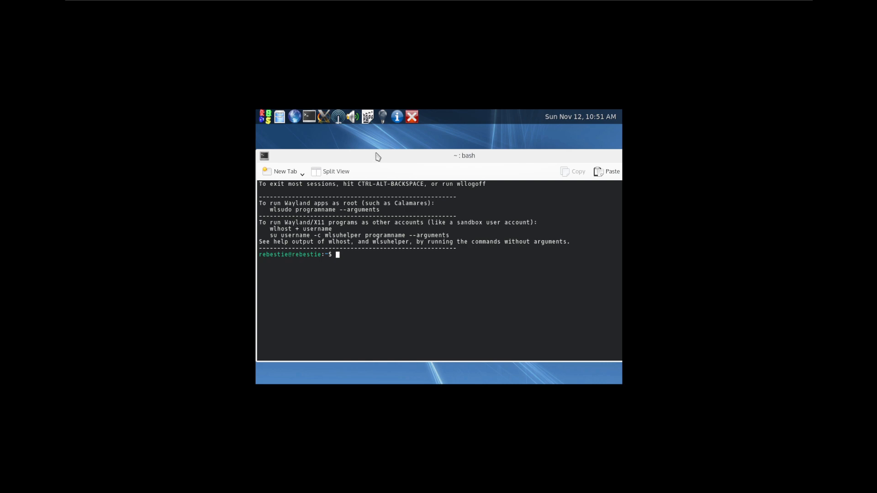
mouse_move(425, 287)
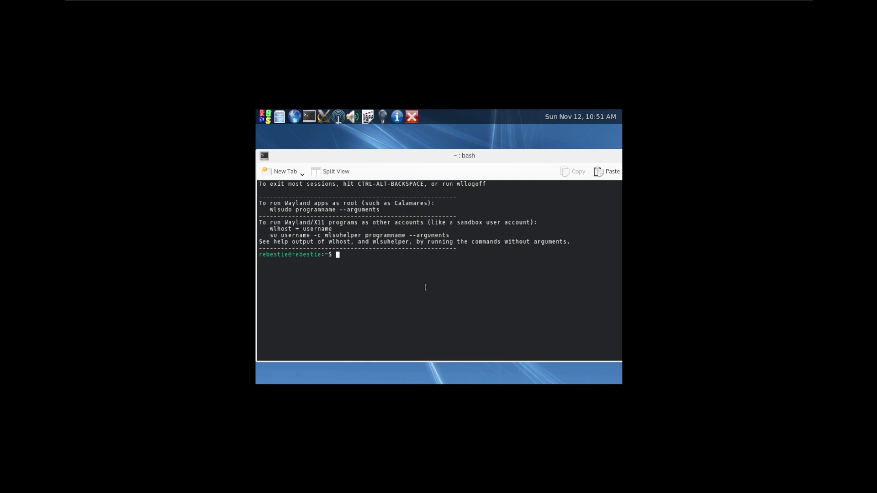
Run htop, which is not found, then run top to list running processes
type("htop")
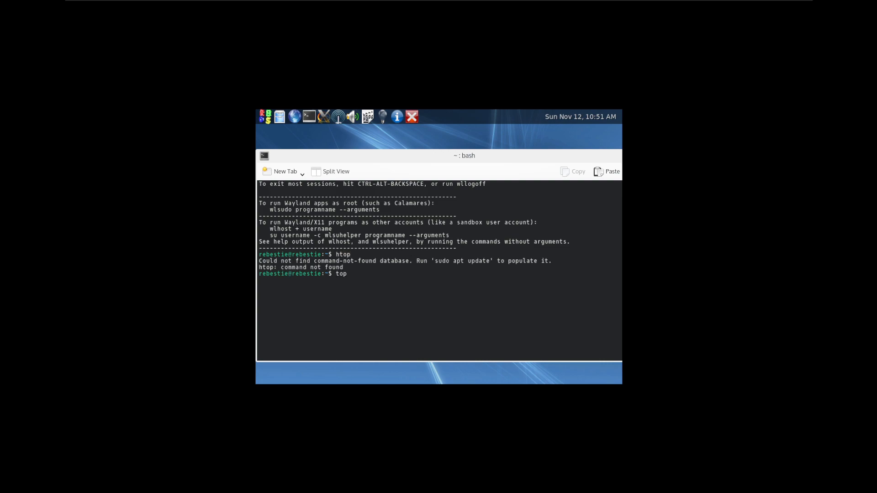
key("Return")
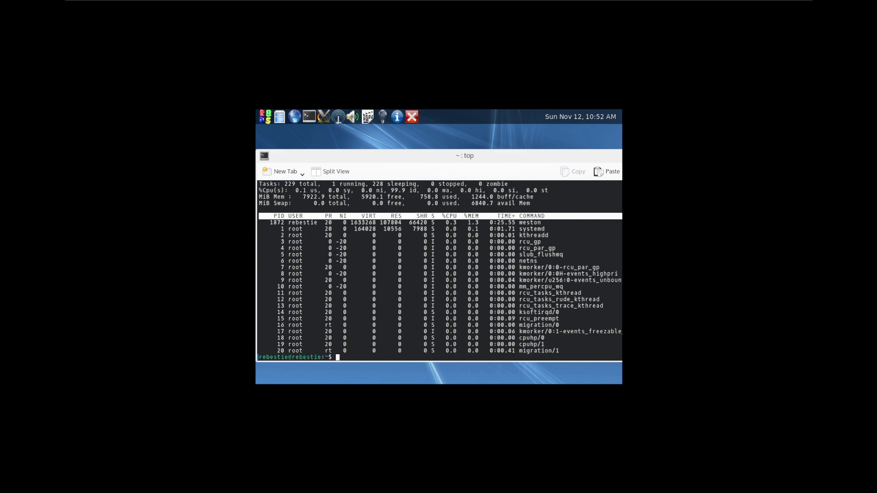
mouse_move(601, 116)
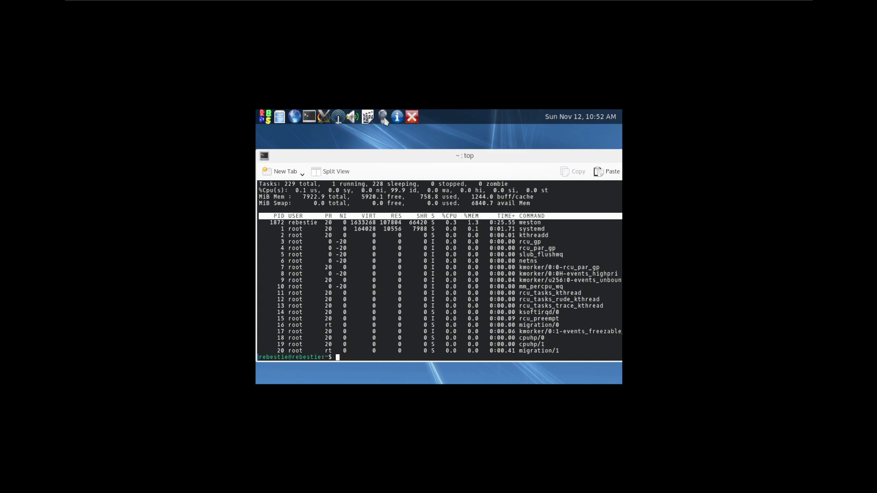
left_click(396, 116)
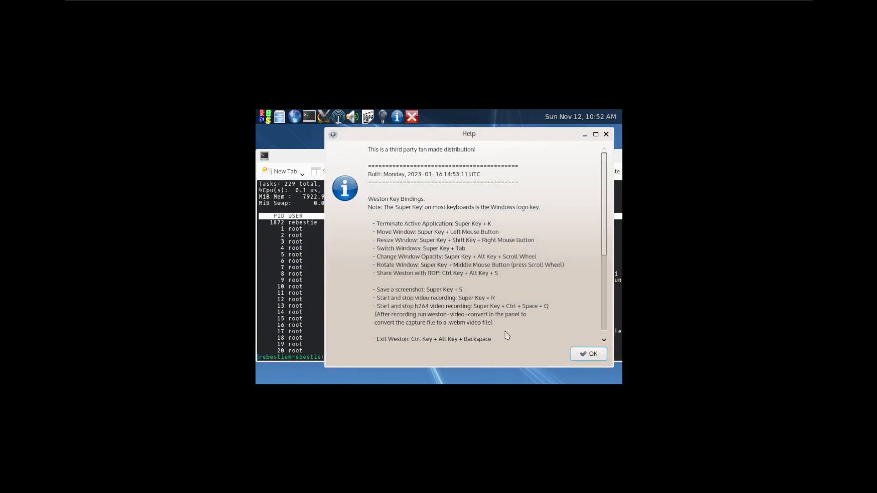
mouse_move(375, 351)
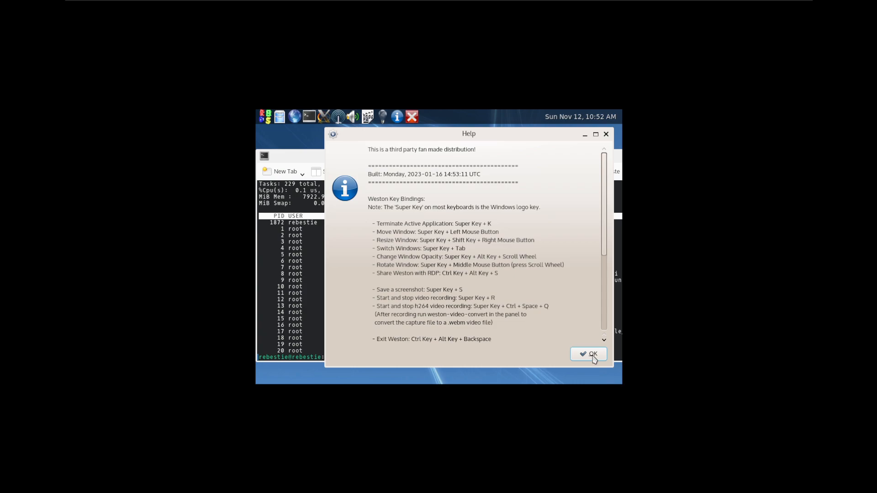
left_click(587, 353)
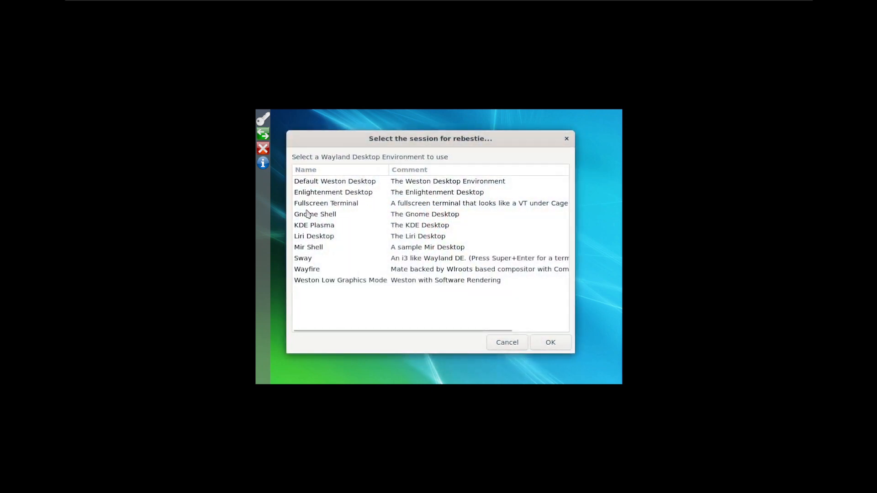
Start a KDE Plasma session from the session chooser
left_click(314, 225)
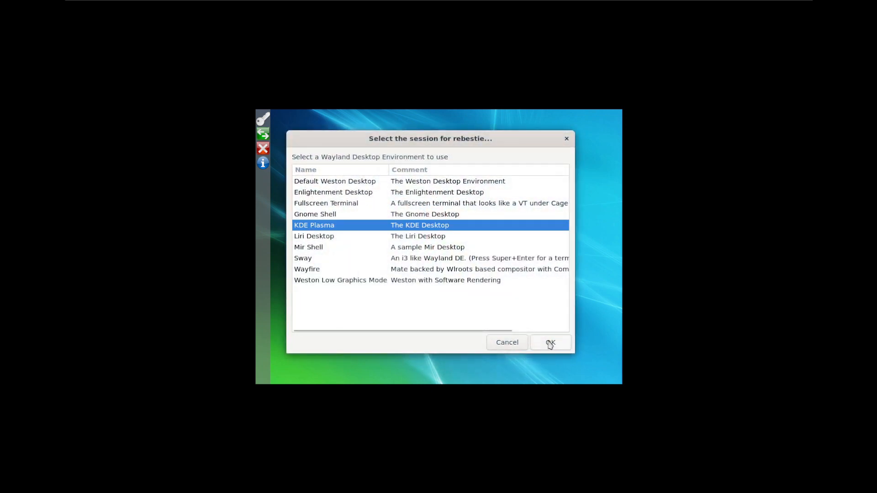
left_click(550, 343)
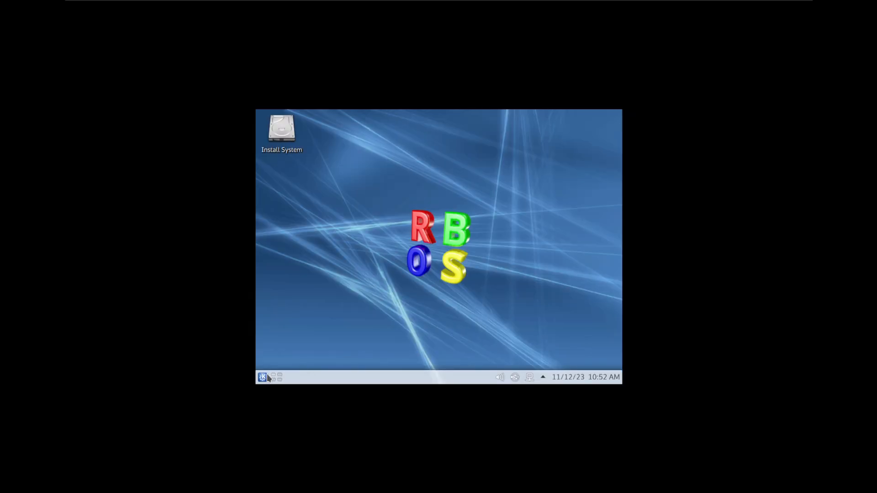
Search the application launcher for 'disp' to find Display Configuration
left_click(262, 376)
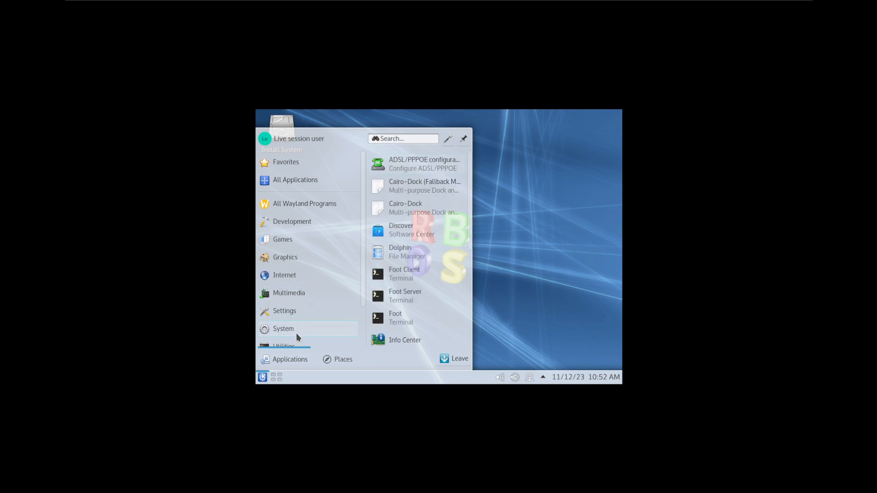
type("disp")
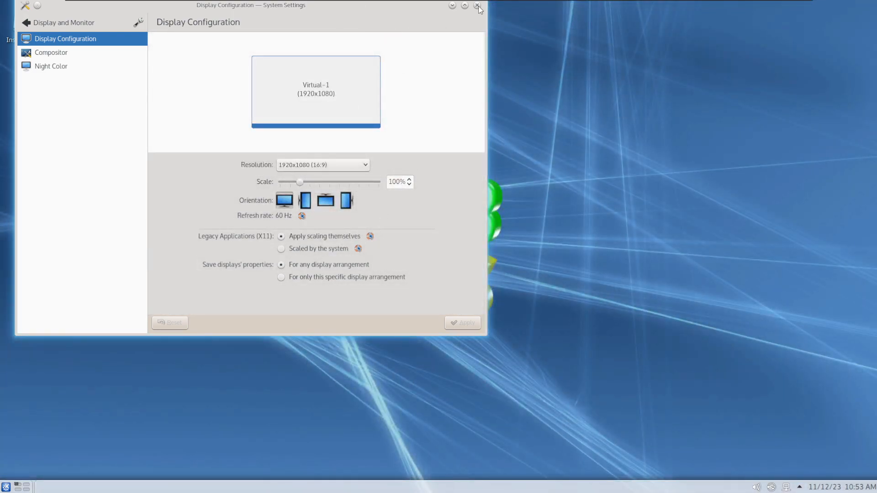
Close the System Settings window after viewing Display Configuration
left_click(477, 7)
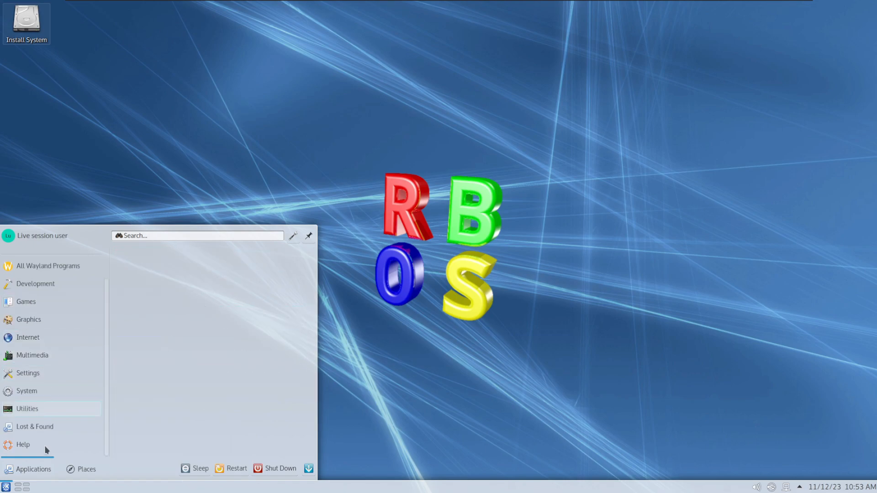
Browse the Utilities category, close the launcher, and reopen it on the Settings category
left_click(26, 409)
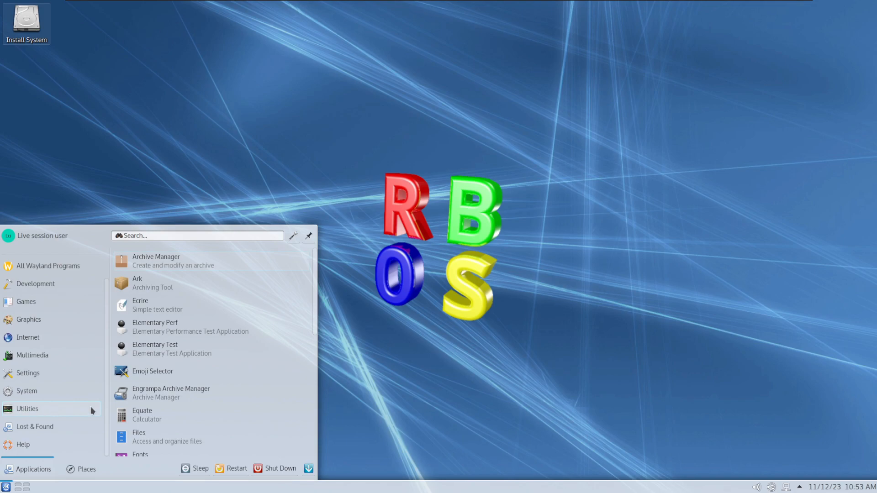
scroll("down", 3)
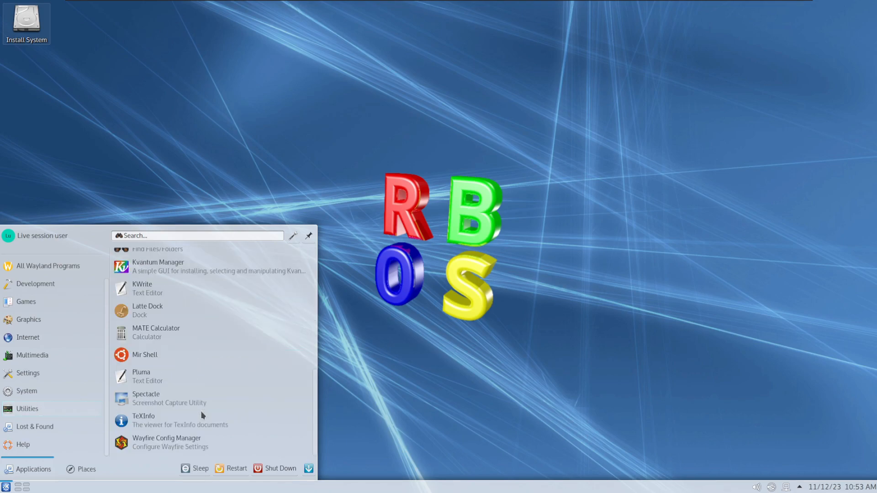
left_click(167, 442)
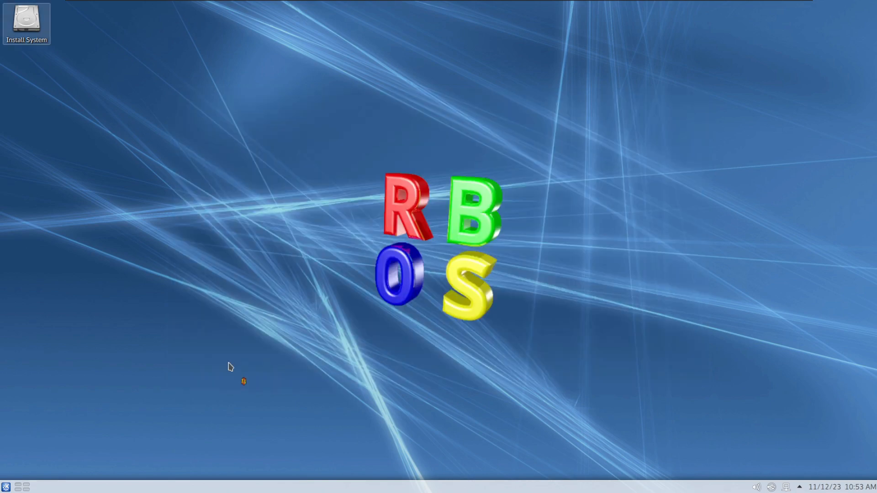
left_click(6, 485)
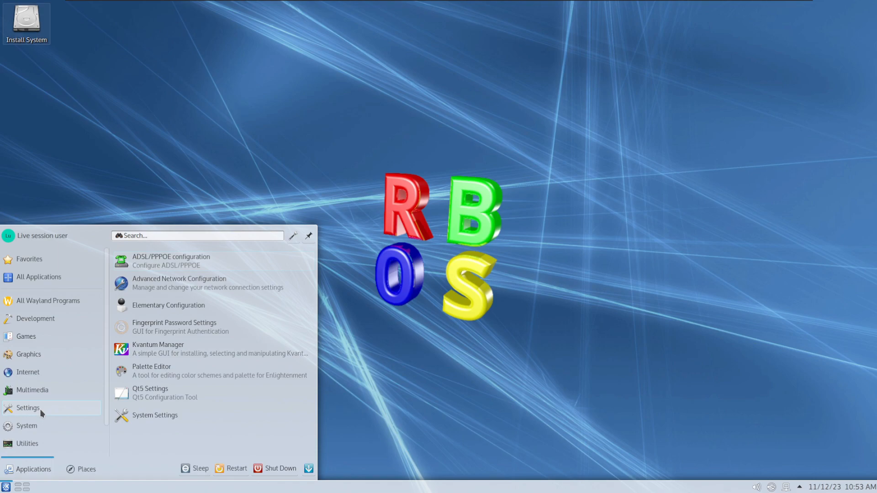
View About this System in System Settings, then go to Global Theme
left_click(155, 415)
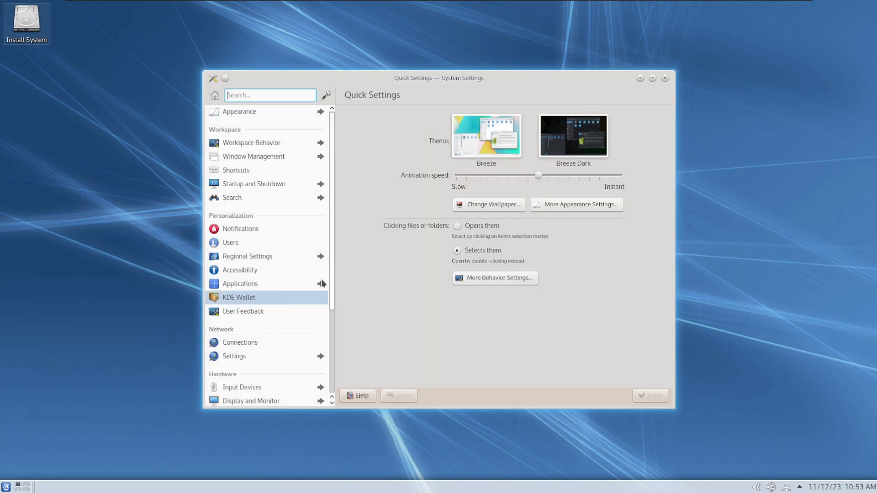
scroll("down", 3)
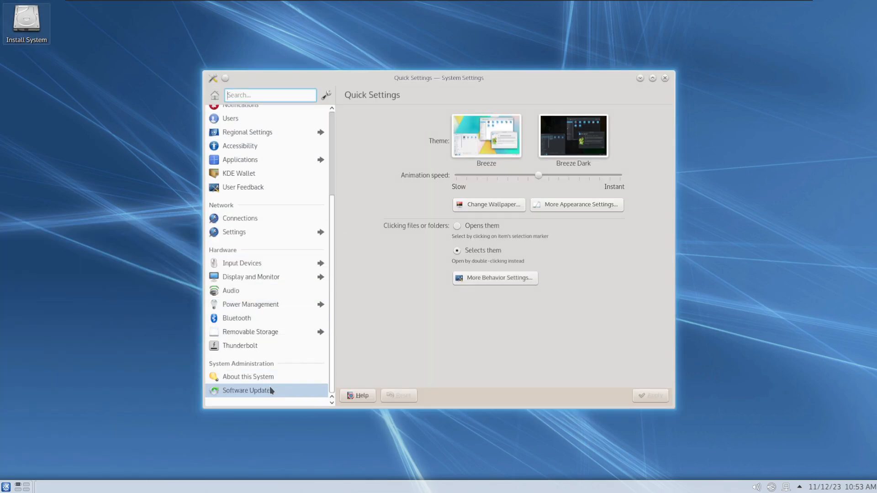
left_click(248, 376)
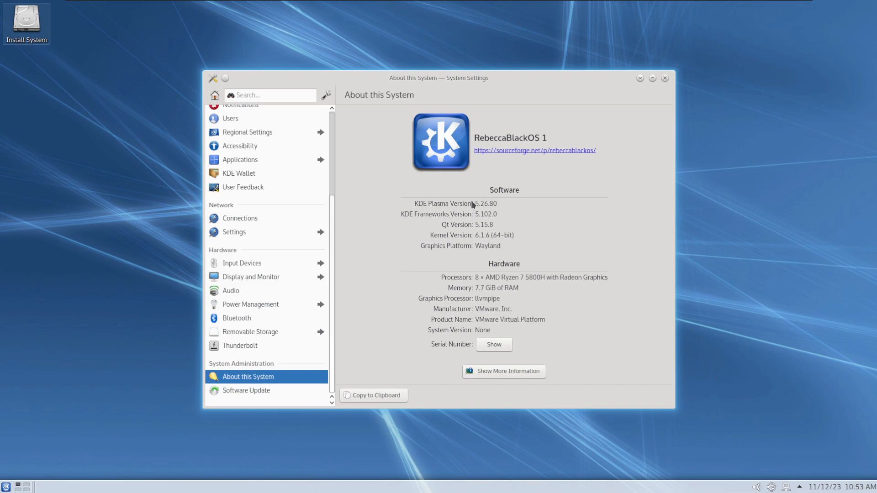
left_click(246, 390)
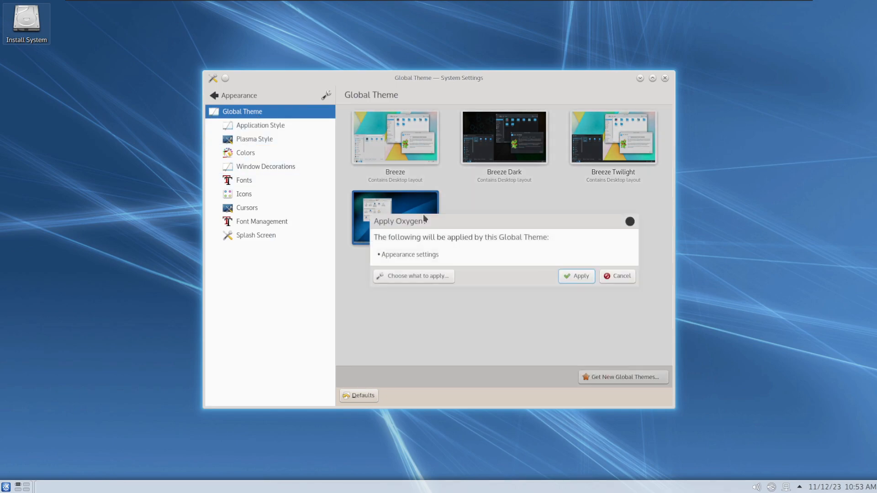
Dismiss the Oxygen prompt and apply the Breeze global theme
left_click(581, 276)
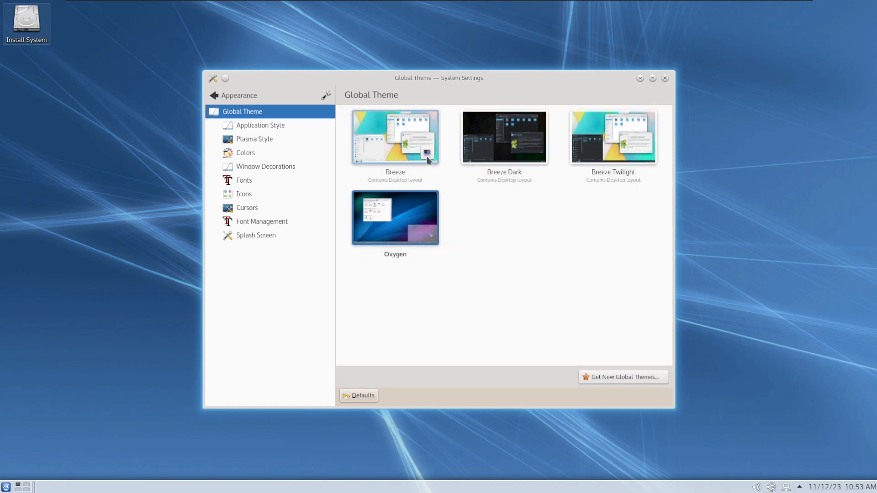
left_click(394, 137)
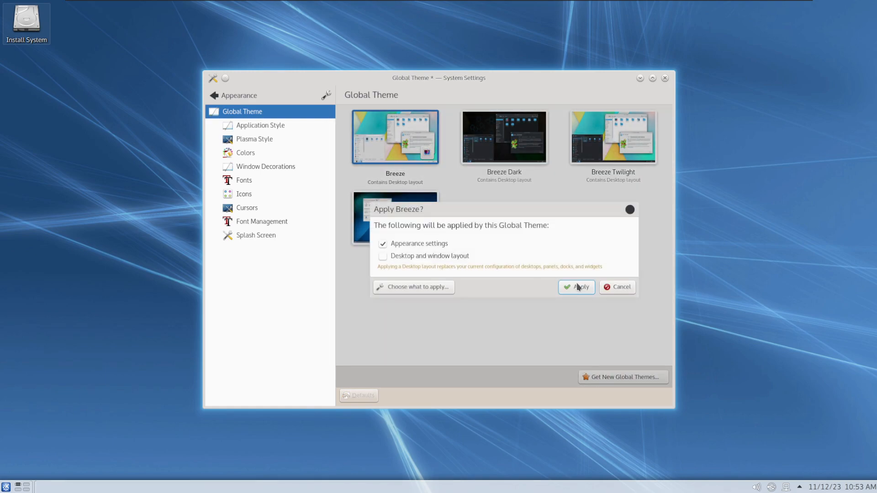
left_click(577, 287)
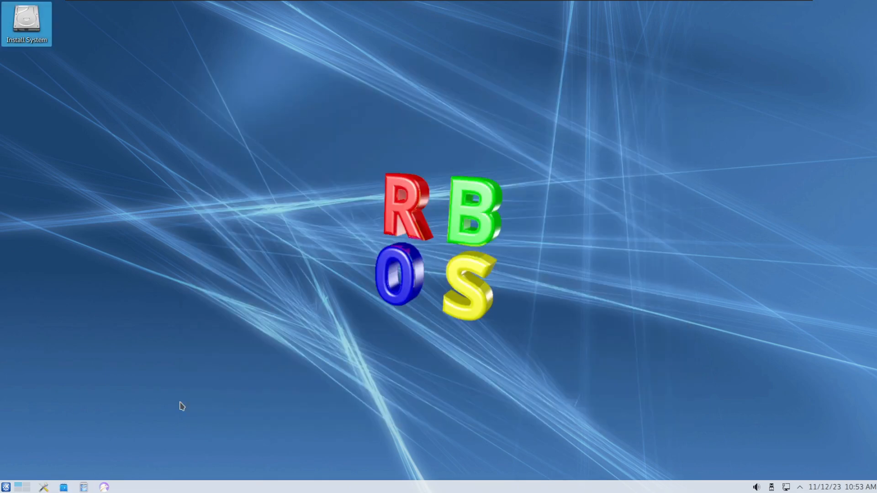
Launch the Dolphin file manager and close it again
left_click(84, 486)
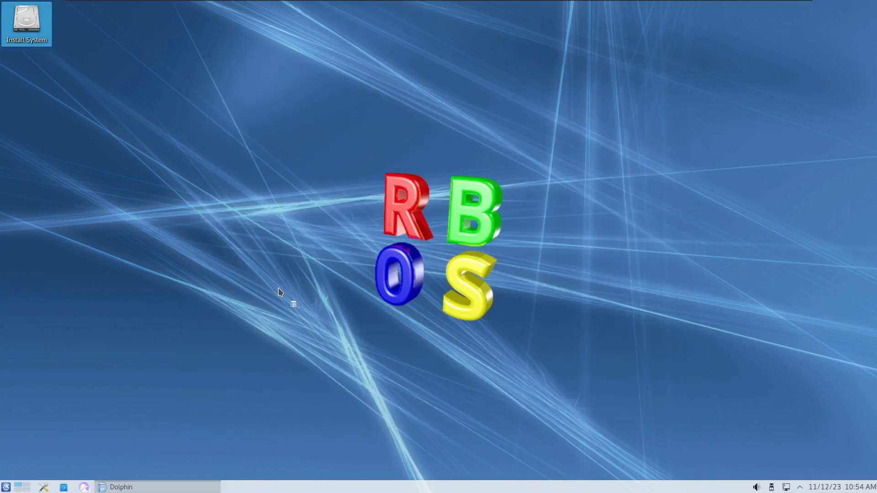
left_click(120, 487)
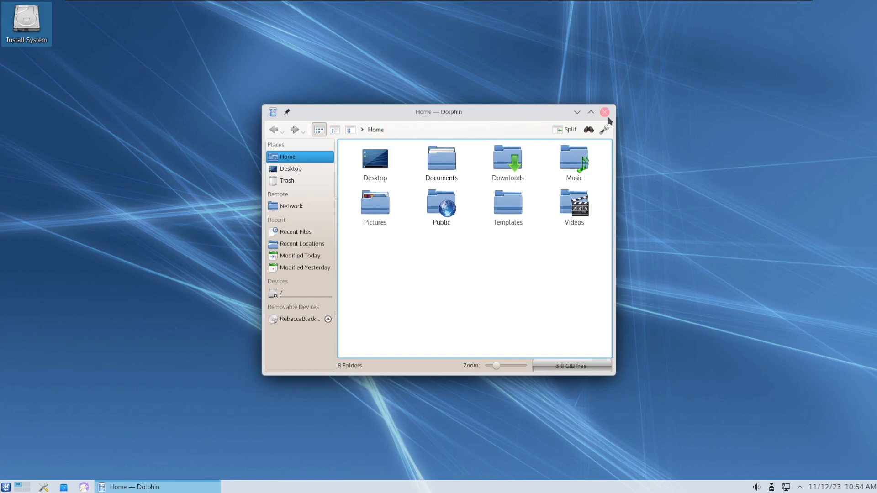
left_click(605, 111)
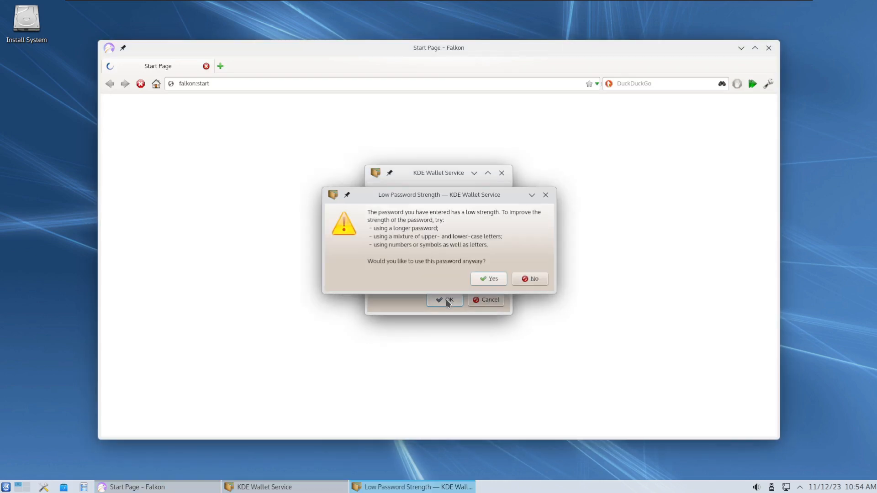
Accept Falkon's weak wallet password, view About Falkon (23.03.70), then close the browser
left_click(488, 279)
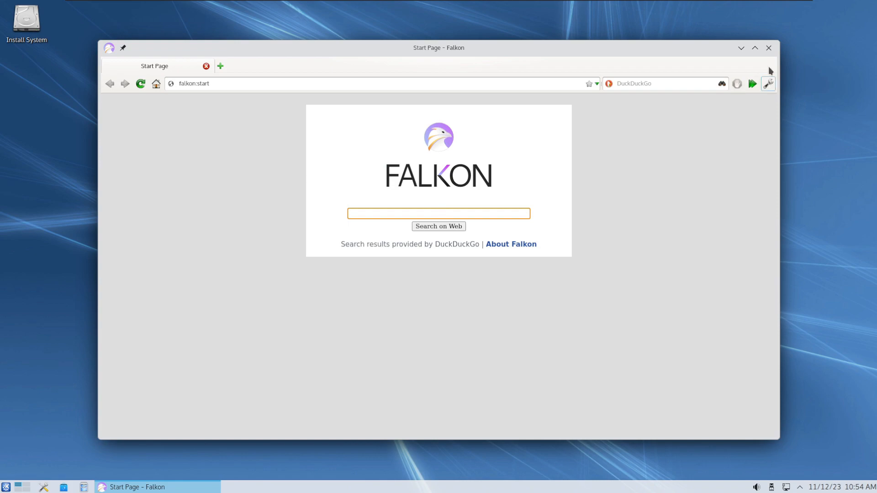
left_click(768, 83)
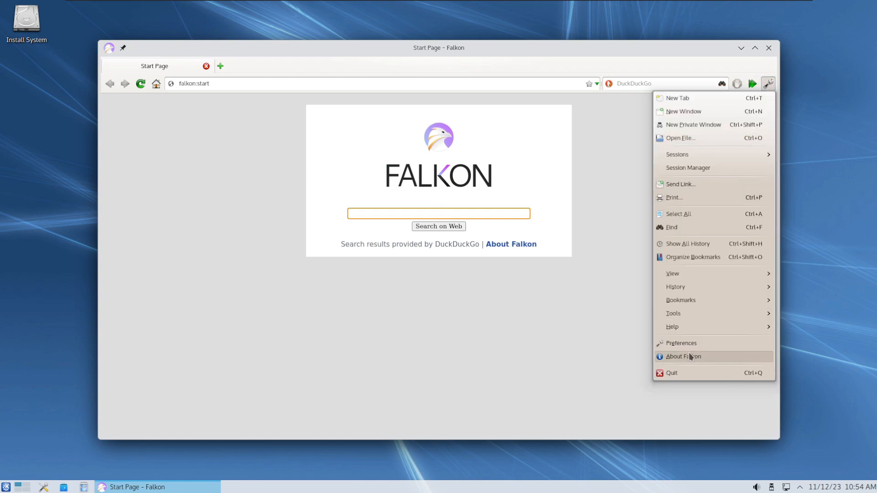
left_click(684, 357)
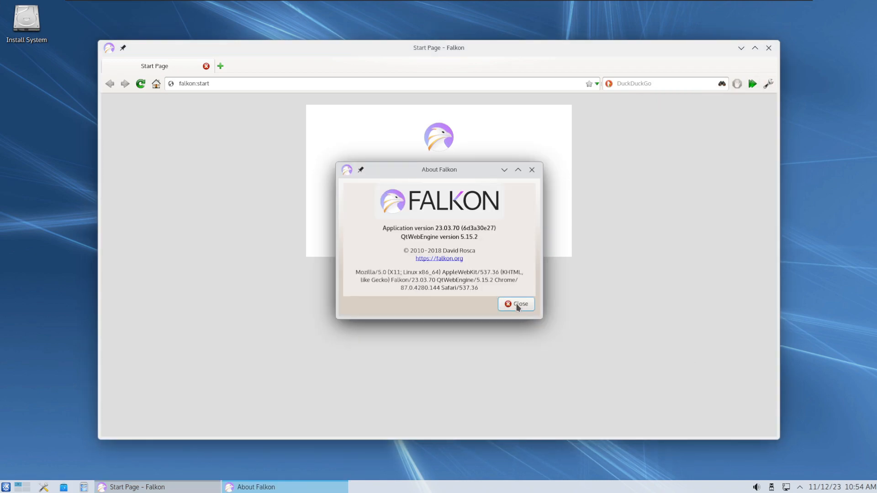
left_click(515, 304)
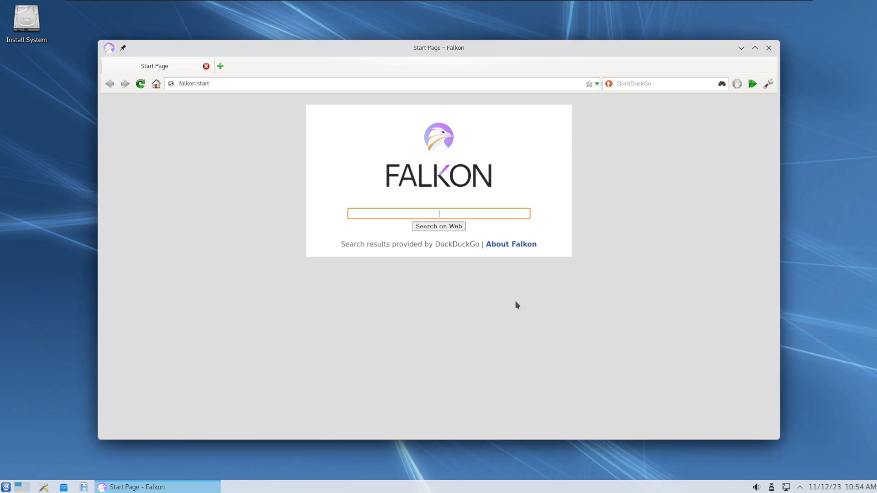
left_click(768, 47)
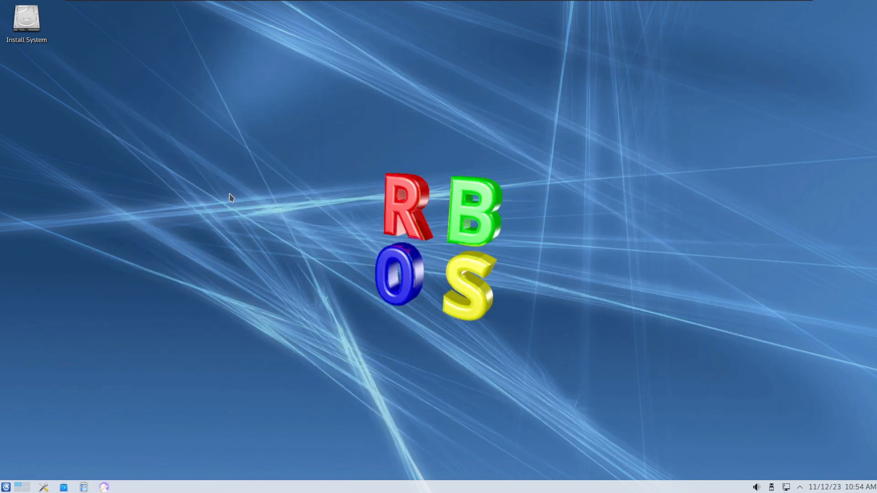
Launch Discover and review the 123 pending updates list
left_click(6, 487)
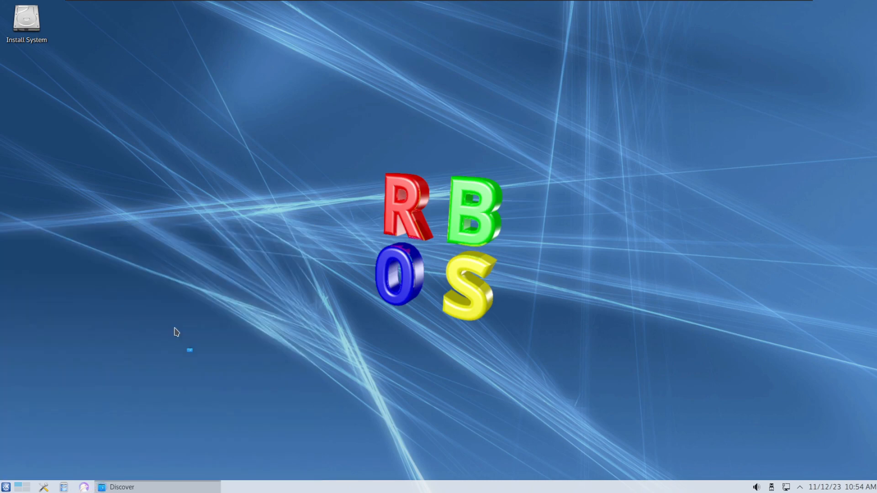
left_click(121, 487)
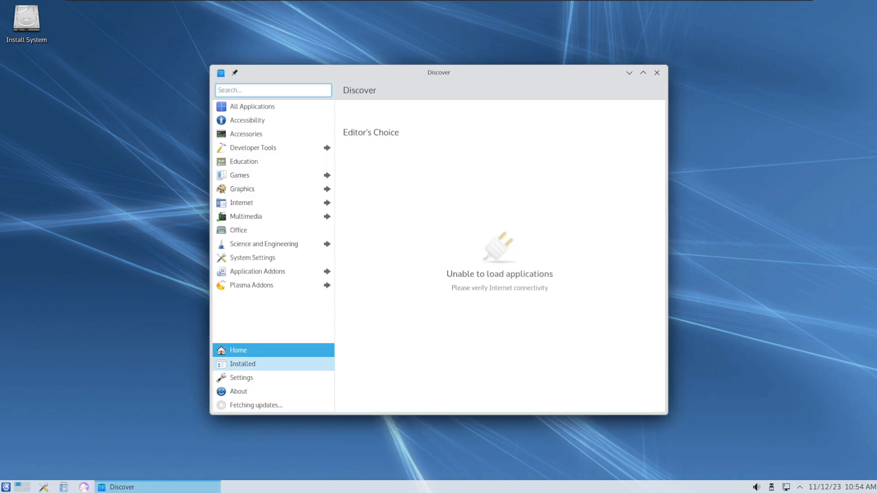
left_click(241, 378)
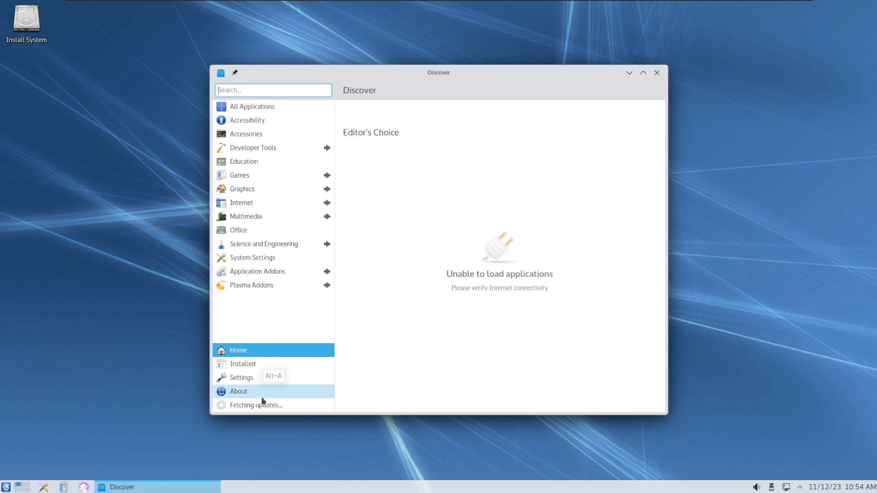
left_click(256, 405)
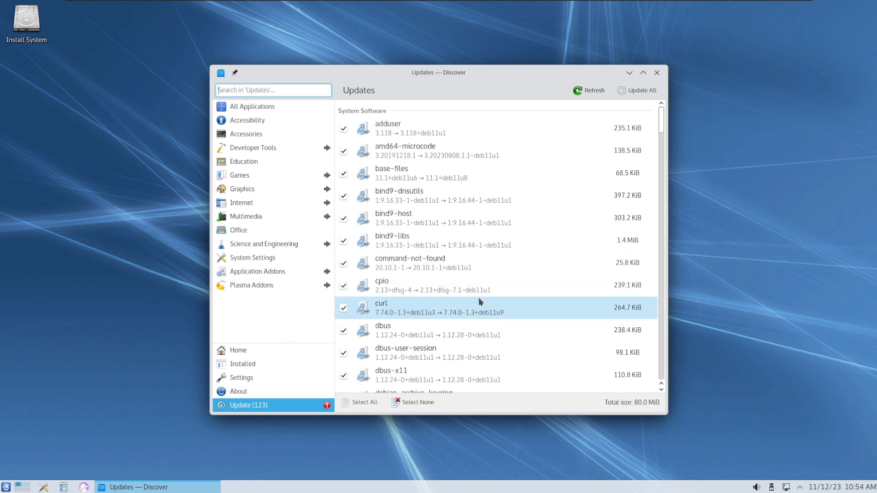
scroll("down", 3)
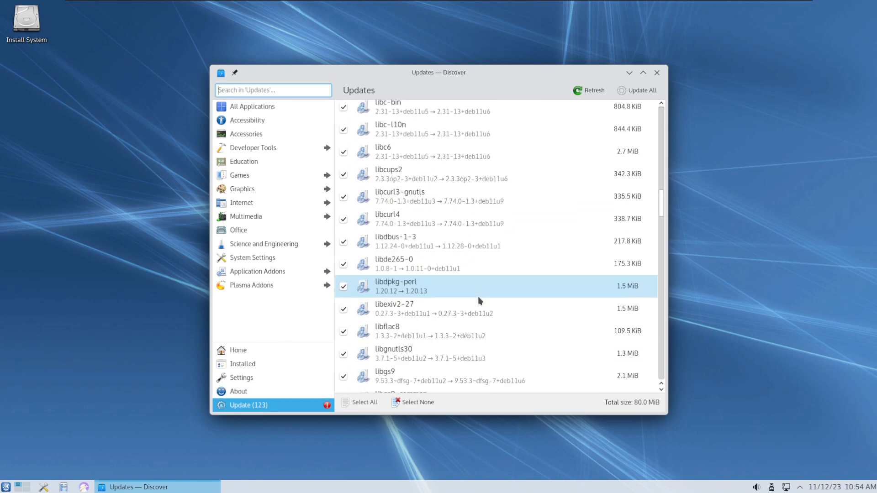
Visit Discover's home, installed packages and source settings pages, then the updates list again
left_click(237, 350)
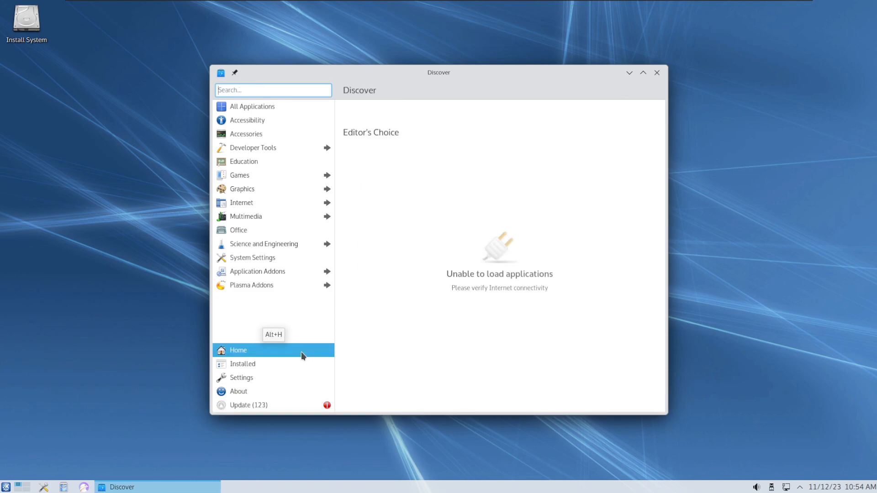
left_click(243, 364)
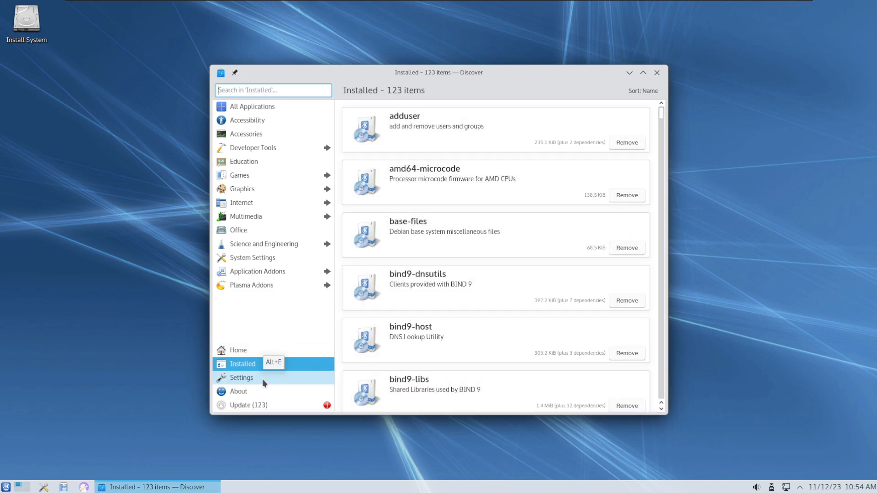
left_click(241, 377)
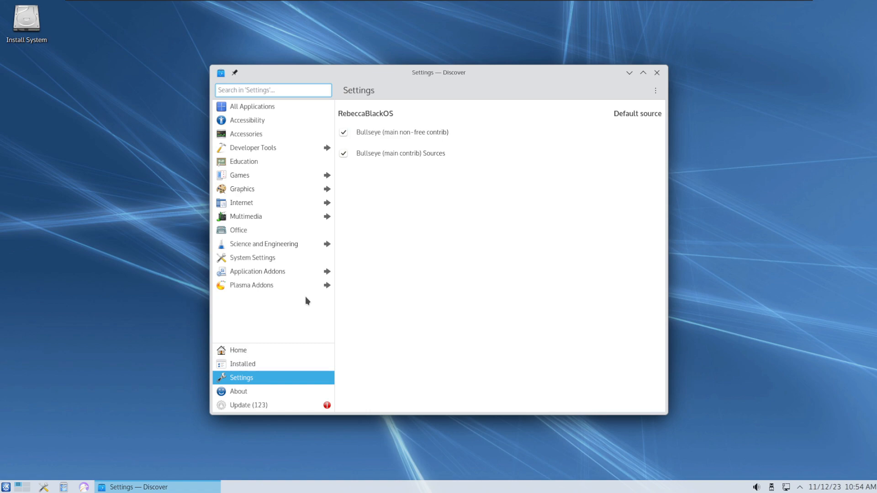
mouse_move(266, 364)
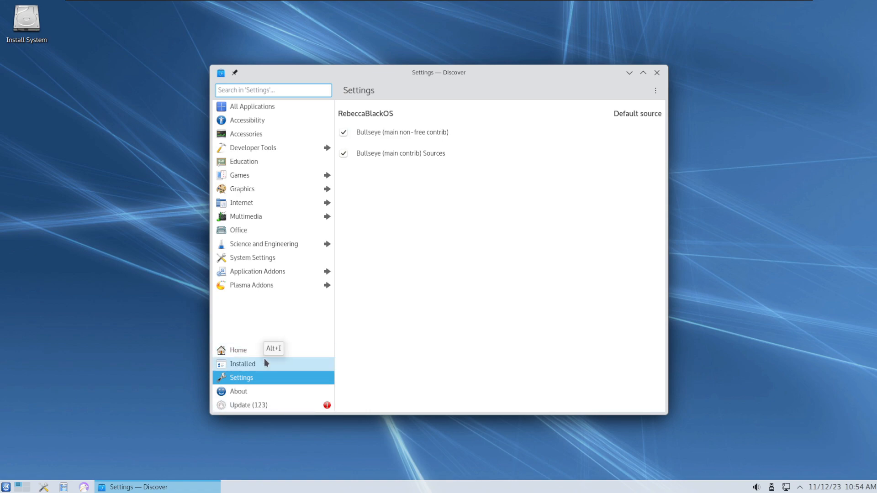
left_click(248, 405)
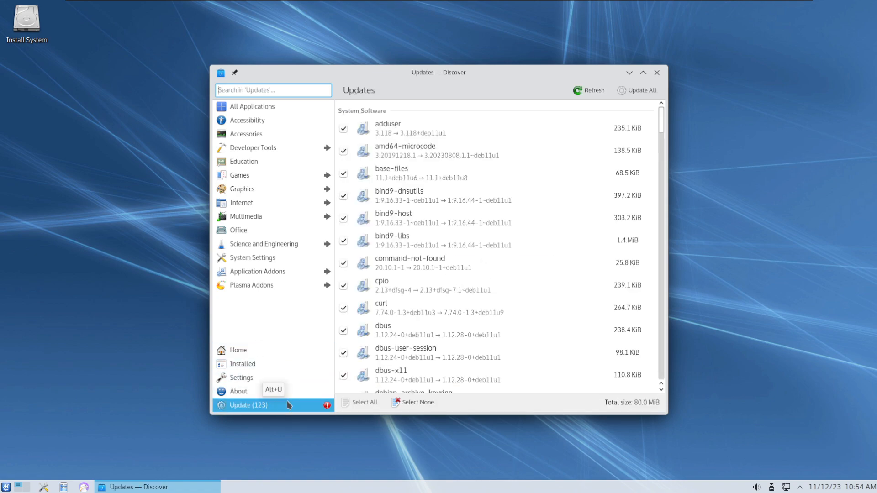
scroll("down", 3)
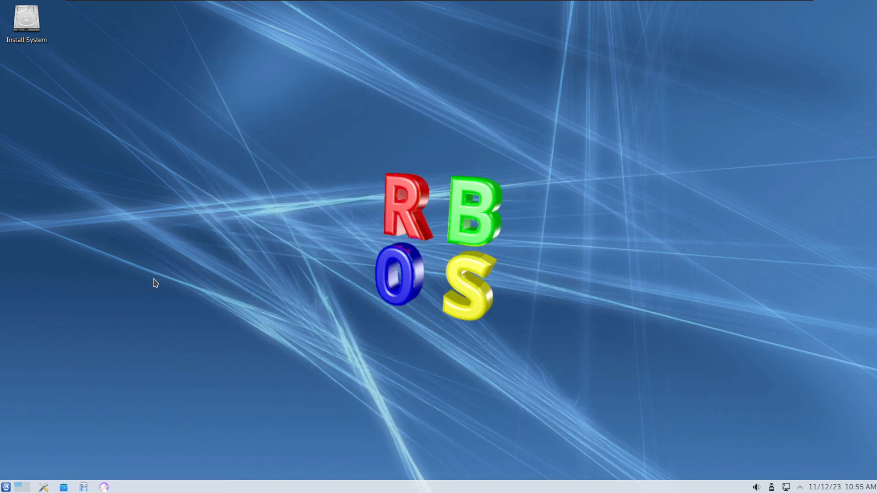
Launch EFL Elementary Tests from the application launcher
left_click(6, 487)
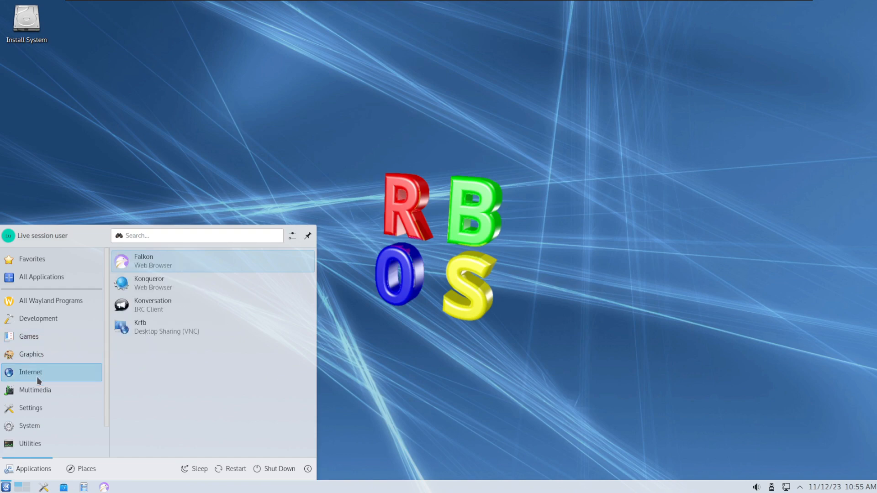
left_click(7, 484)
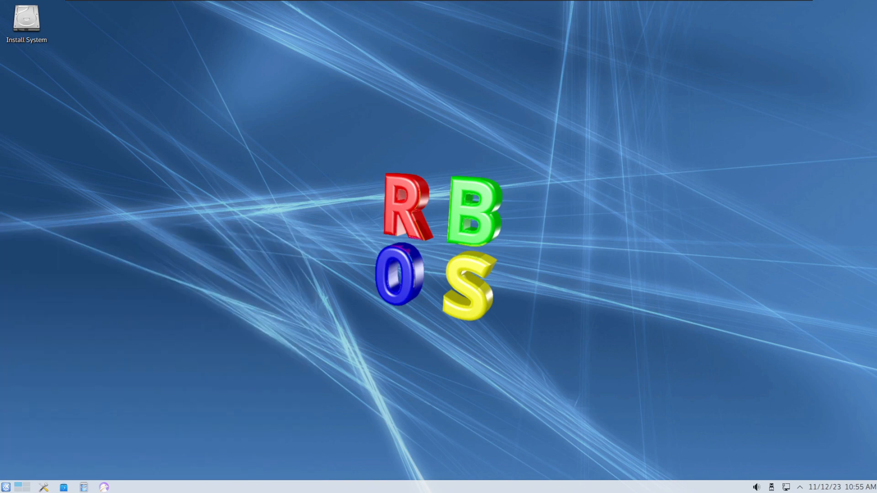
left_click(7, 487)
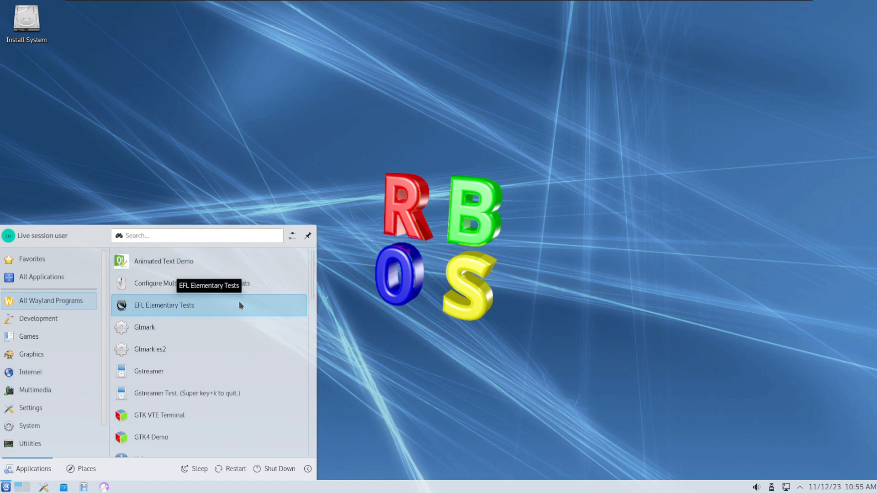
left_click(164, 305)
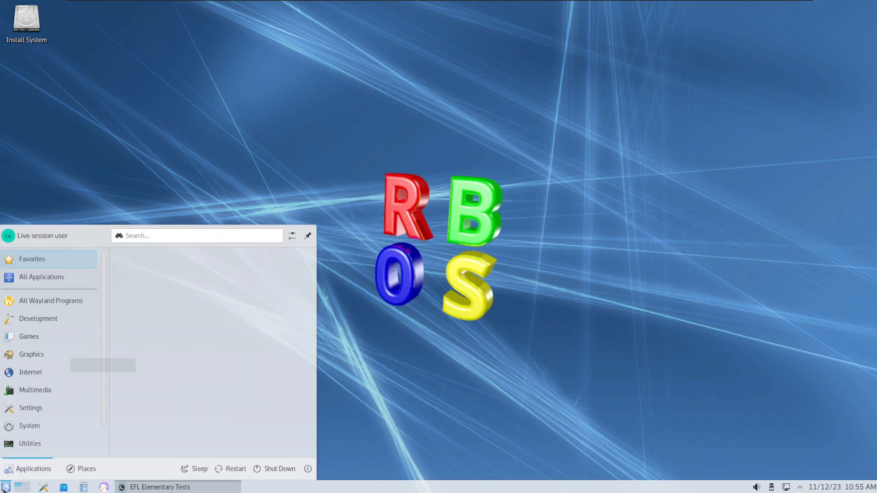
Browse All Wayland Programs, view the Oxygen Demo's tab widgets page, and close the demo
left_click(51, 301)
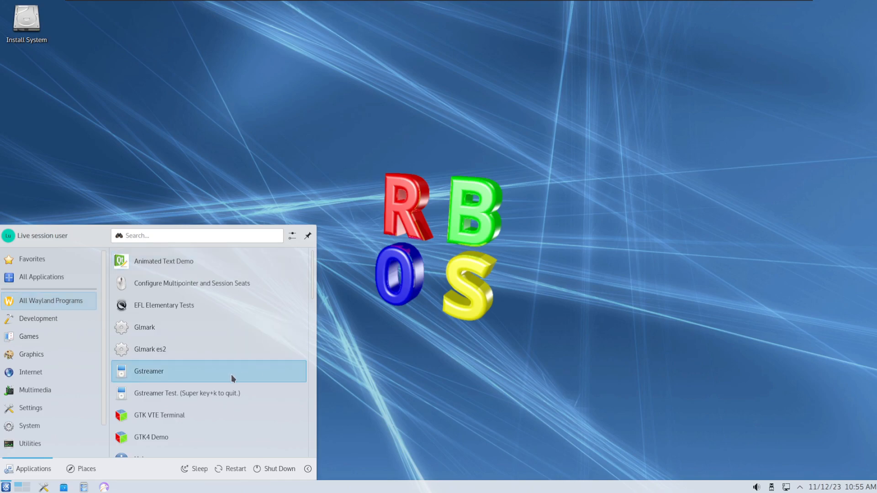
scroll("down", 3)
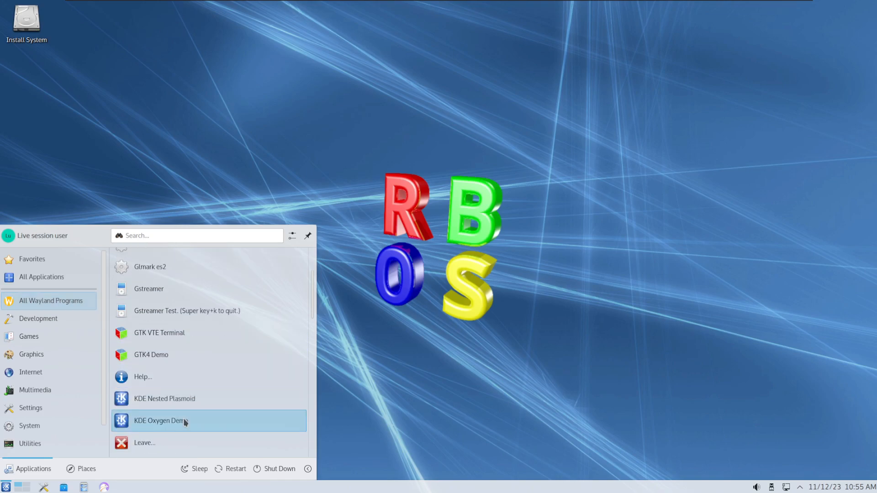
scroll("down", 3)
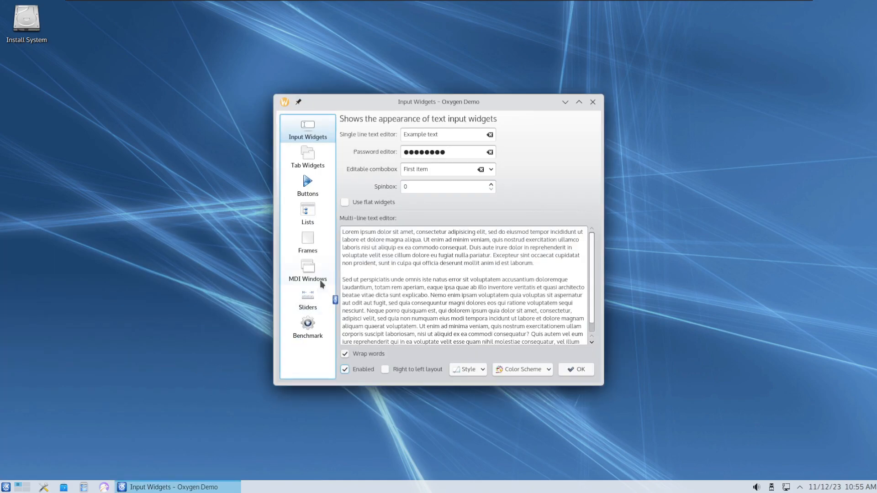
left_click(307, 156)
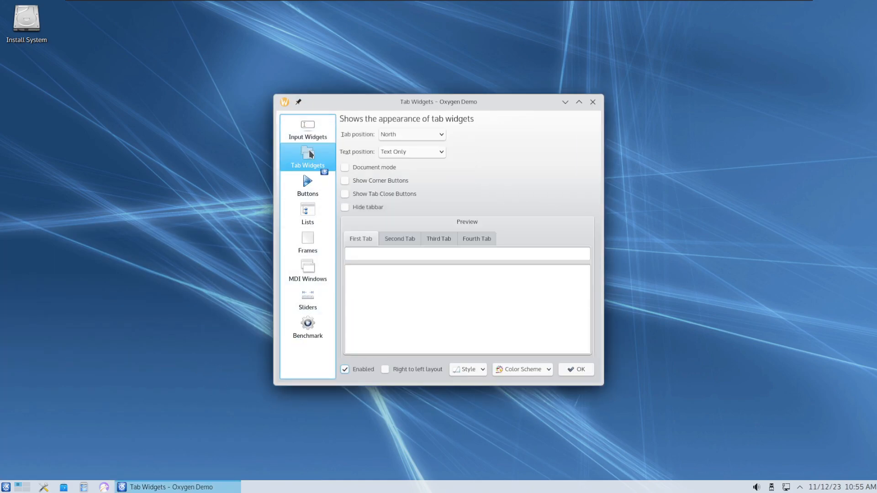
left_click(592, 101)
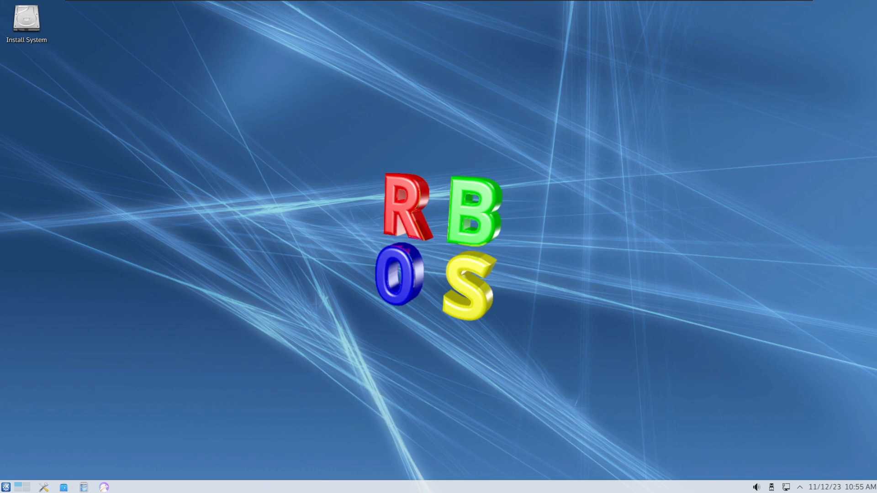
Reopen the launcher and show the Development applications
left_click(7, 487)
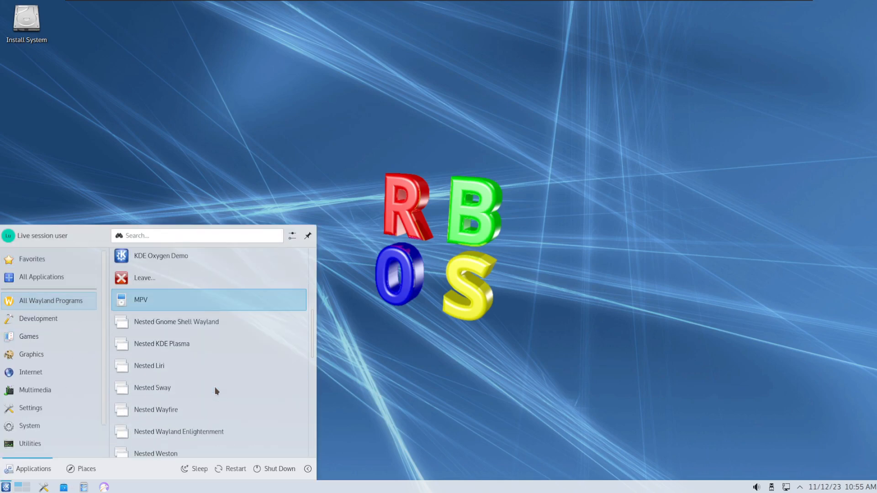
scroll("down", 3)
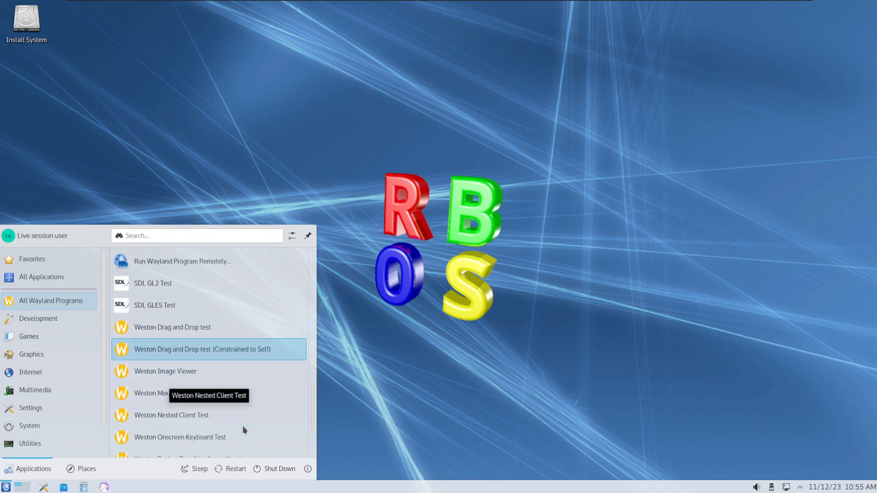
scroll("down", 3)
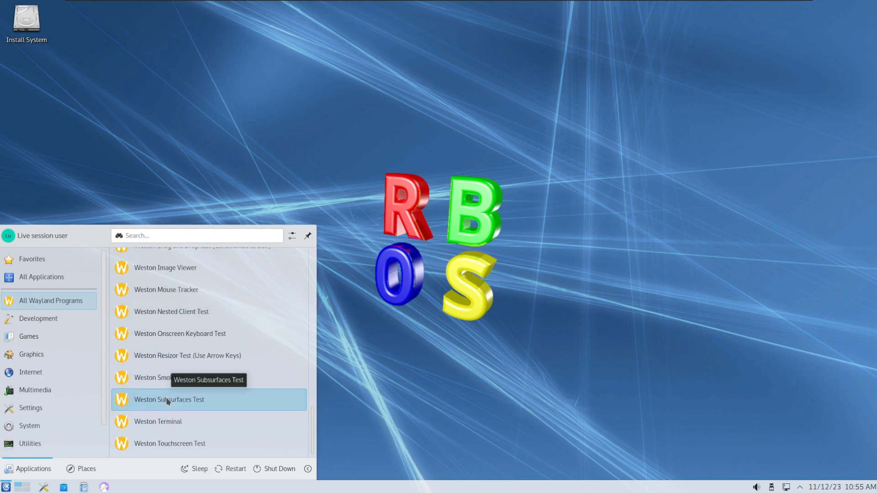
left_click(38, 318)
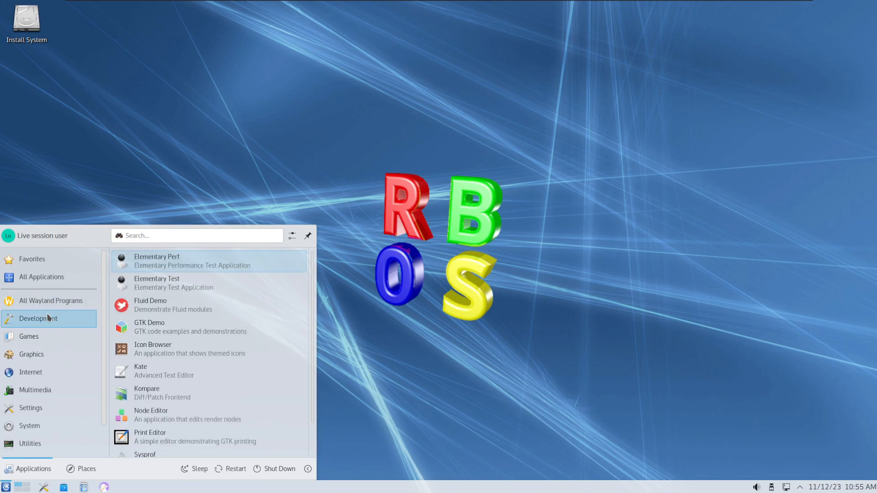
mouse_move(212, 330)
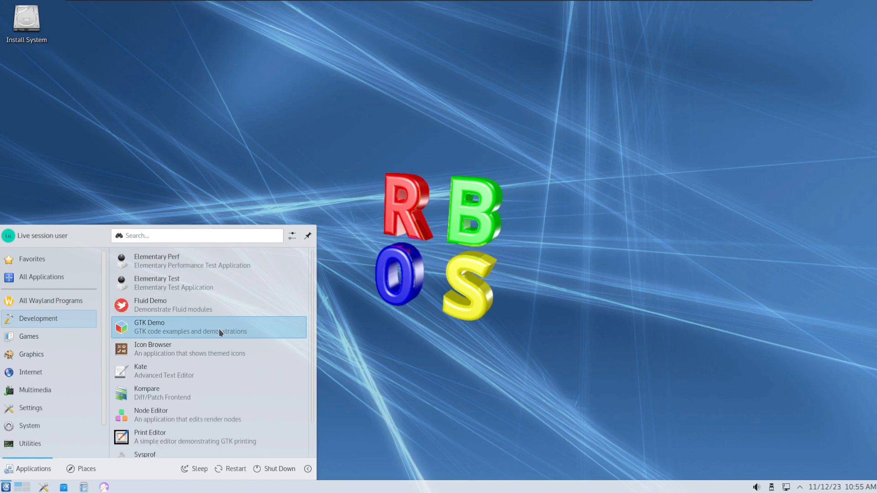
Launch Kompare, cancel its Compare Files dialog, then show the Internet applications
scroll("down", 3)
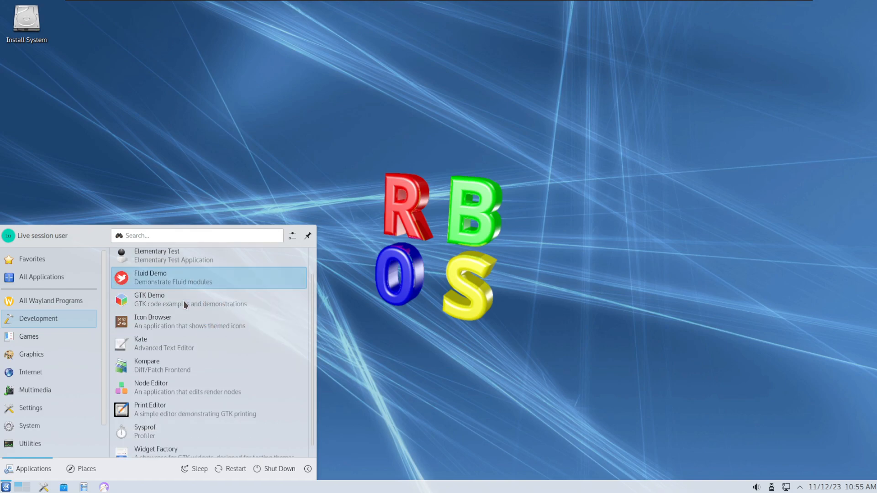
scroll("down", 3)
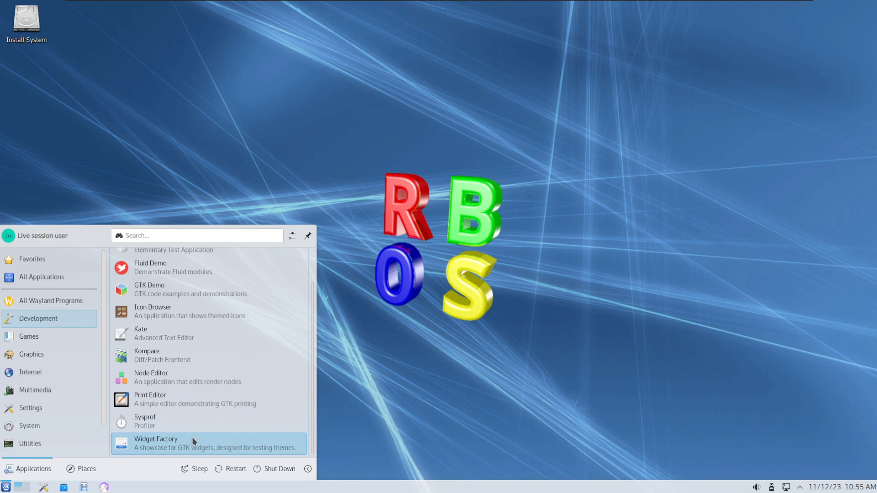
mouse_move(221, 380)
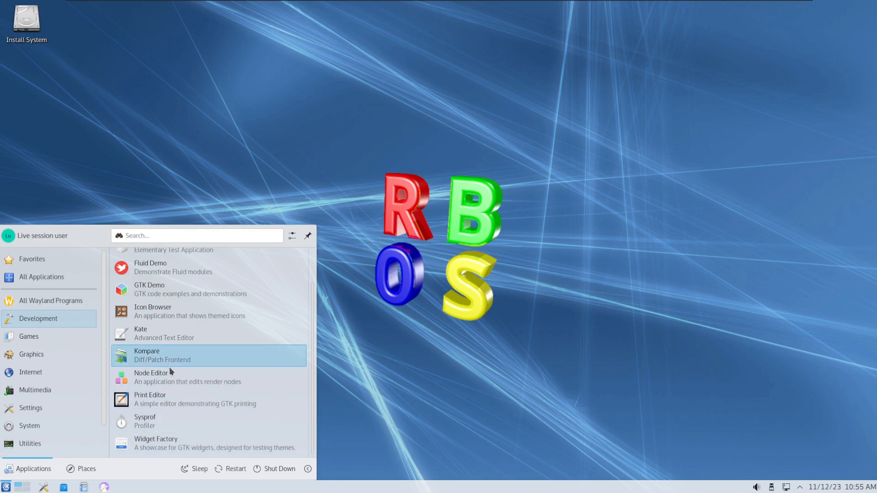
left_click(146, 355)
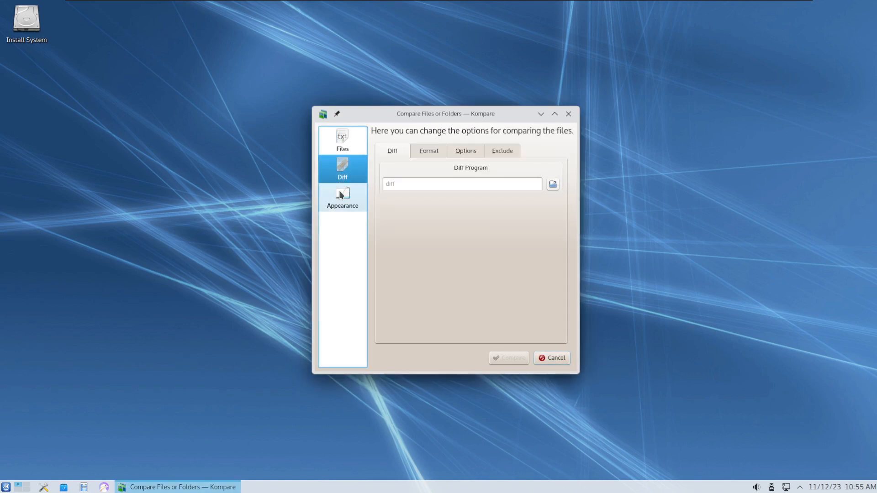
left_click(342, 140)
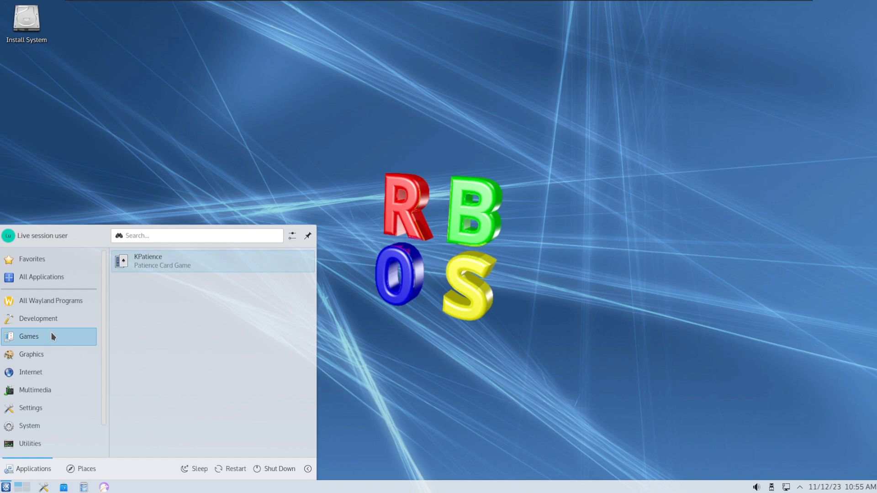
left_click(30, 372)
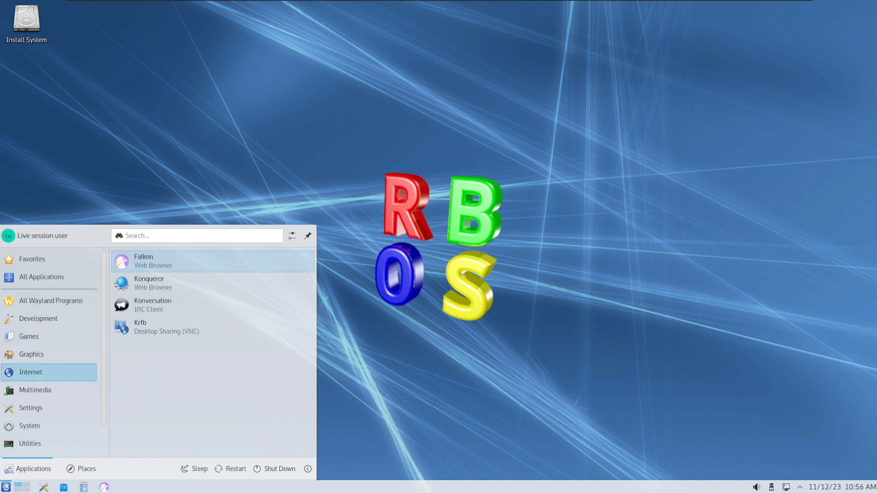
From Graphics, launch and close Ephoto, then launch KolourPaint
left_click(31, 354)
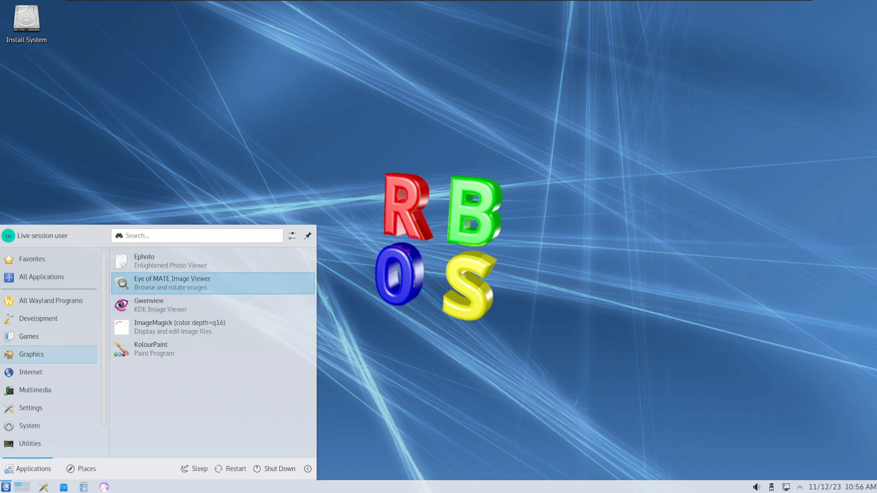
mouse_move(243, 282)
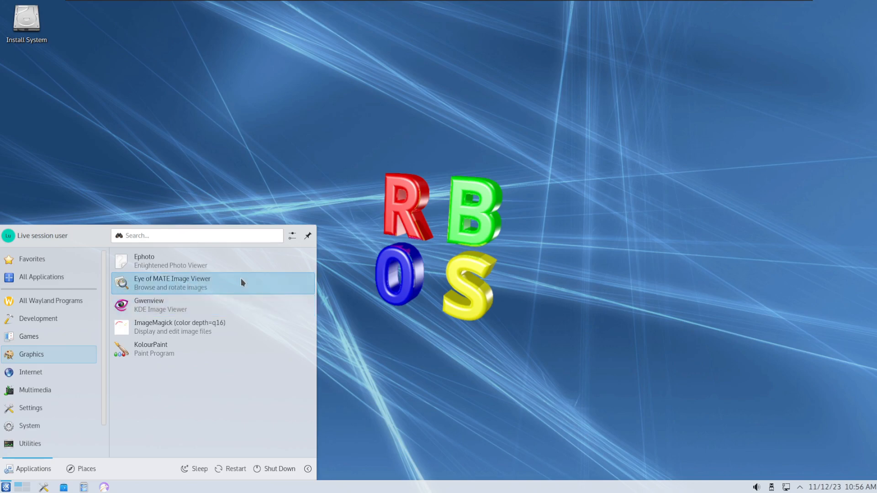
left_click(143, 256)
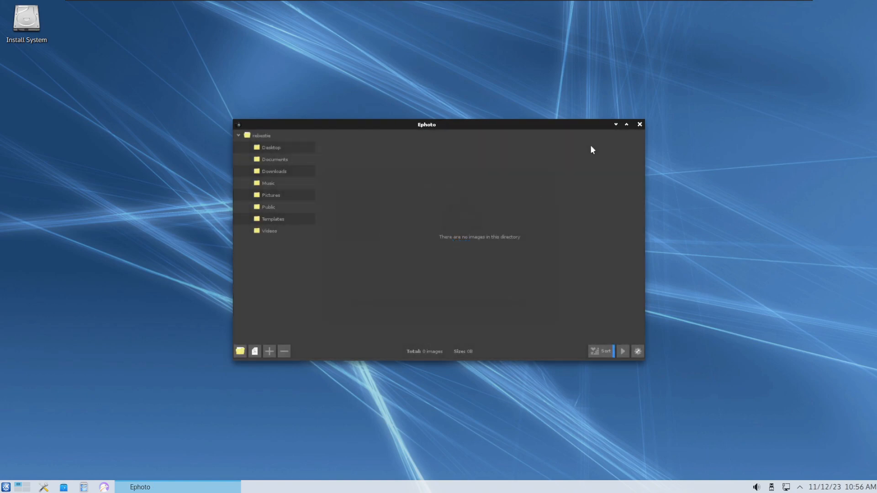
left_click(7, 486)
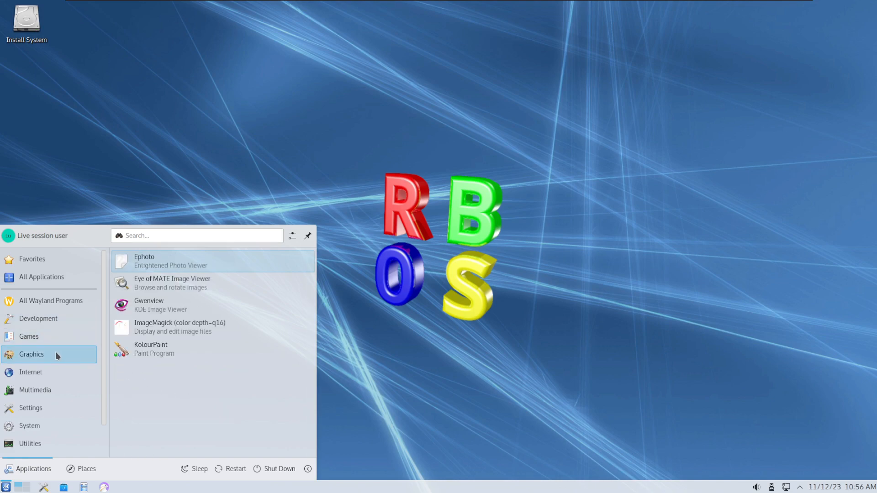
left_click(151, 348)
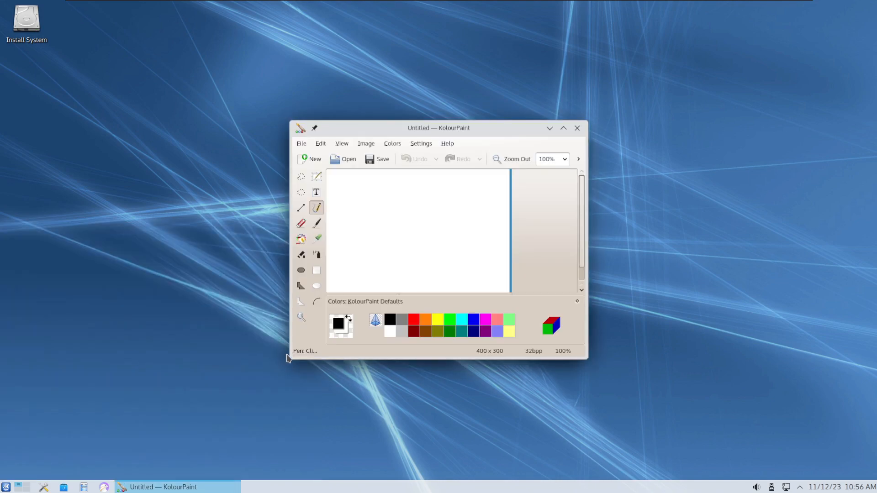
Draw the red letters THE beneath 'hello' on the canvas, then return to the launcher
left_click_drag(347, 185, 383, 229)
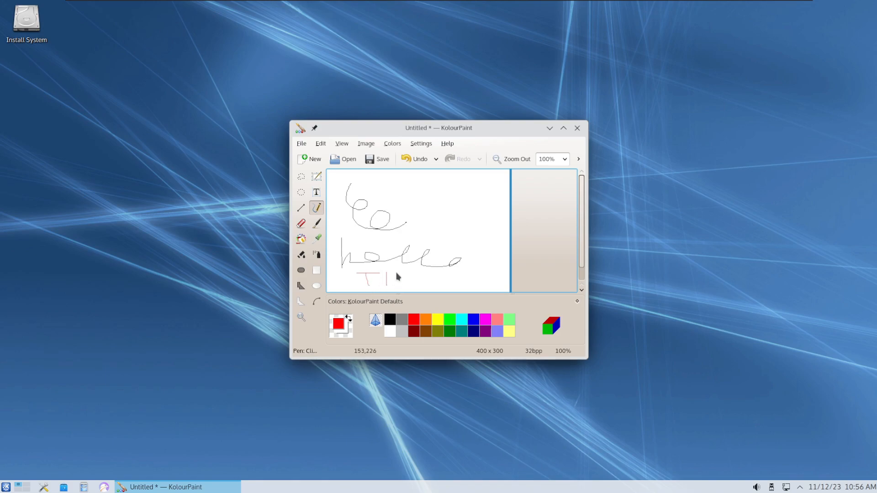
left_click_drag(372, 288, 437, 279)
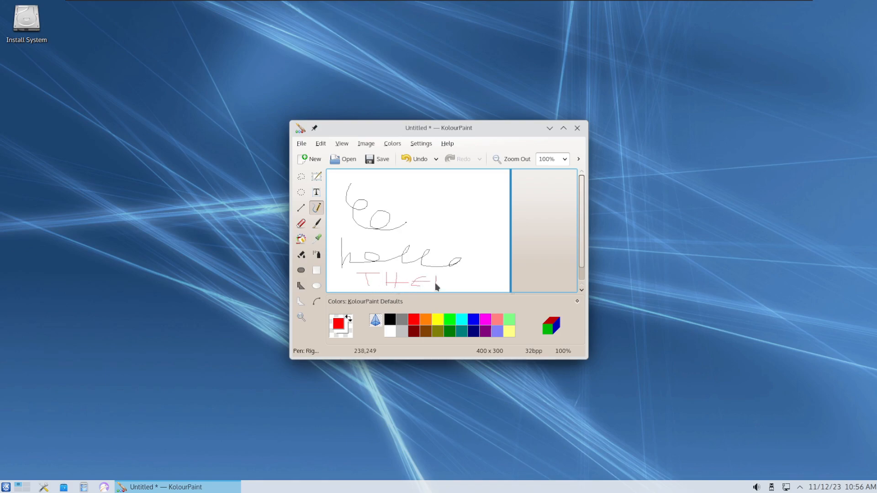
left_click_drag(433, 282, 464, 285)
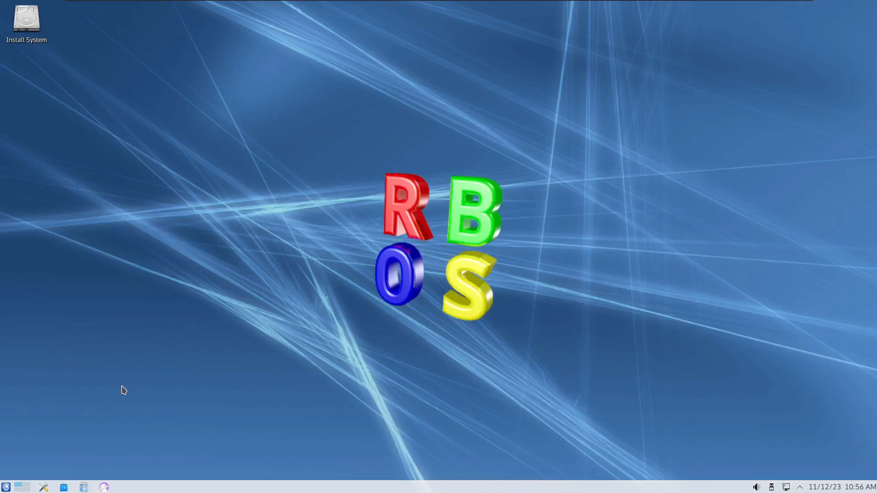
left_click(7, 487)
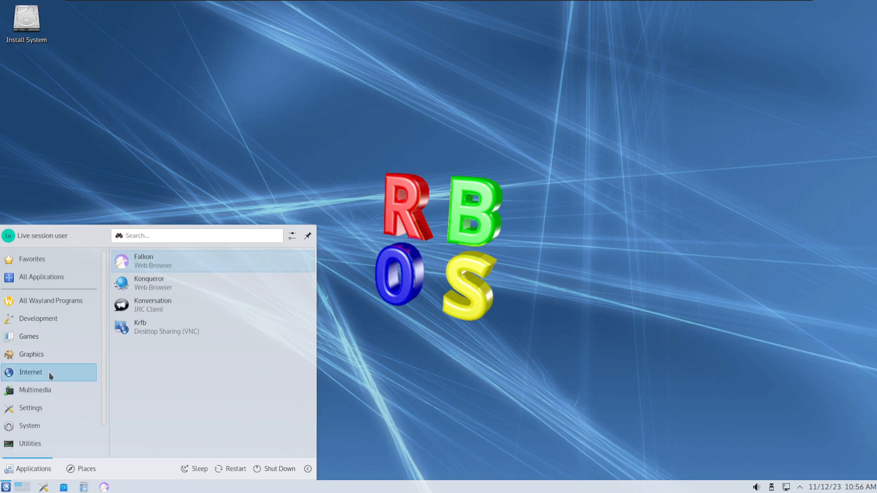
mouse_move(188, 261)
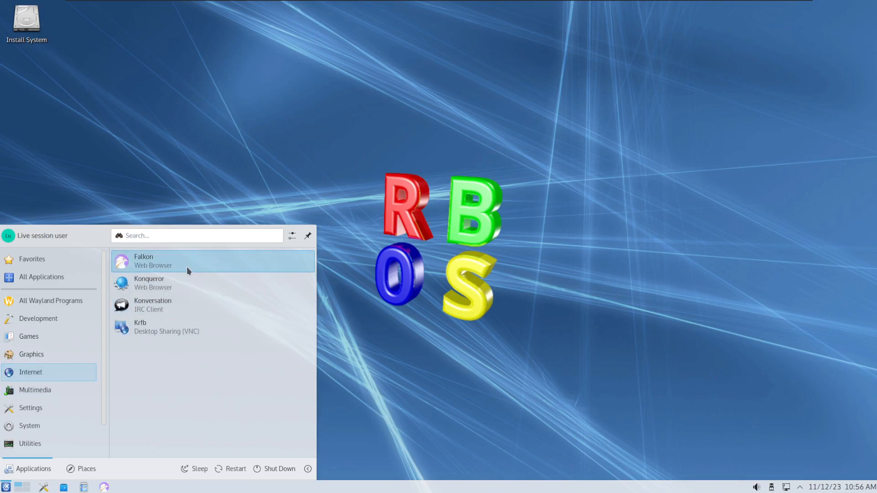
Launch Konqueror, go to the home folder and view then dismiss the About KDE dialog
left_click(149, 282)
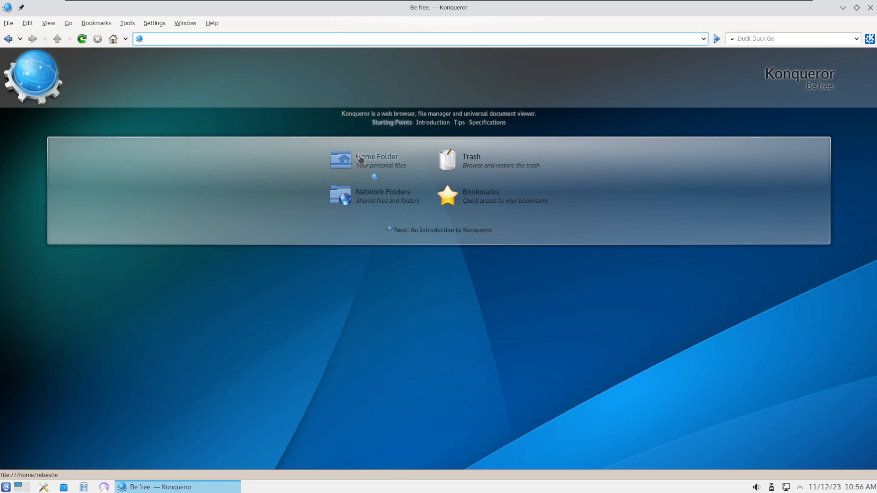
left_click(211, 23)
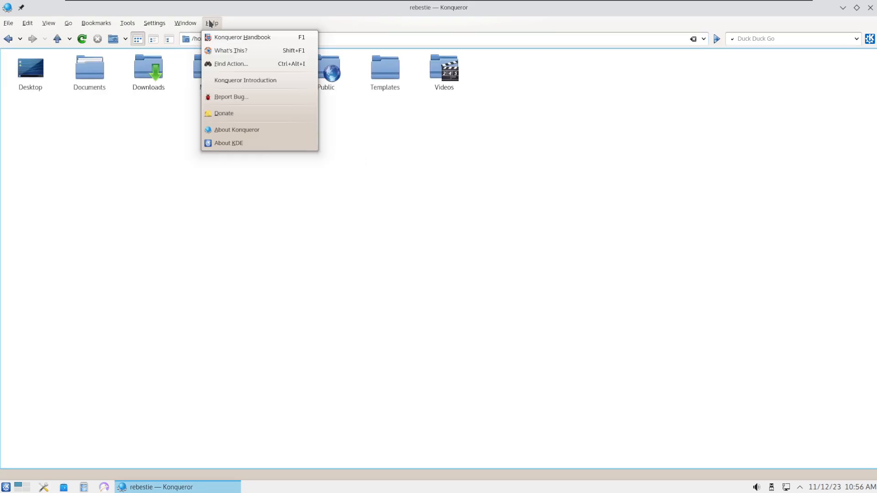
left_click(228, 143)
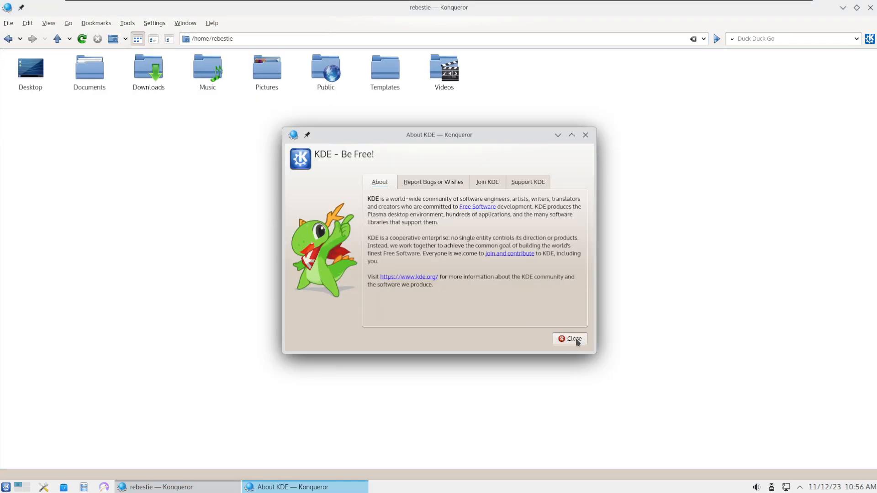
left_click(570, 339)
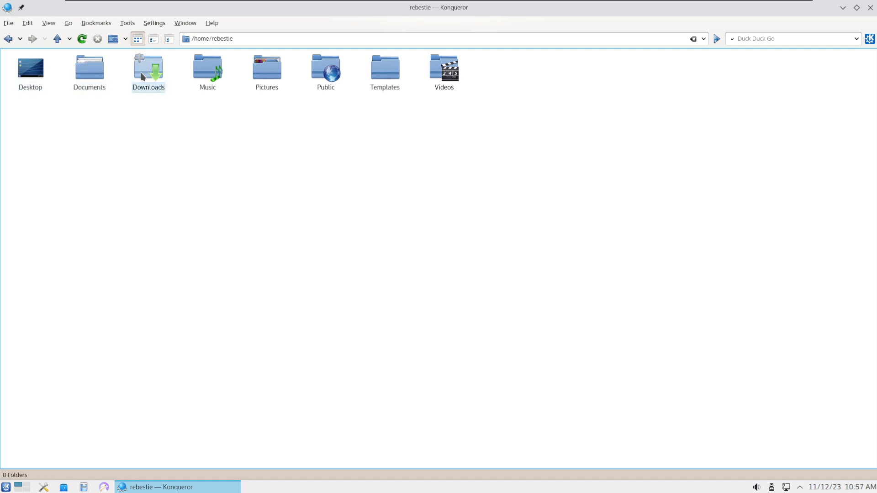
Open the Downloads folder in Konqueror, then return to the applications menu
double_click(148, 66)
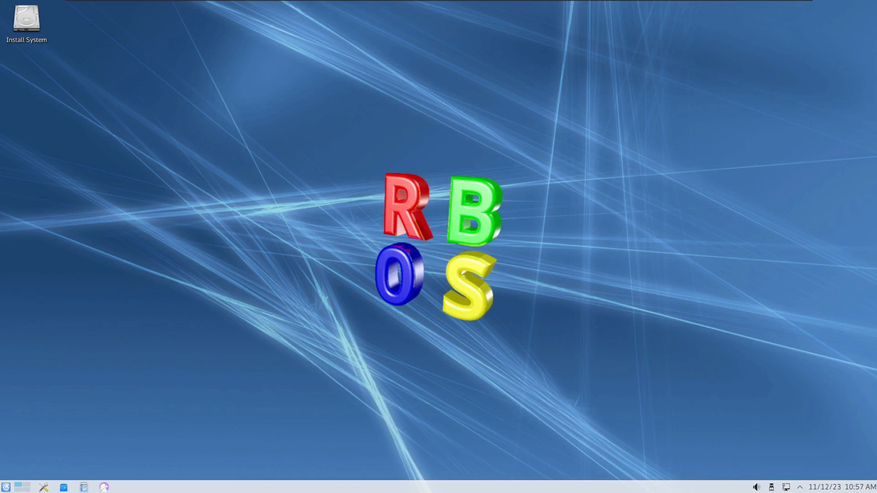
left_click(6, 487)
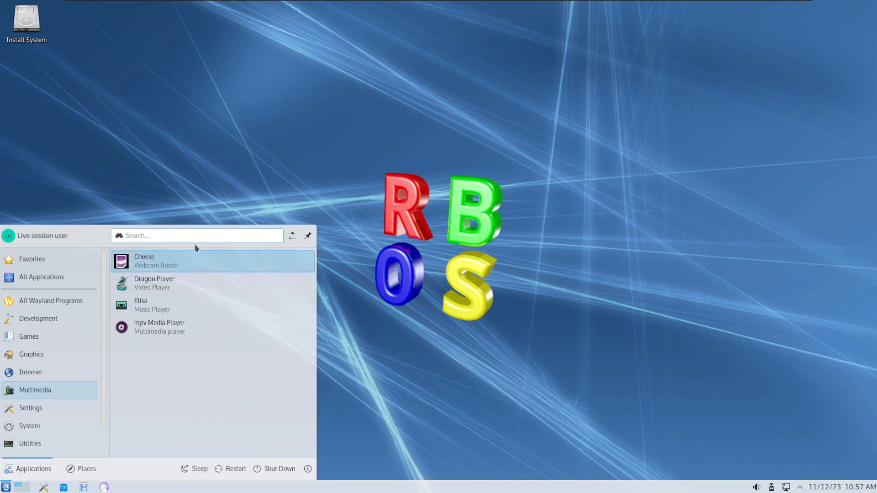
mouse_move(324, 321)
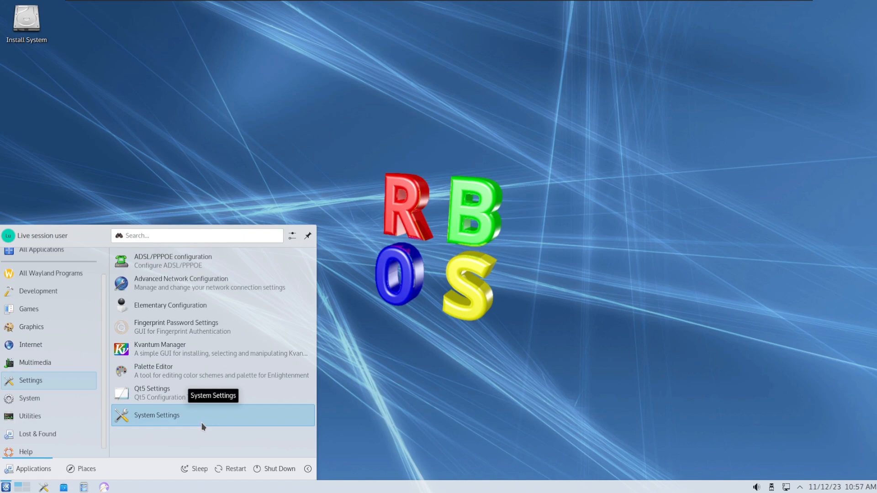
mouse_move(208, 283)
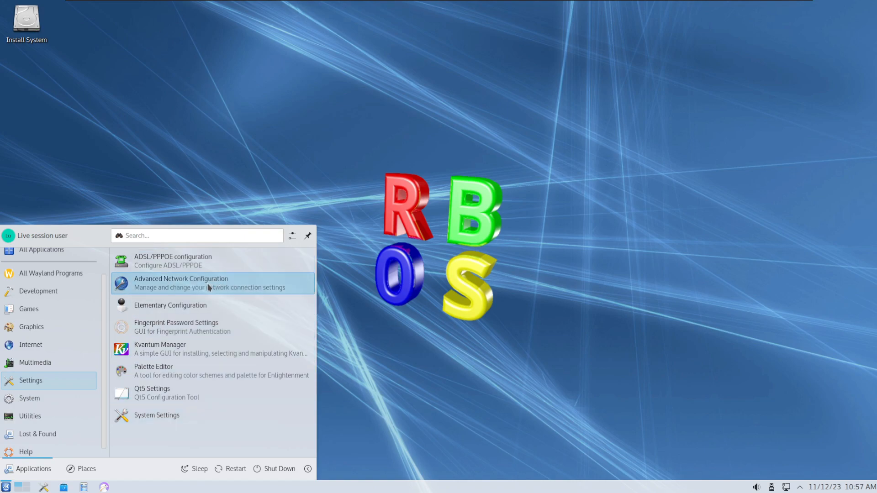
mouse_move(170, 305)
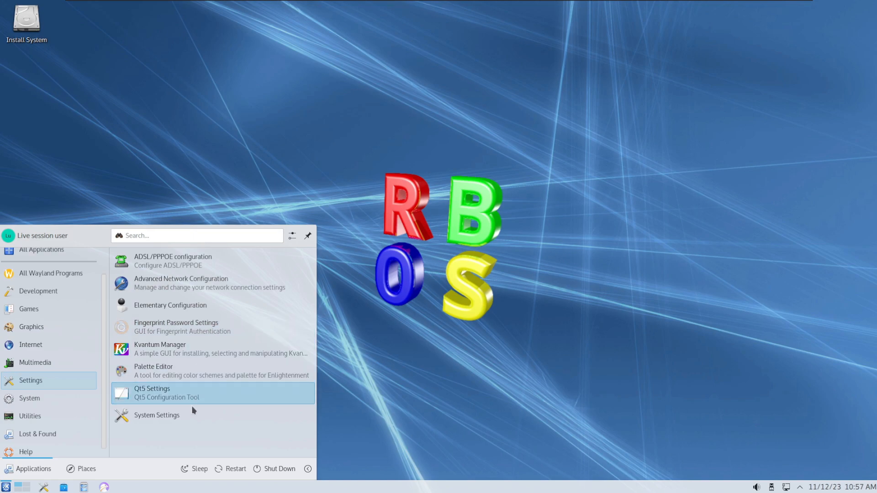
Browse the System category programs and start KSysGuard
left_click(29, 392)
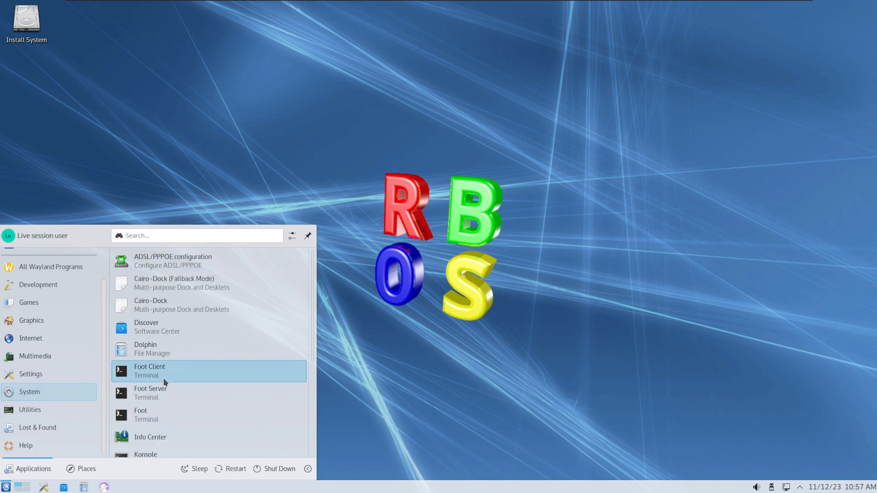
mouse_move(269, 379)
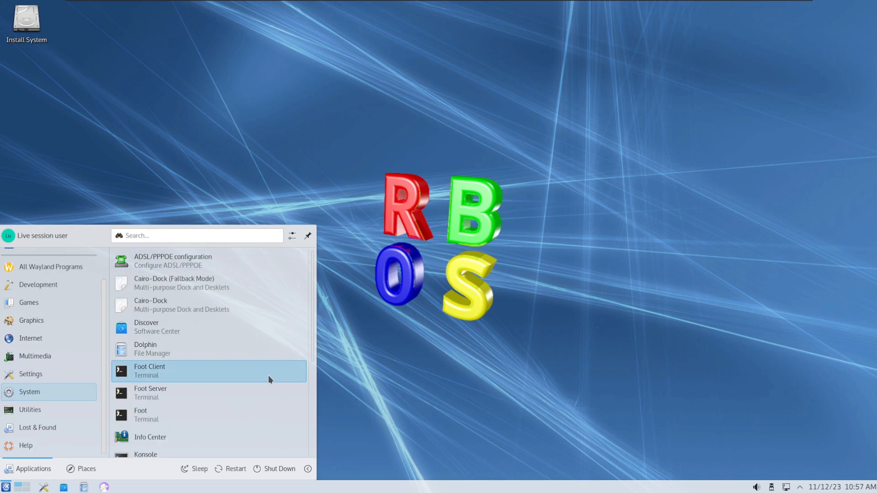
scroll("down", 3)
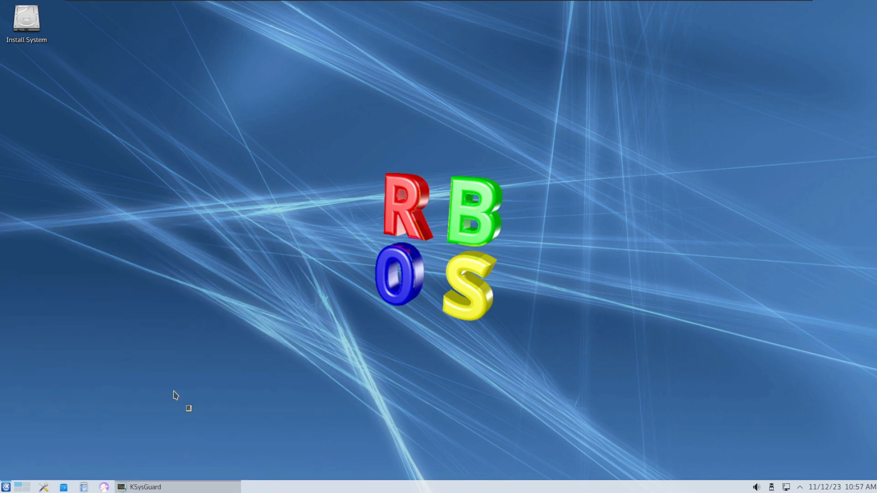
left_click(144, 487)
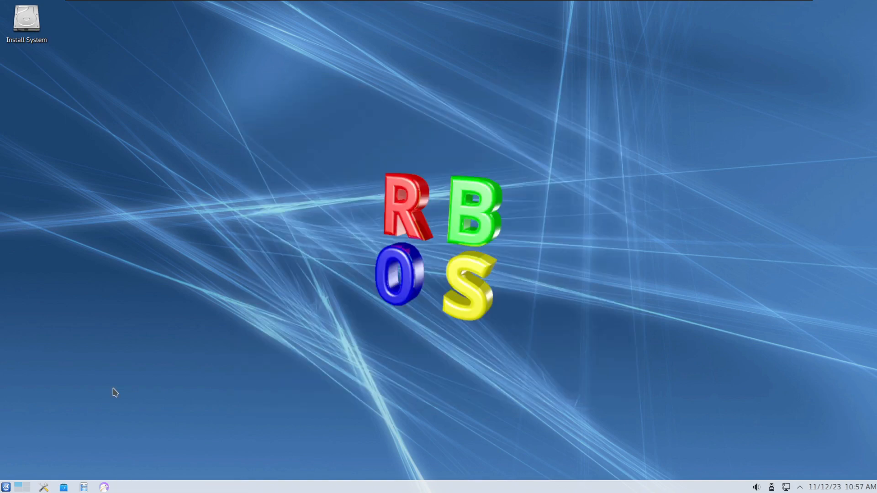
left_click(7, 487)
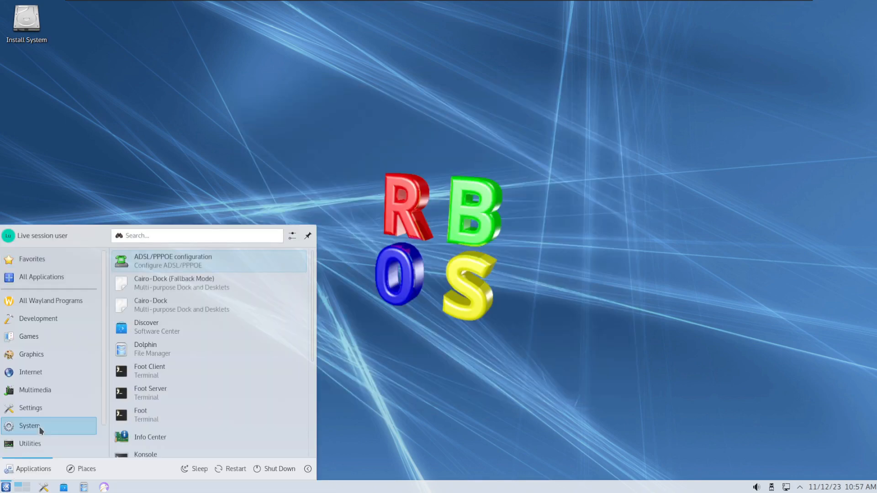
left_click(29, 409)
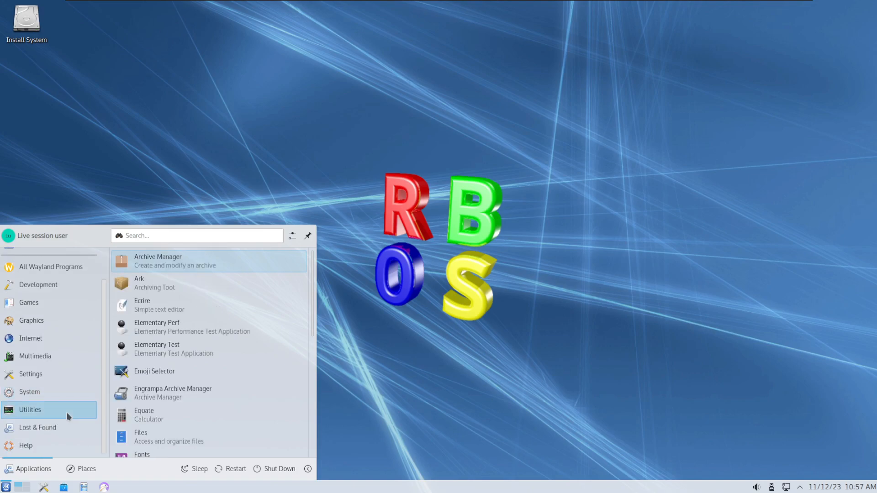
scroll("down", 3)
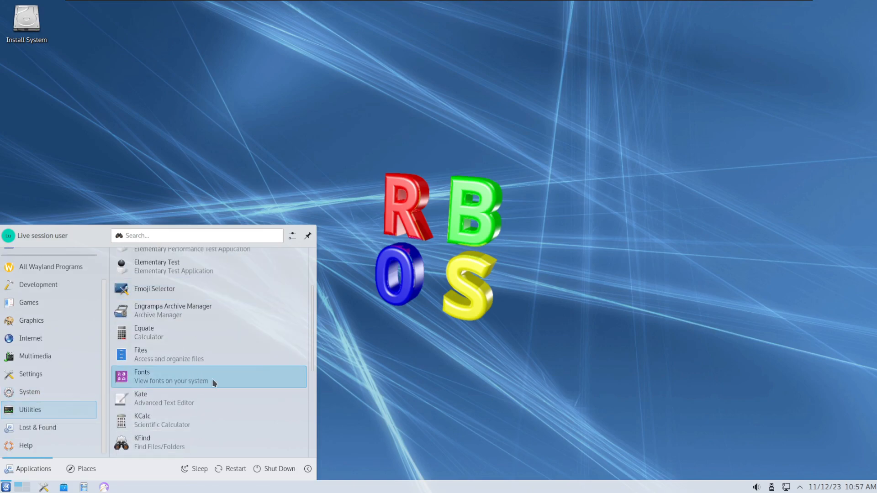
scroll("down", 3)
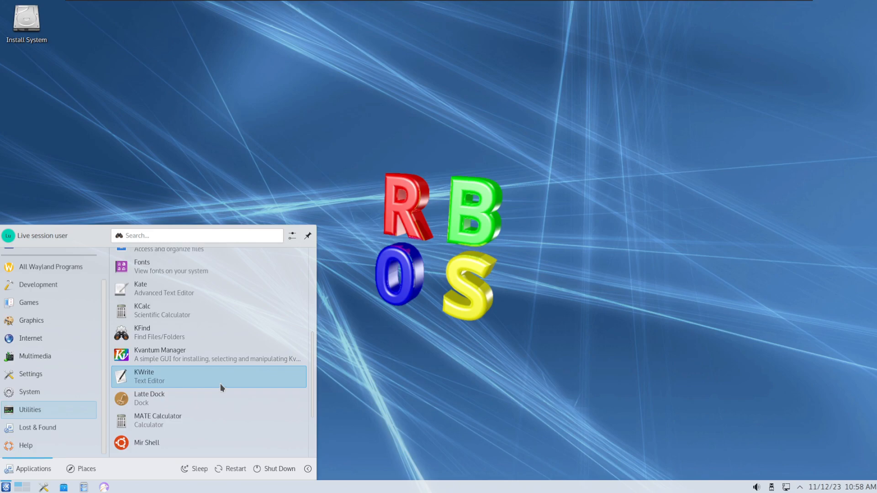
scroll("down", 3)
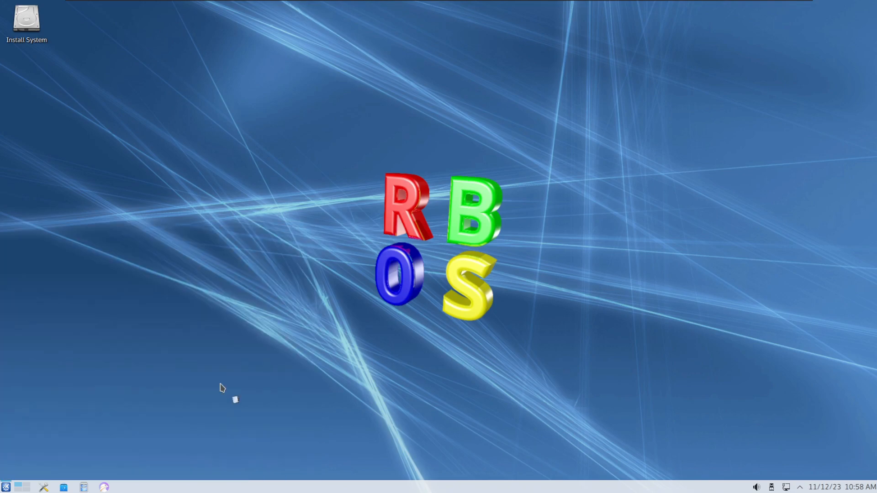
left_click(461, 138)
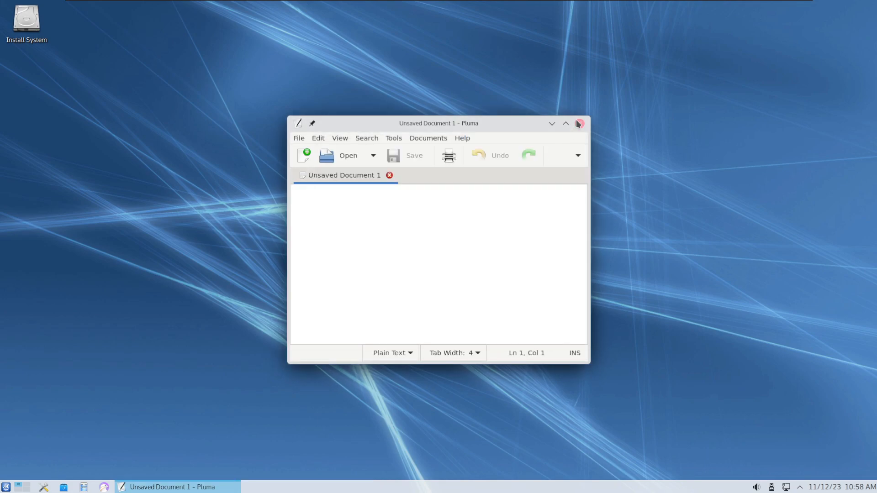
left_click(29, 469)
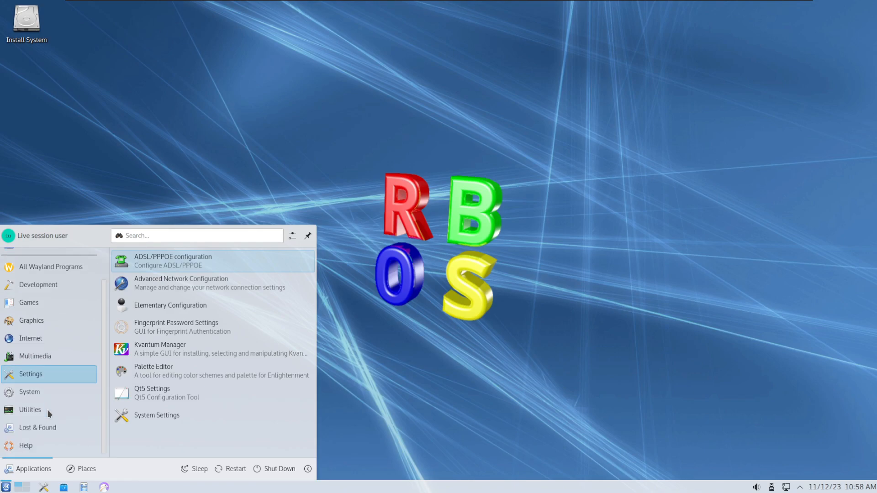
left_click(29, 409)
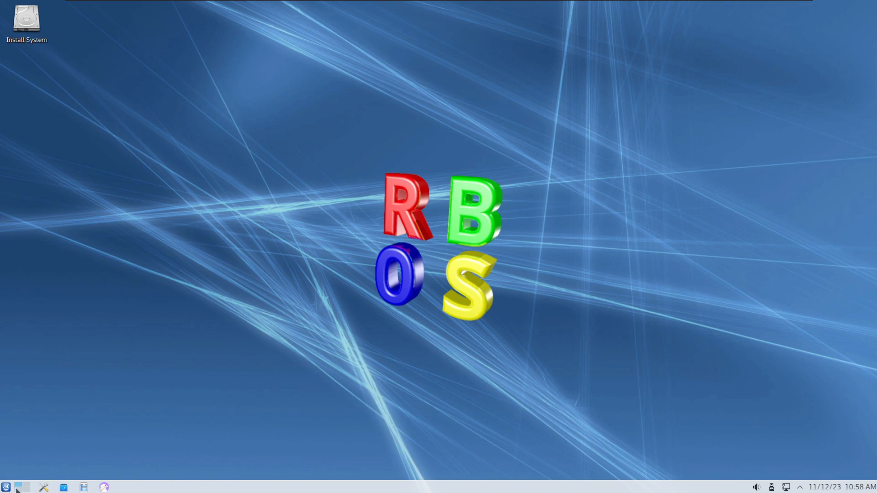
Browse the Lost & Found/Utilities list and launch the Librest Demo program
left_click(6, 487)
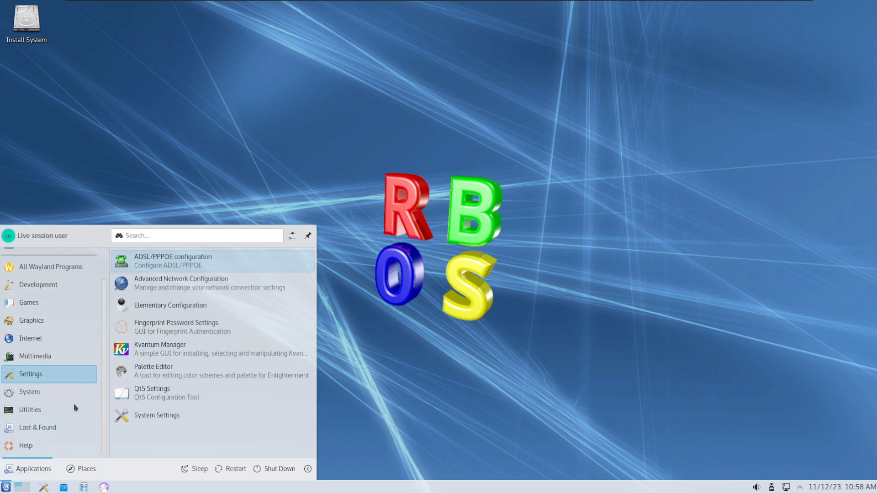
left_click(29, 410)
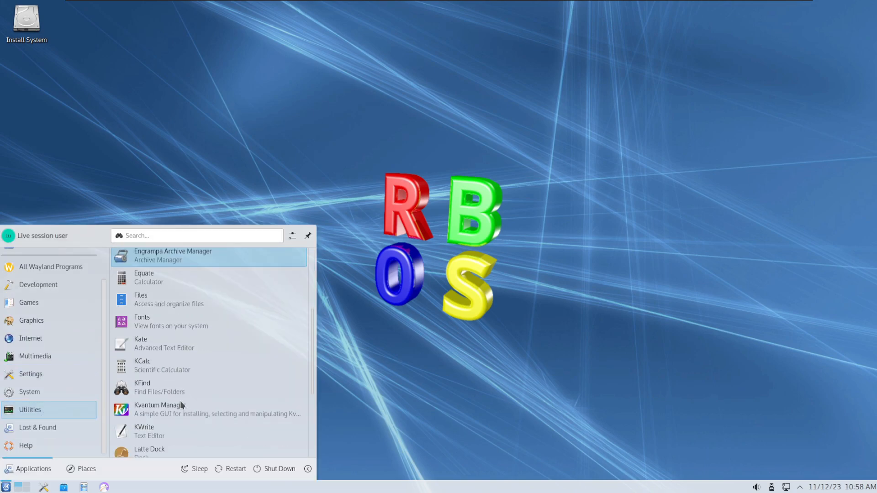
scroll("down", 3)
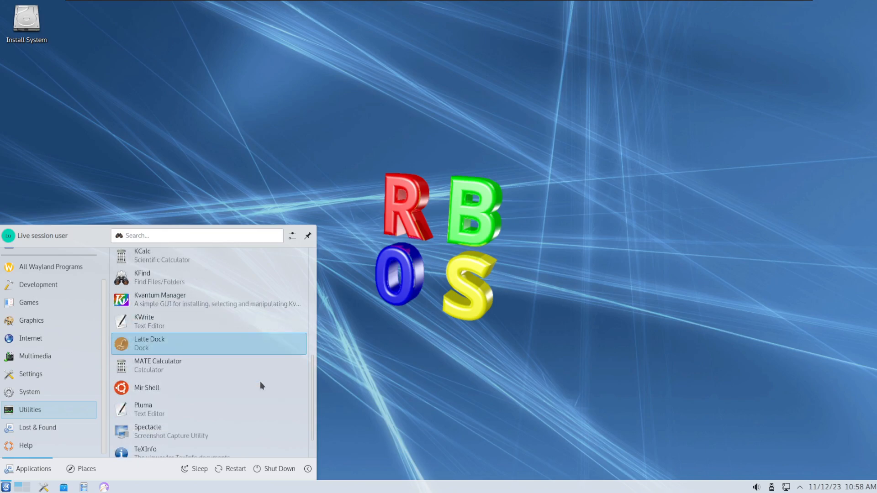
scroll("down", 3)
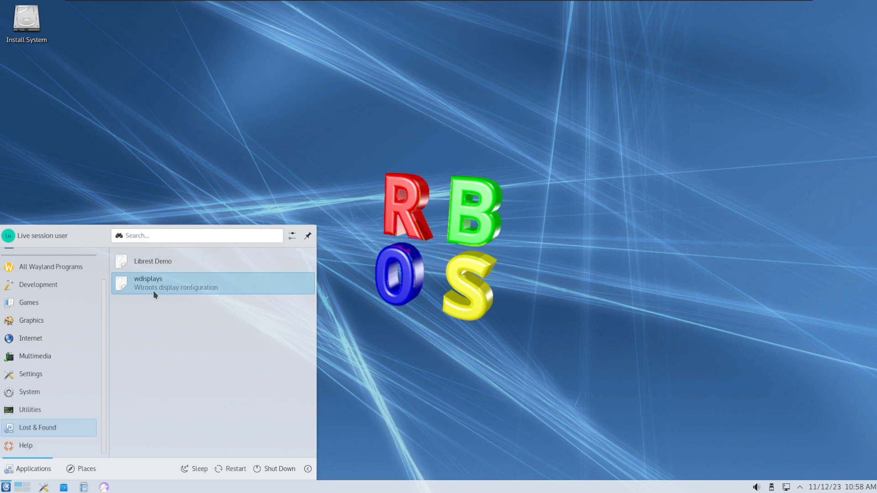
left_click(152, 261)
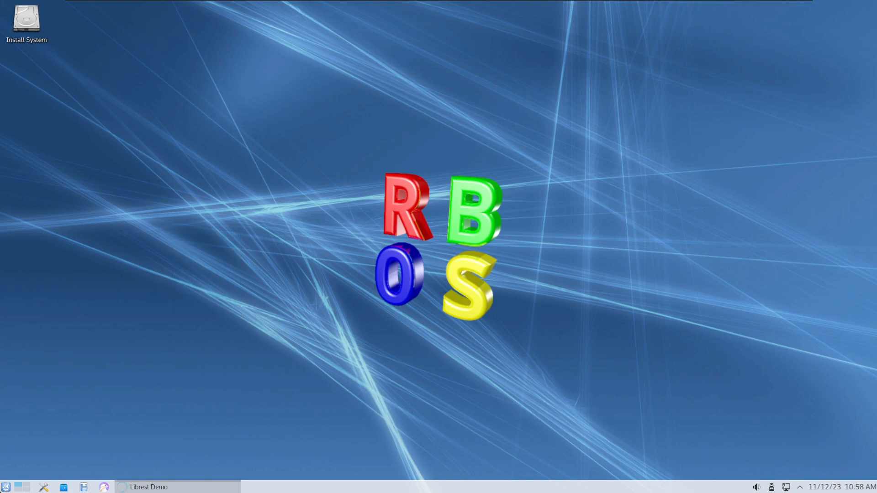
Toggle the launcher and bring up the context actions for the Install System desktop icon
left_click(6, 487)
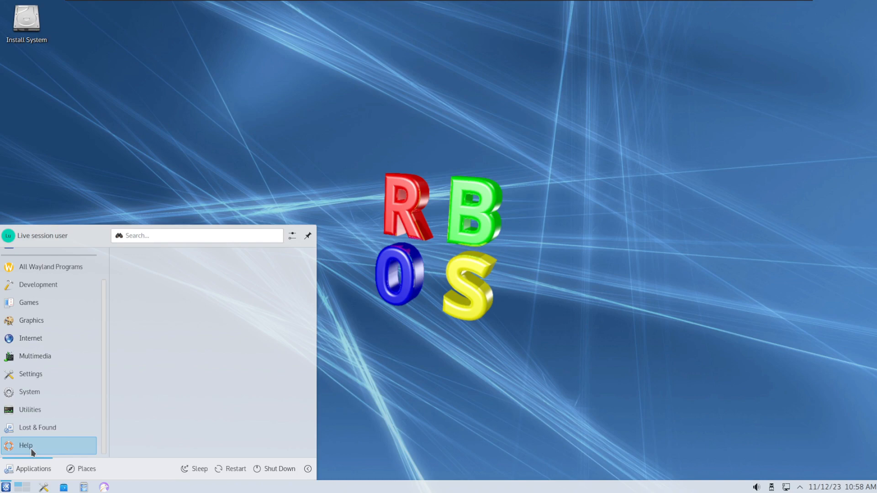
left_click(7, 487)
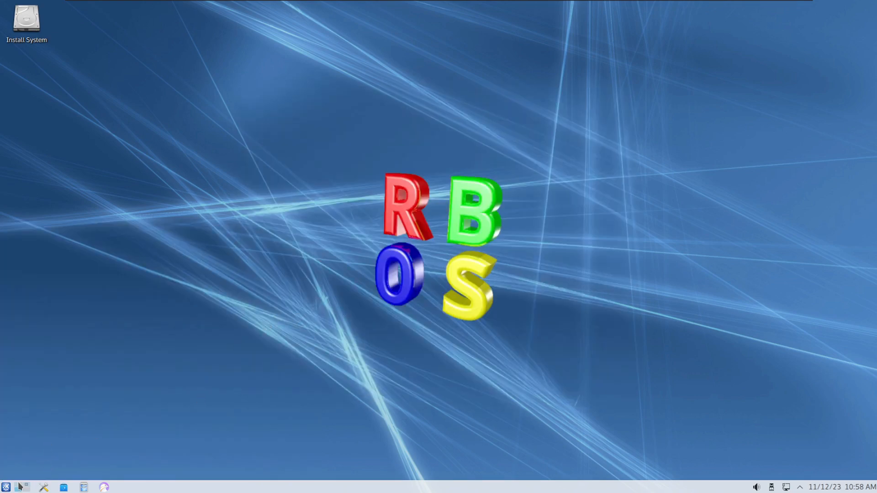
left_click(6, 487)
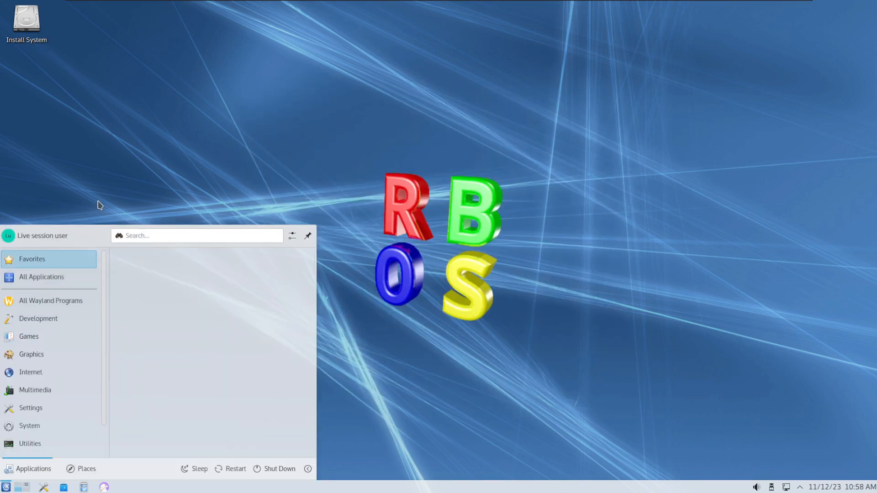
right_click(26, 19)
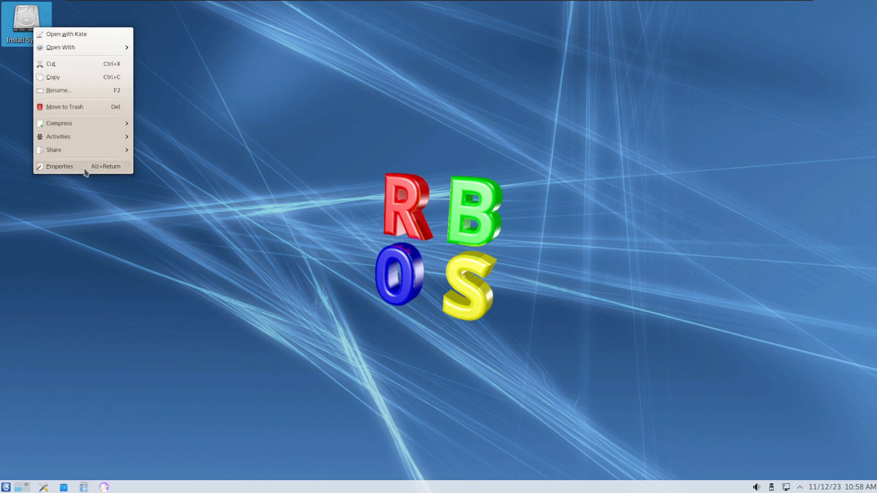
View the Install System icon's properties and its desktop file-type settings, then cancel
left_click(58, 167)
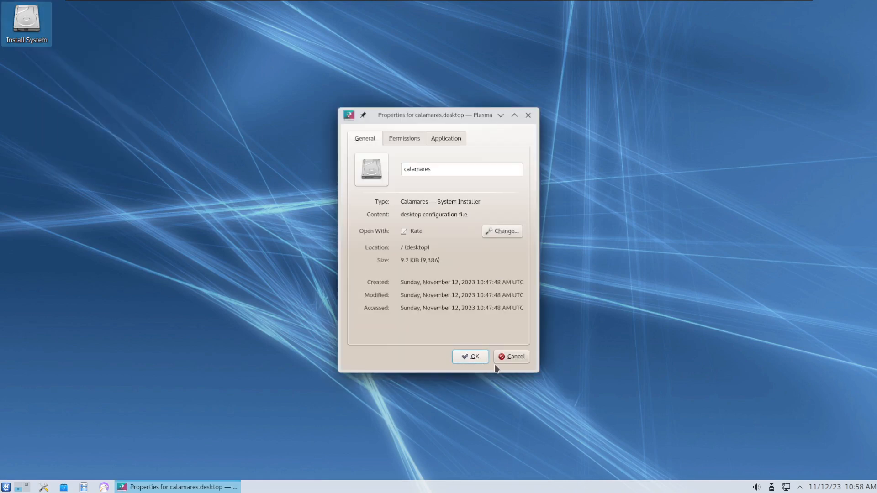
left_click(501, 231)
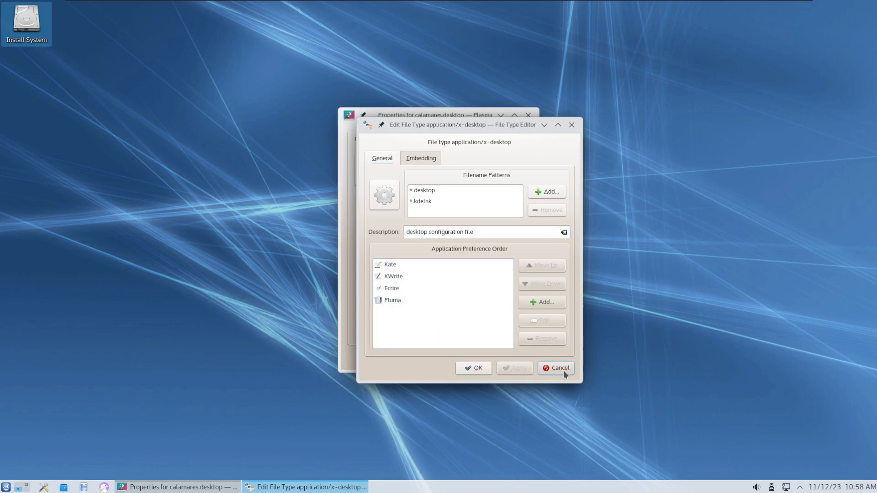
left_click(555, 367)
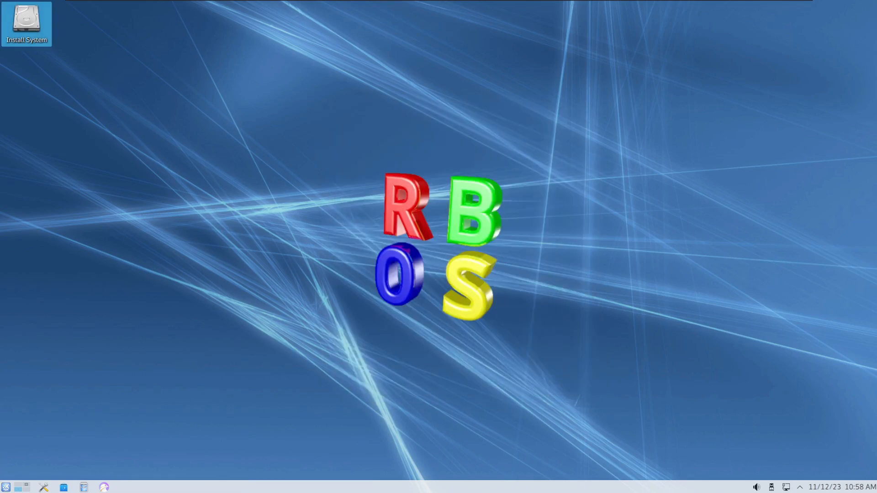
Search the launcher for 'install' and start Discover from the results
left_click(6, 487)
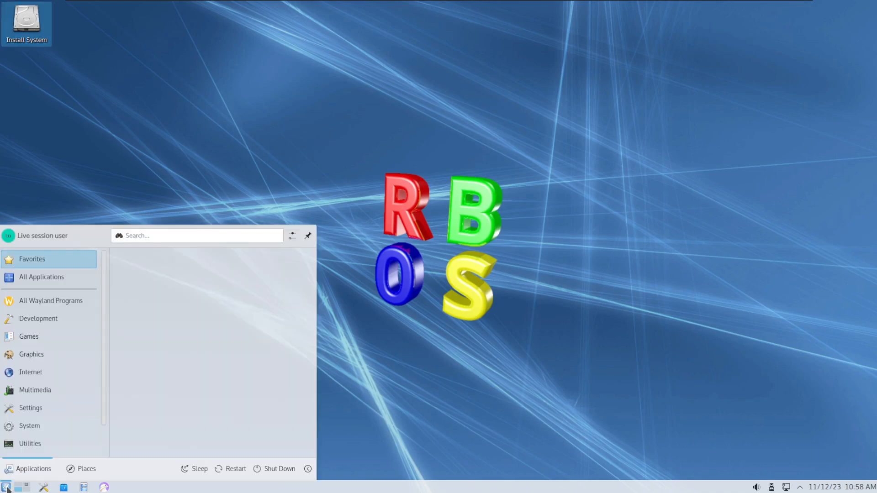
type("install")
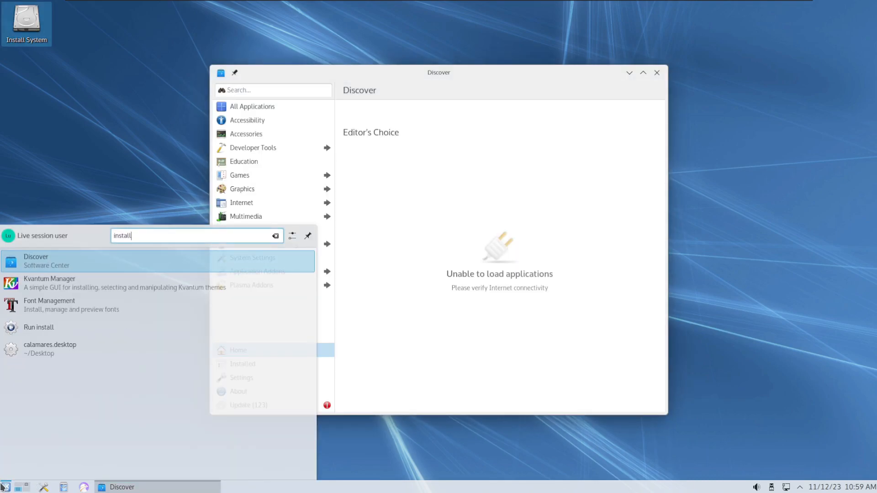
left_click(49, 348)
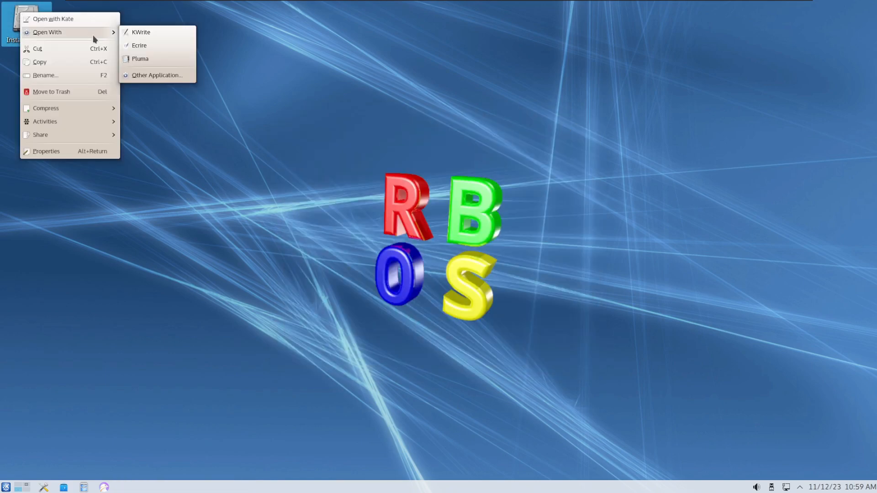
Dismiss the icon's actions and reopen the launcher on All Wayland Programs
left_click(45, 150)
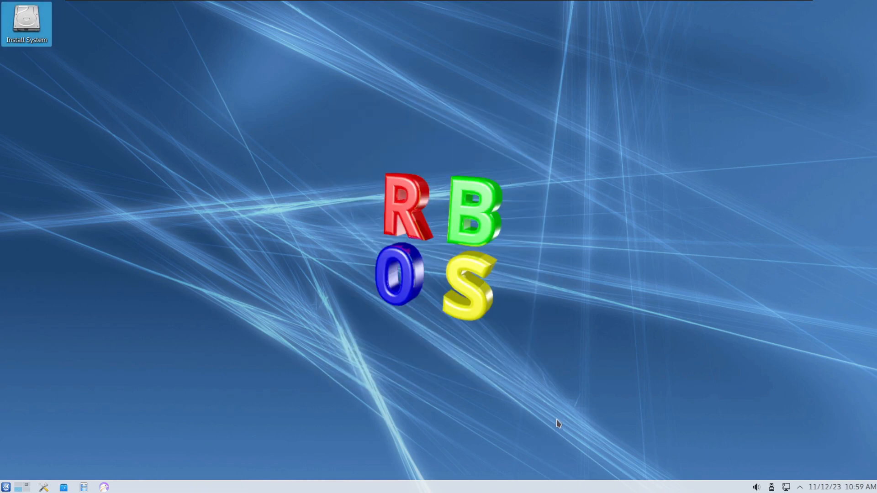
mouse_move(509, 311)
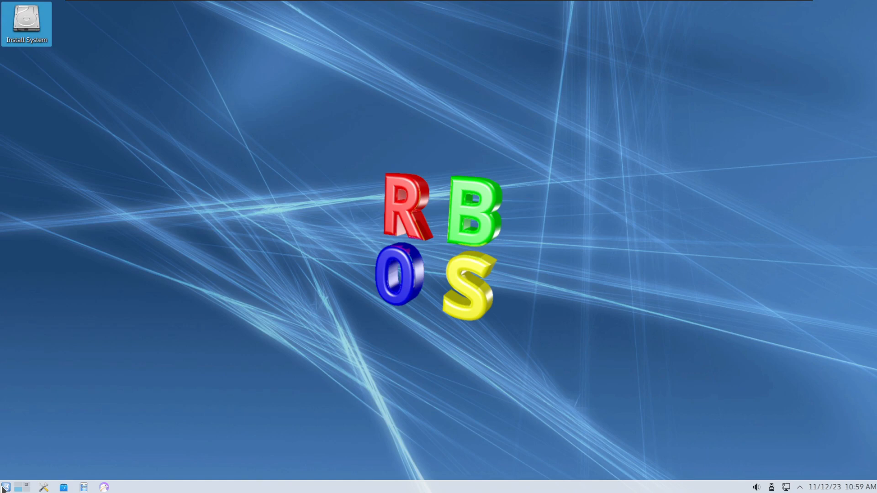
left_click(6, 487)
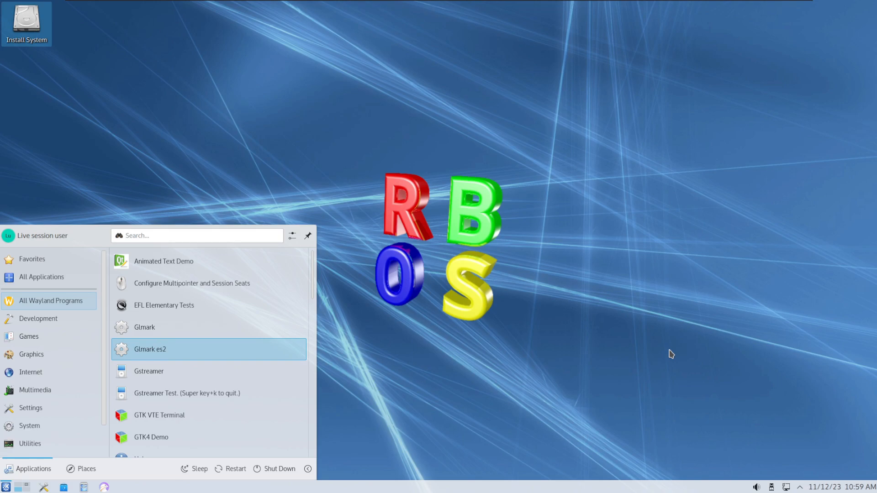
Launch GNOME Files onto the Home folder with Desktop, Documents, Downloads and other folders
double_click(149, 349)
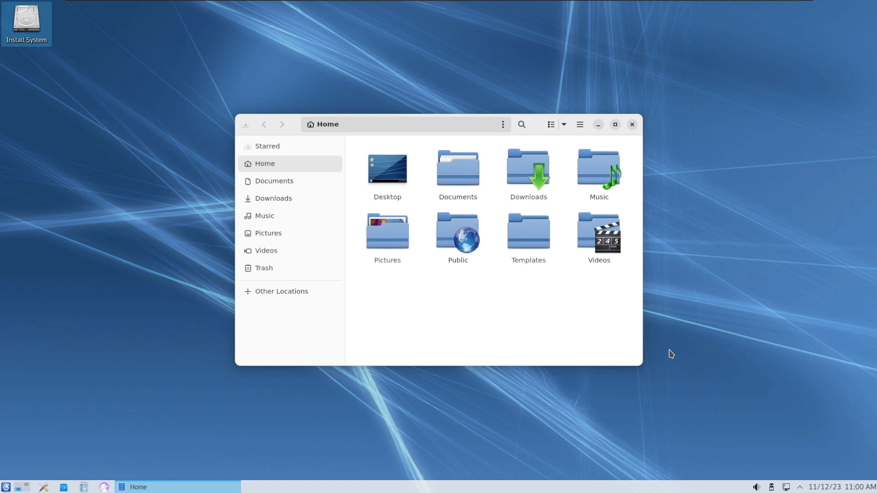
mouse_move(592, 156)
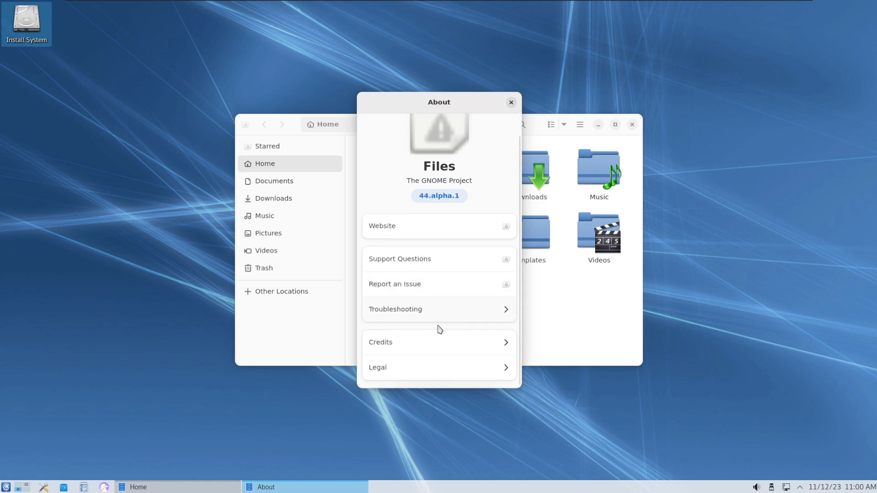
mouse_move(450, 101)
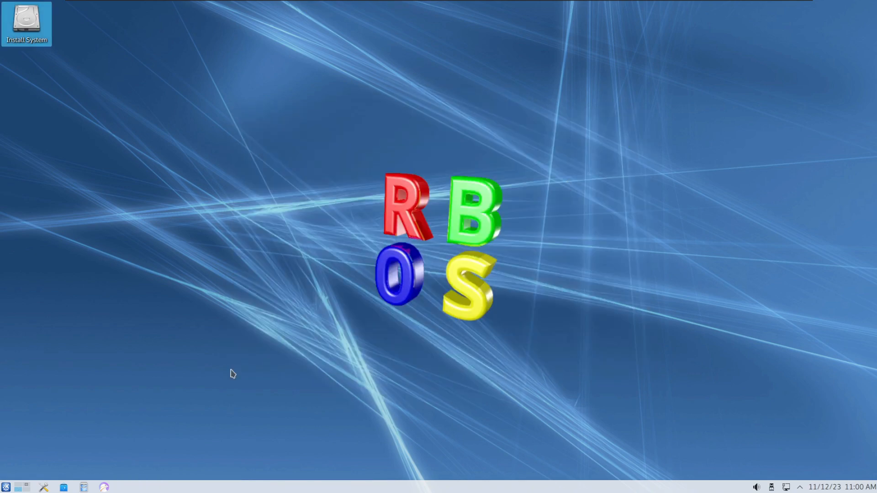
left_click(7, 487)
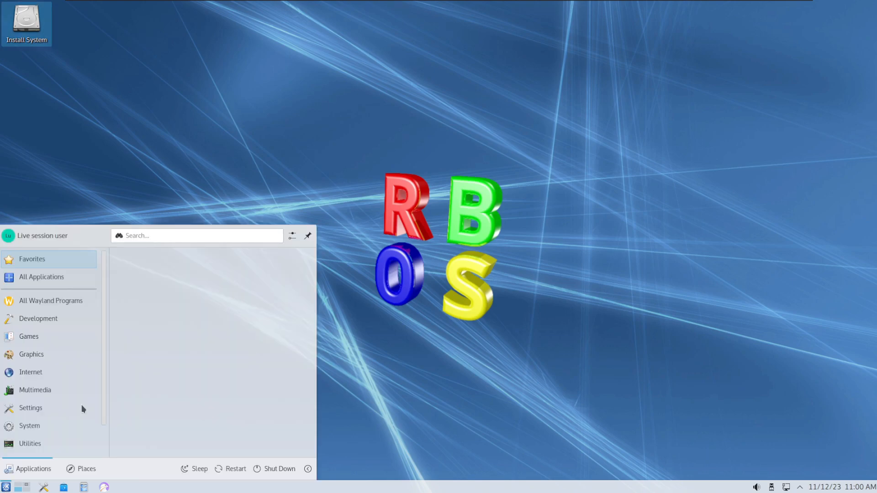
left_click(28, 336)
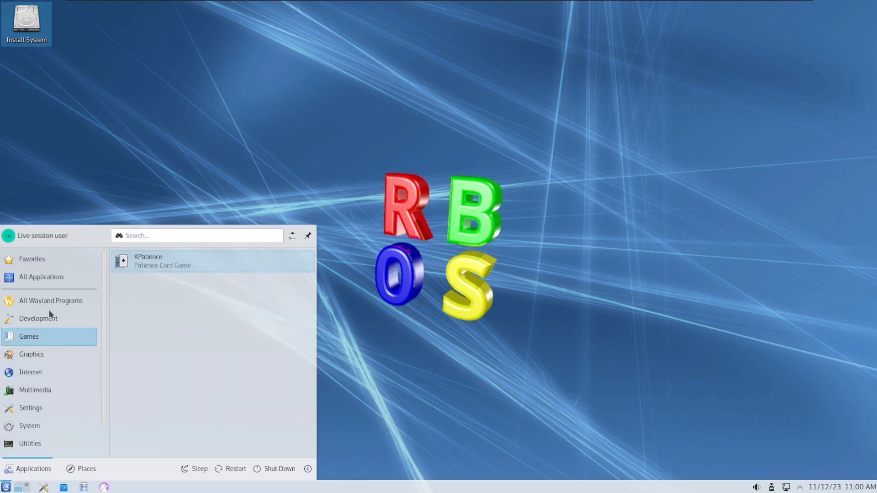
scroll("down", 3)
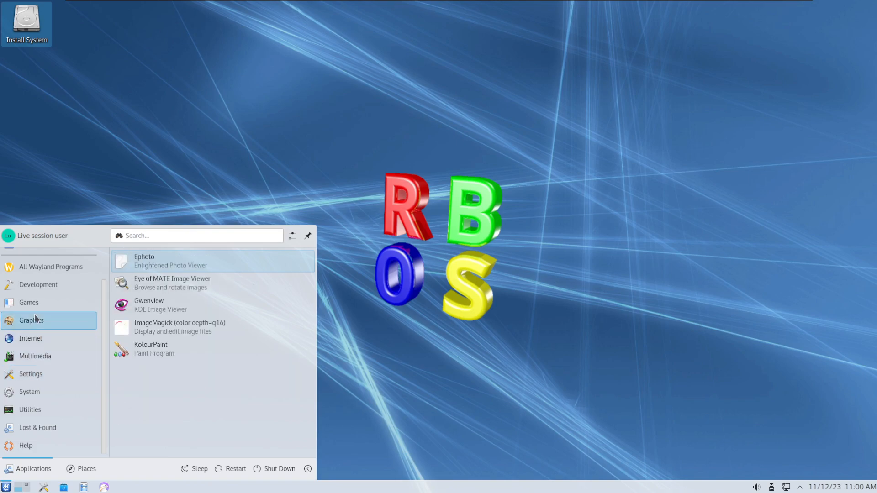
left_click(38, 284)
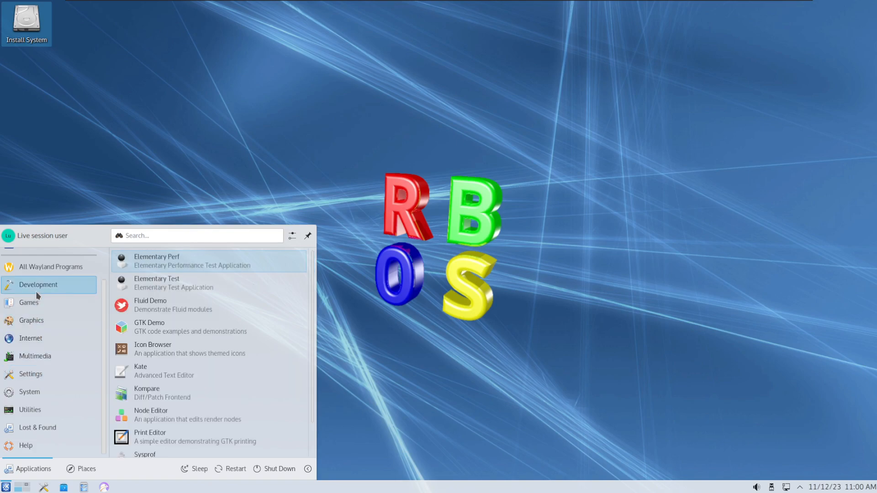
left_click(471, 362)
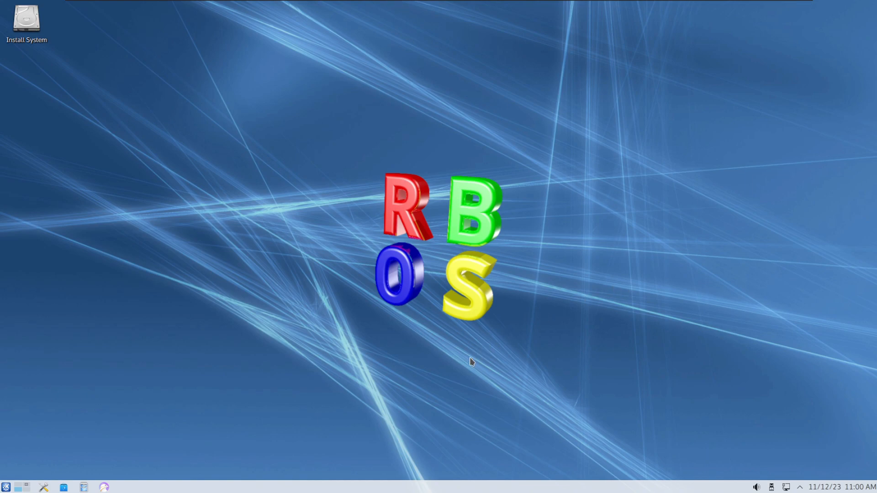